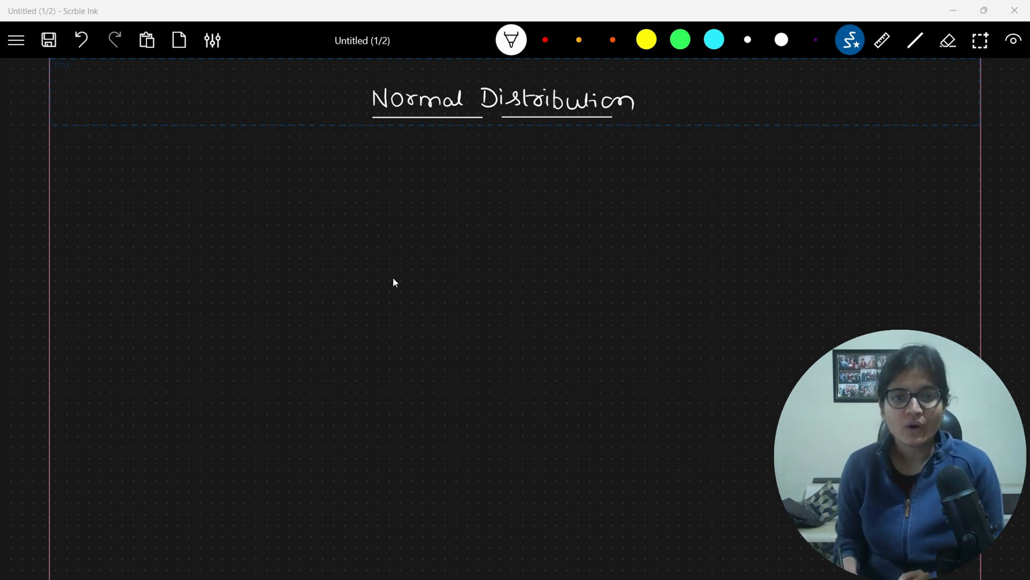
mouse_move(294, 186)
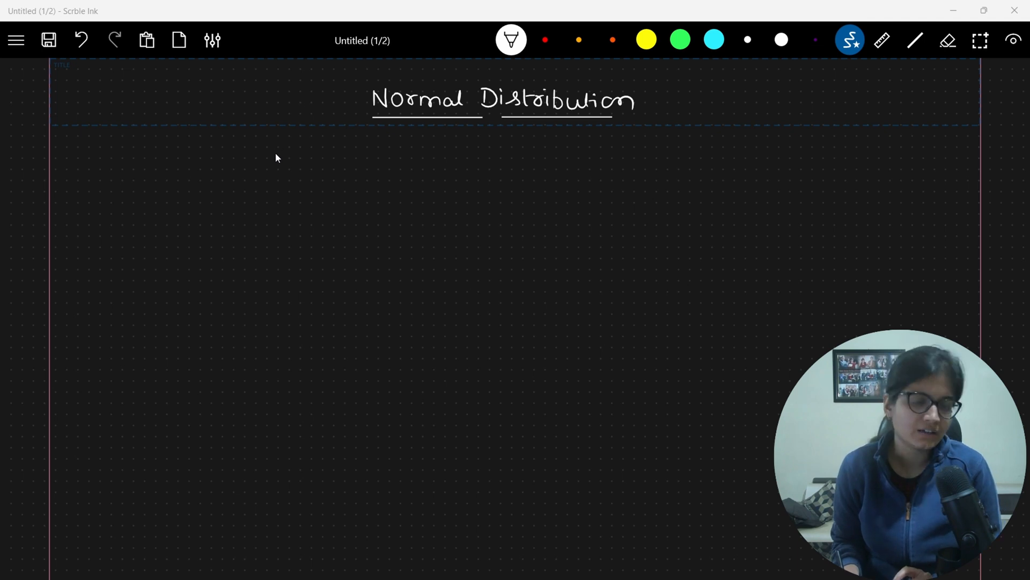
mouse_move(293, 150)
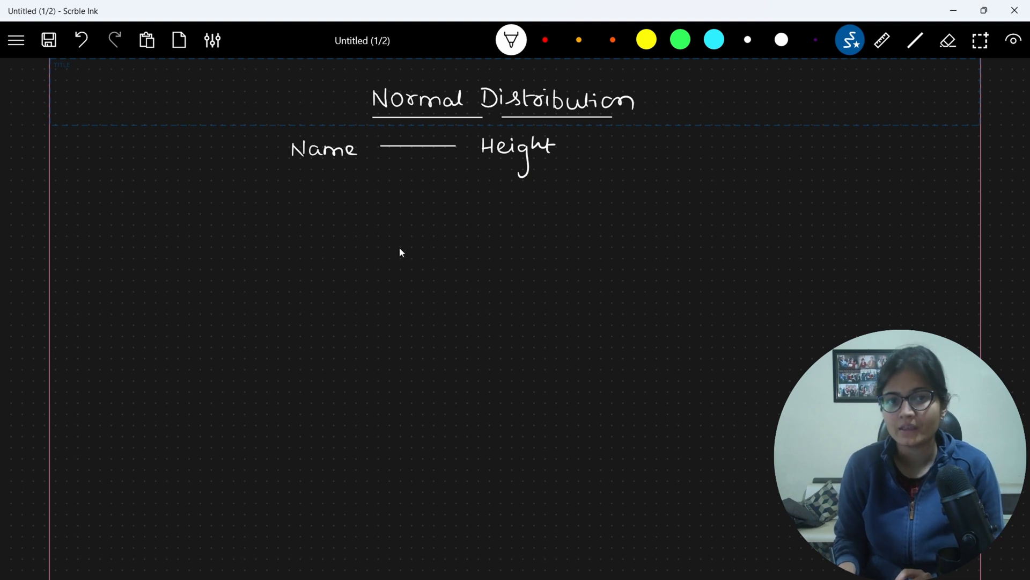
Handwrite the Name–Height table rows A–D with their sample heights
left_click_drag(294, 197, 297, 183)
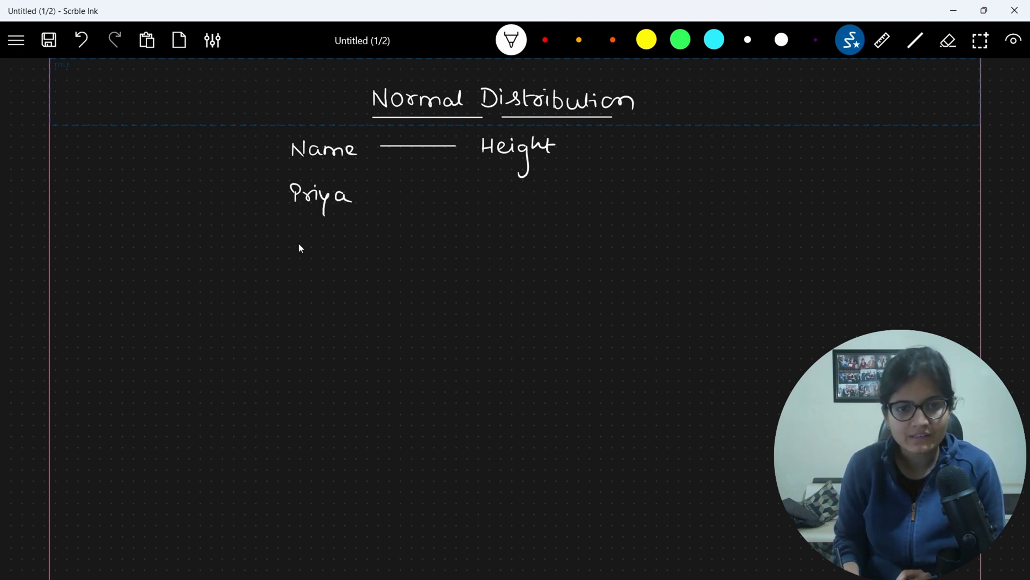
left_click(948, 40)
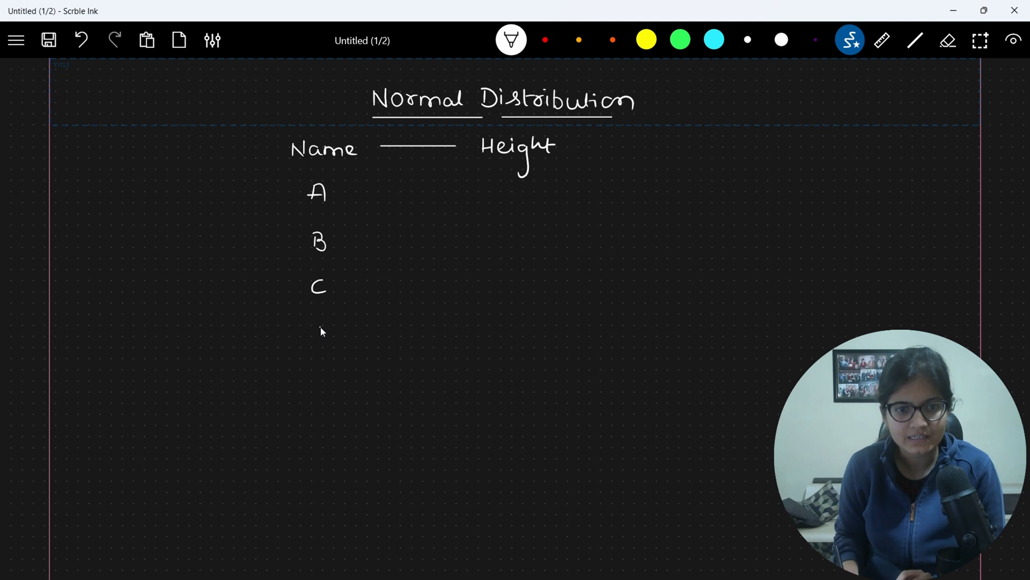
left_click_drag(316, 322, 322, 427)
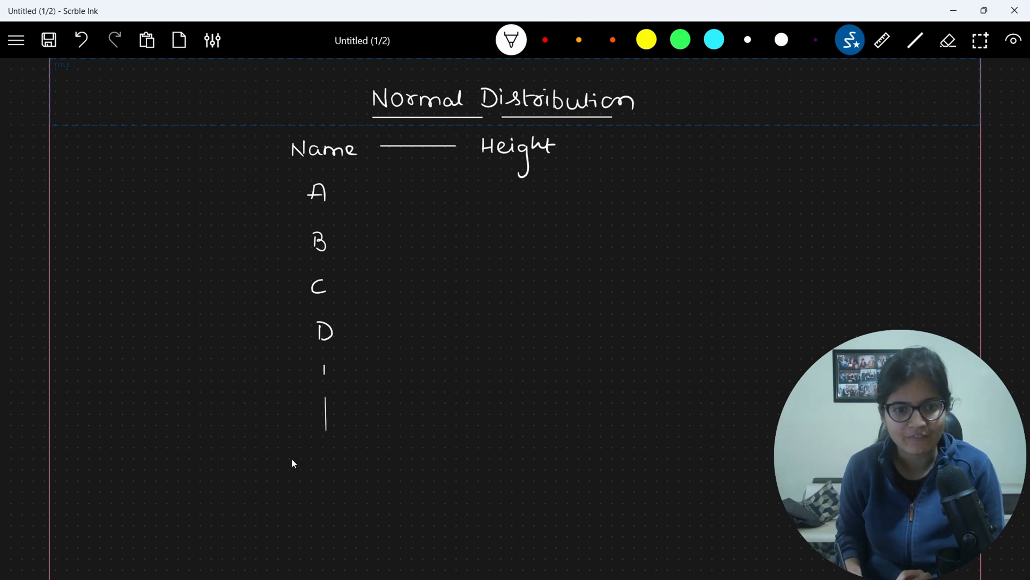
Note '1000 Records' and 6.0, then brace all the table rows together
type("1000")
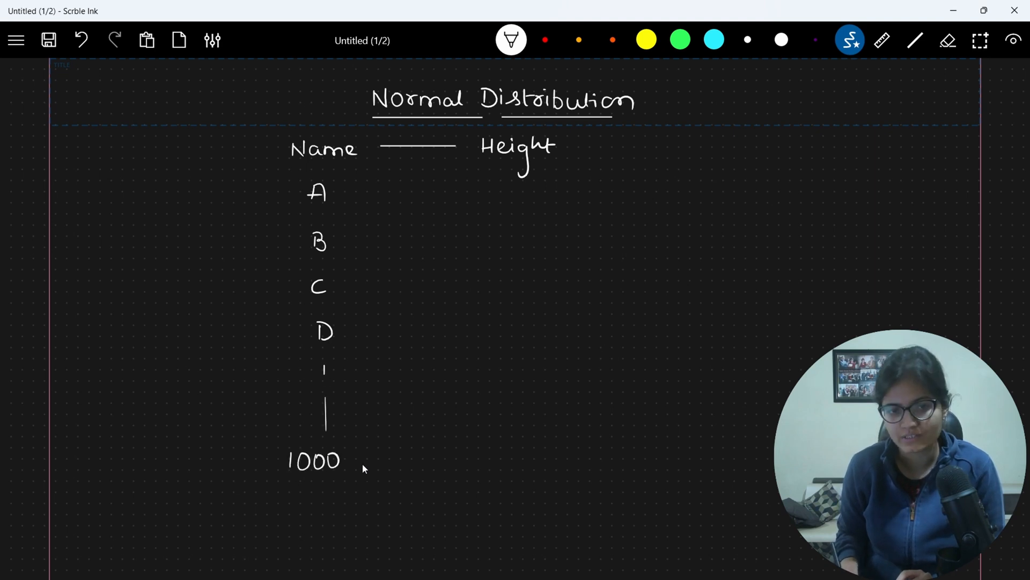
type("Reco")
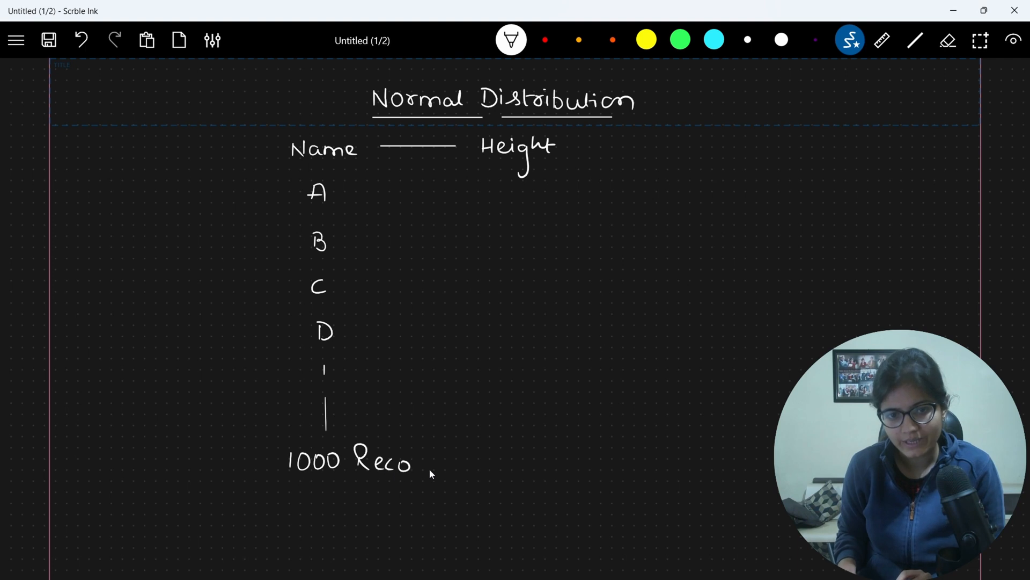
type("rds")
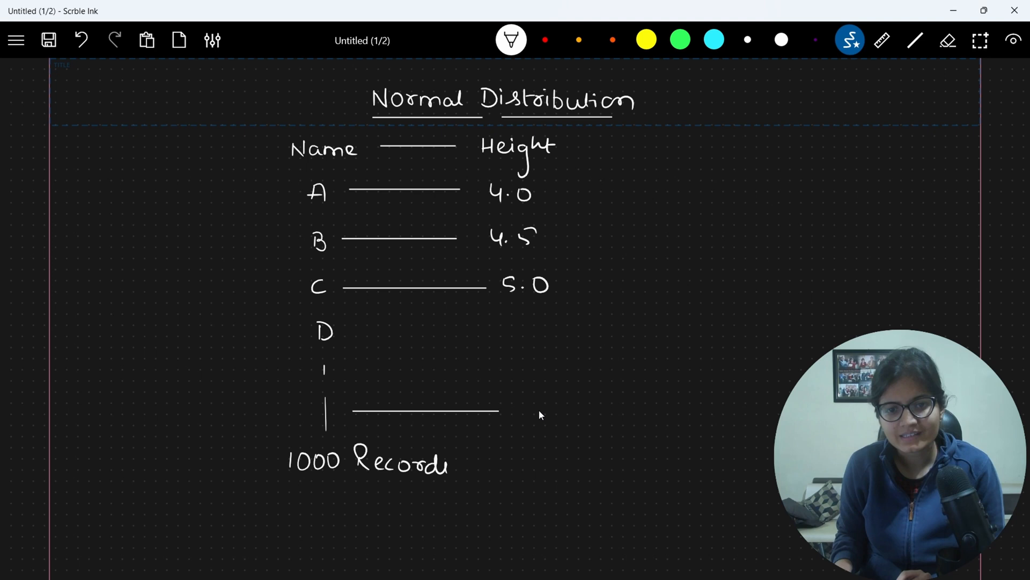
type("6.0")
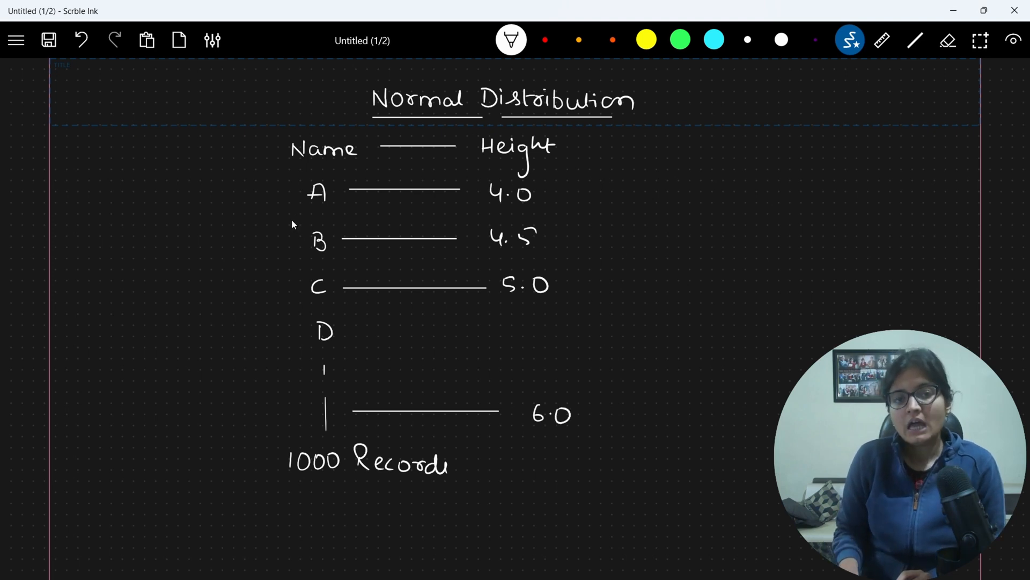
left_click_drag(237, 145, 256, 424)
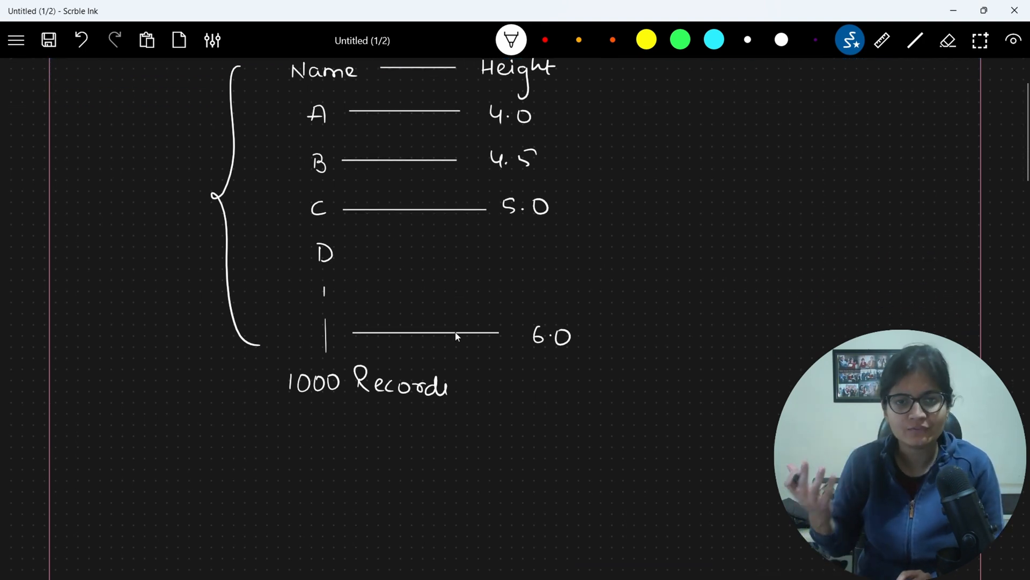
Write an underlined 'Histogram' heading with an arrow to 'frequency distribution' below the table
scroll("down", 3)
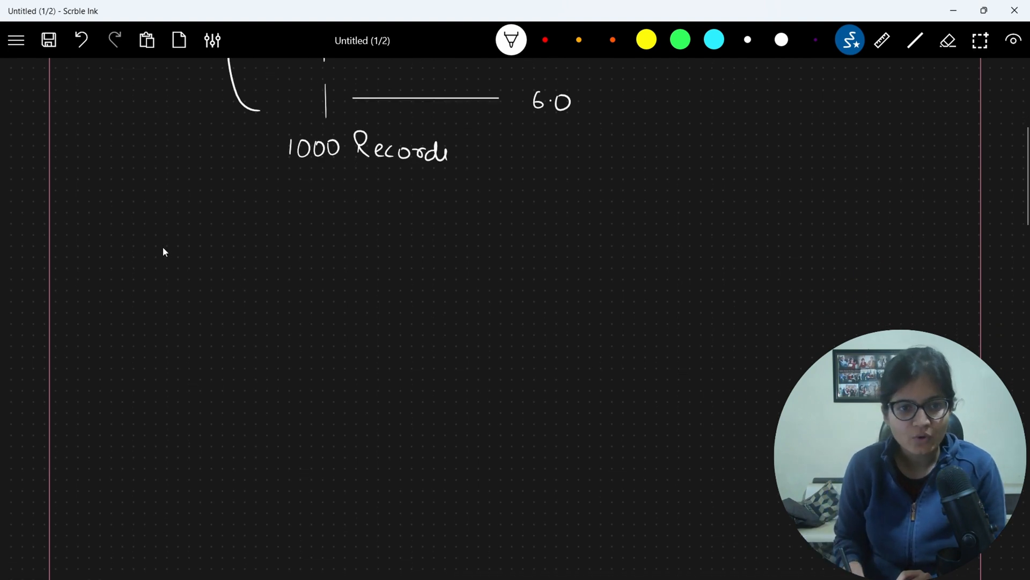
left_click_drag(158, 257, 214, 260)
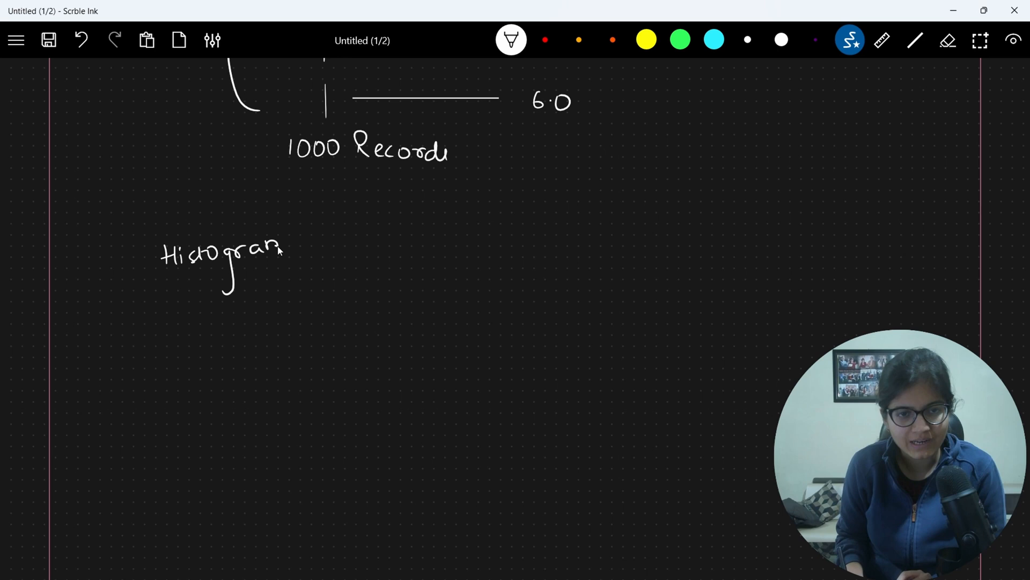
left_click_drag(161, 283, 284, 260)
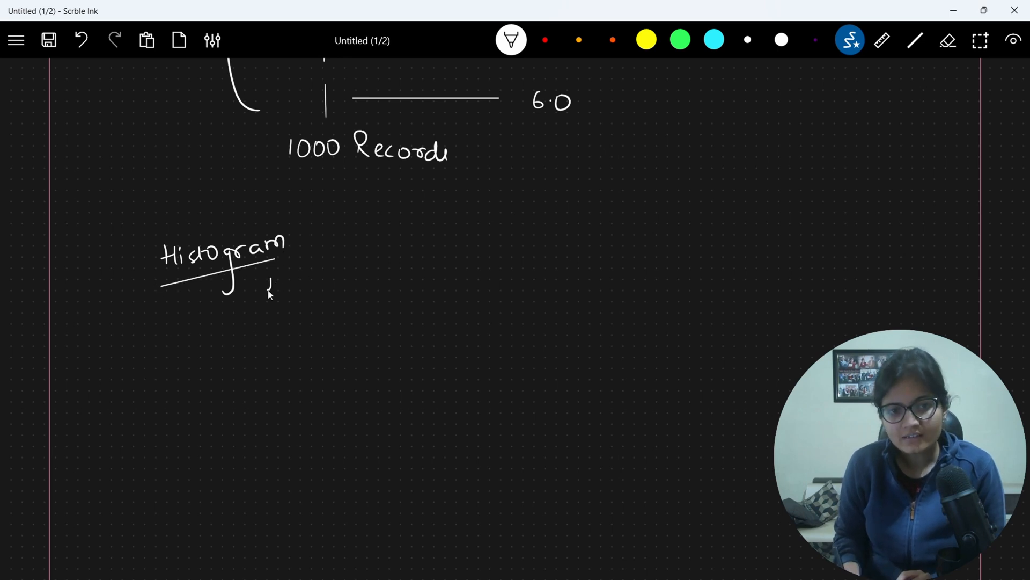
left_click_drag(270, 288, 358, 300)
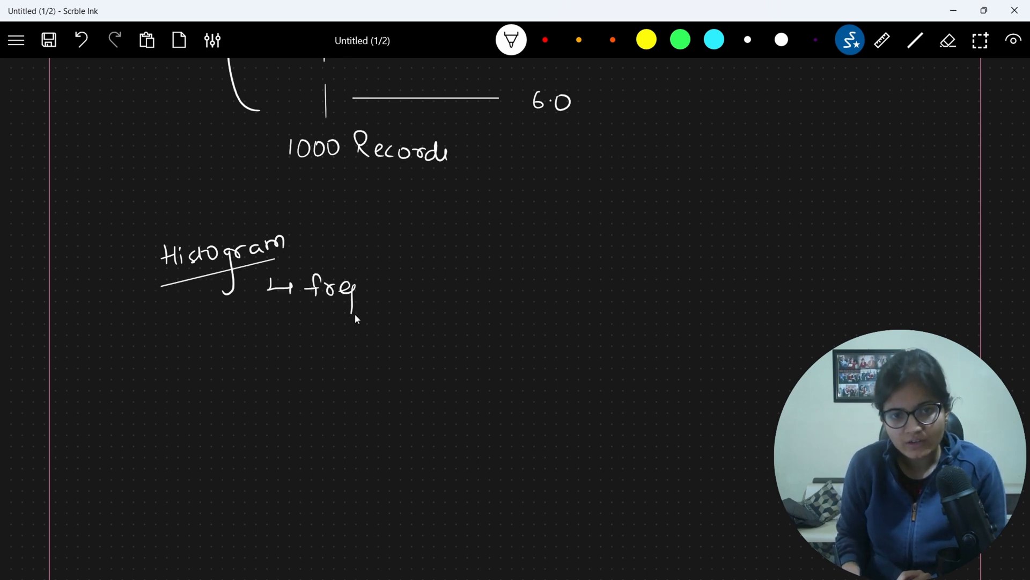
left_click_drag(359, 296, 414, 292)
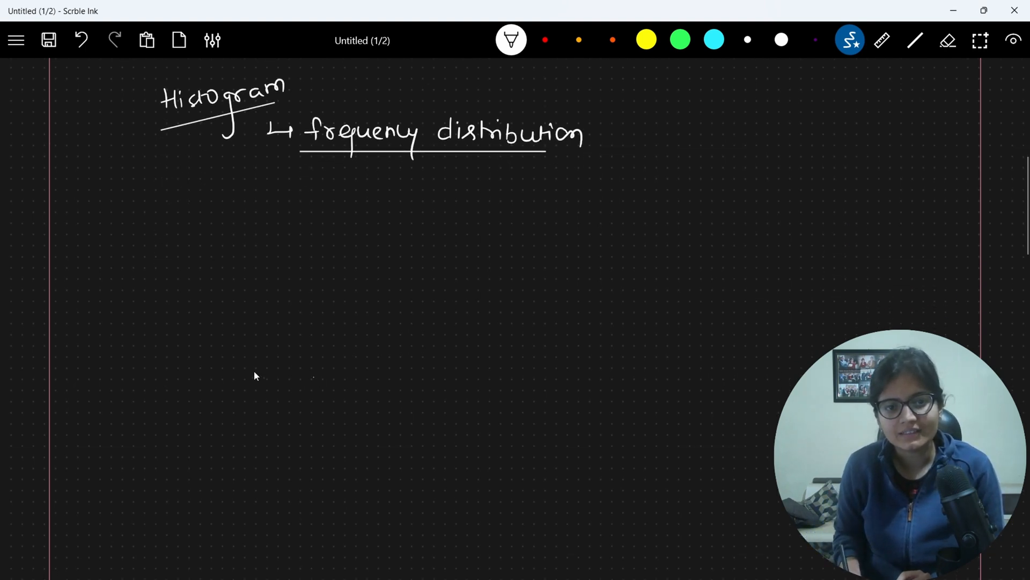
Draw the count axis and height axis with bins 4-4.5, 5-5.5, 6-6.5
left_click_drag(242, 364, 753, 361)
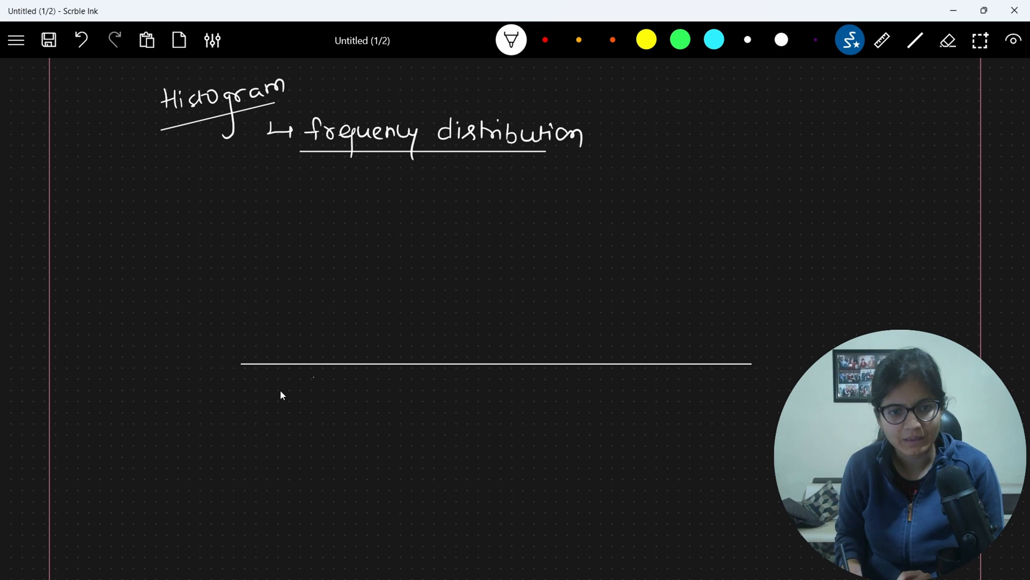
left_click_drag(266, 394, 312, 394)
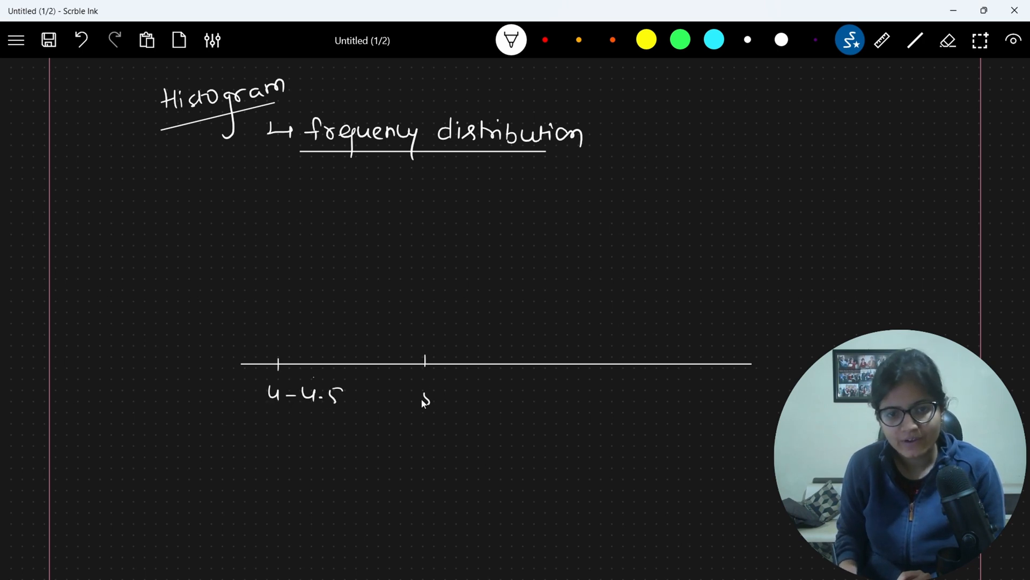
left_click_drag(424, 397, 492, 408)
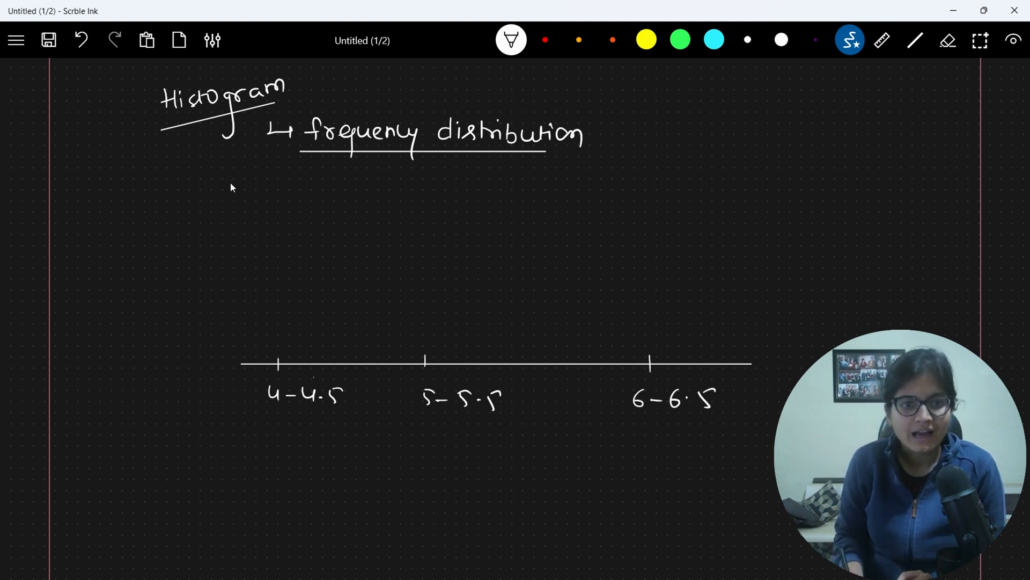
left_click_drag(236, 174, 236, 458)
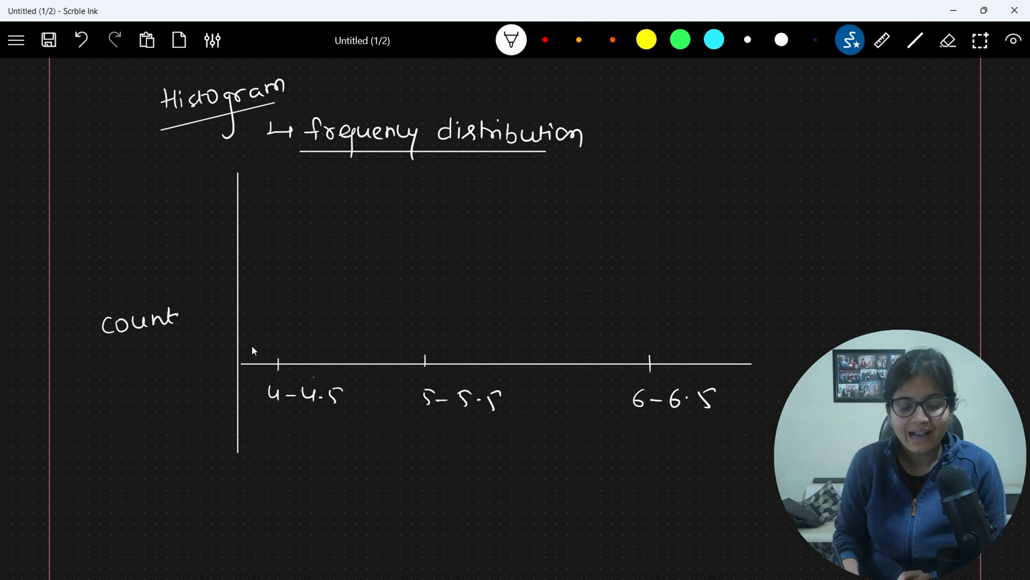
Draw a red bell-shaped curve across the bins with its right tail
left_click_drag(248, 343, 286, 327)
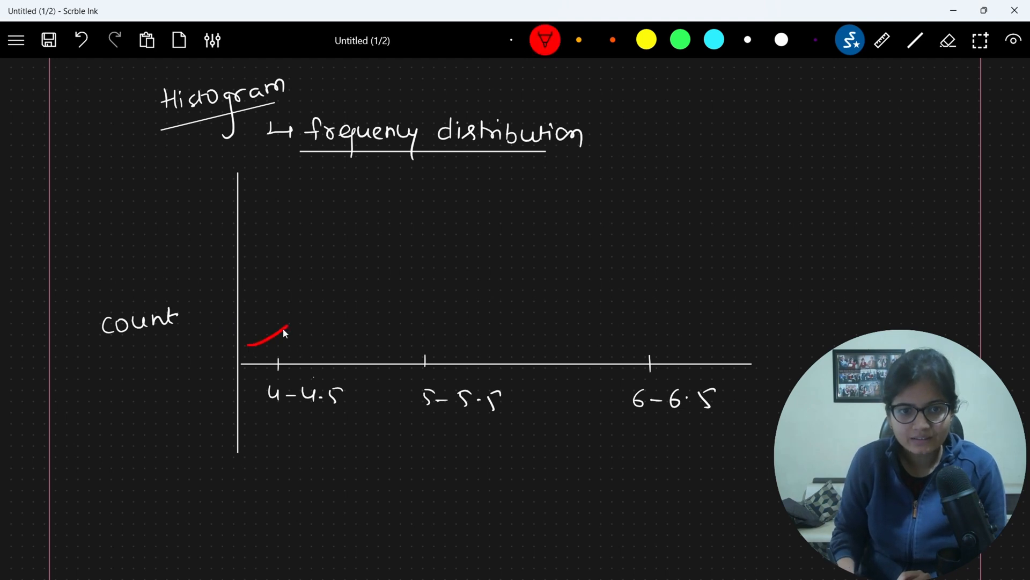
left_click_drag(282, 328, 697, 328)
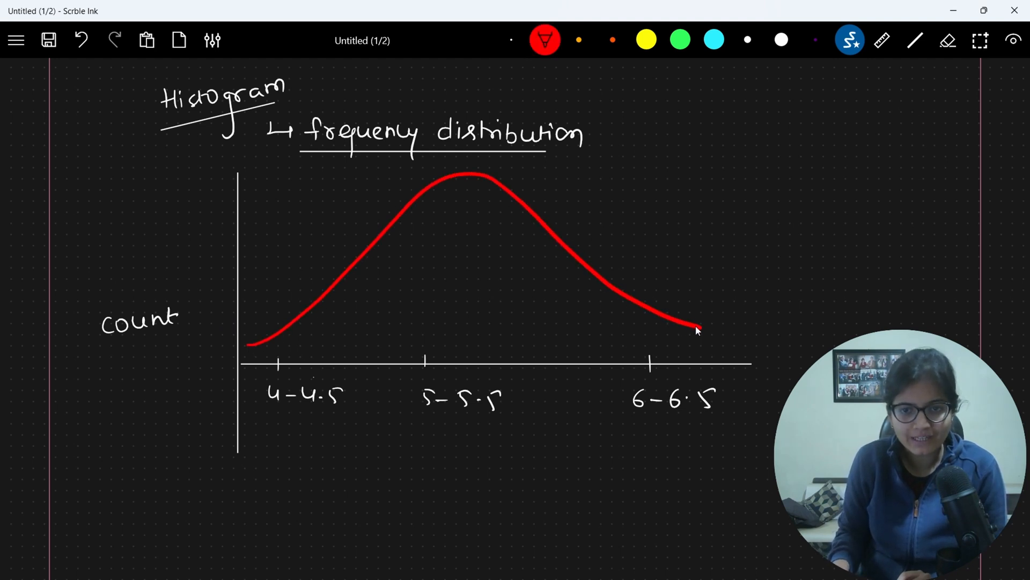
left_click_drag(696, 331, 765, 335)
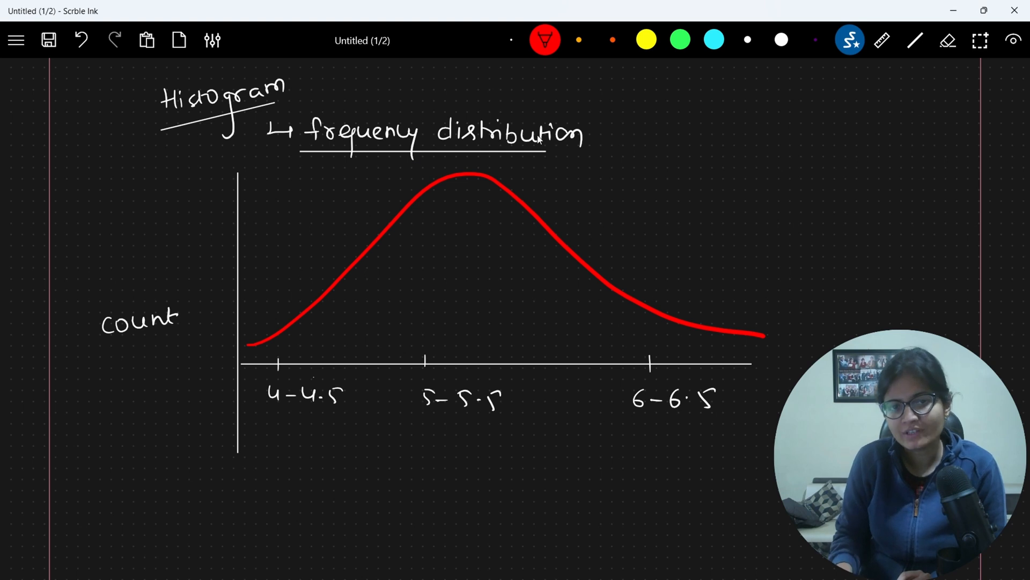
Label the red curve 'Bell shaped curve' in orange with a pointer line
left_click(579, 40)
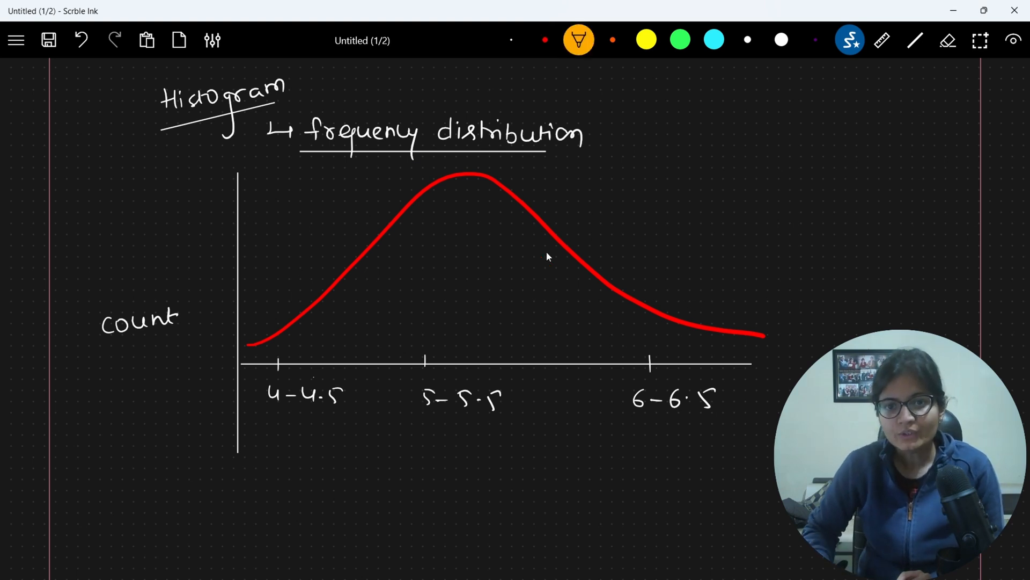
left_click_drag(535, 259, 614, 220)
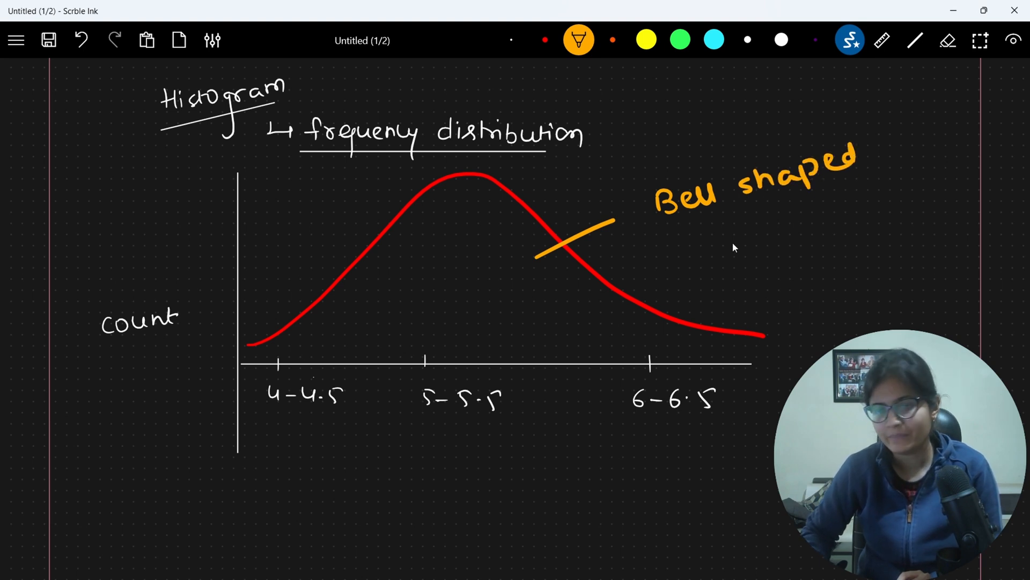
type("curve")
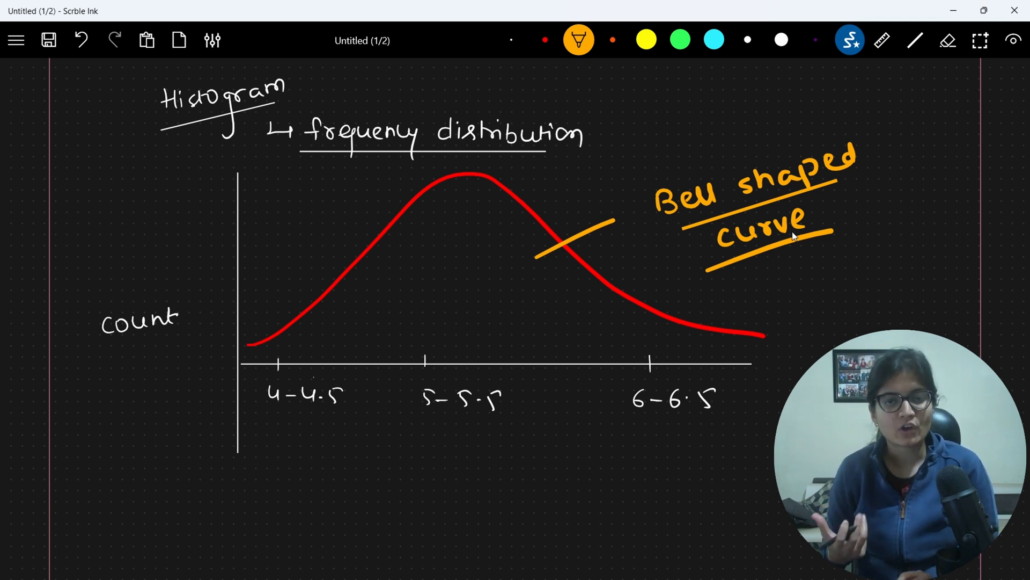
scroll("down", 3)
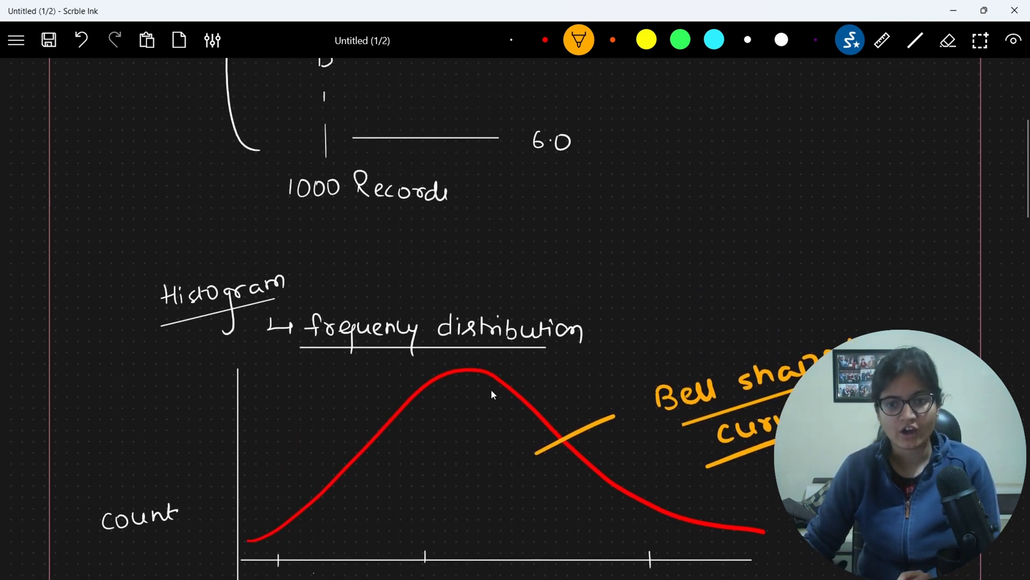
scroll("down", 3)
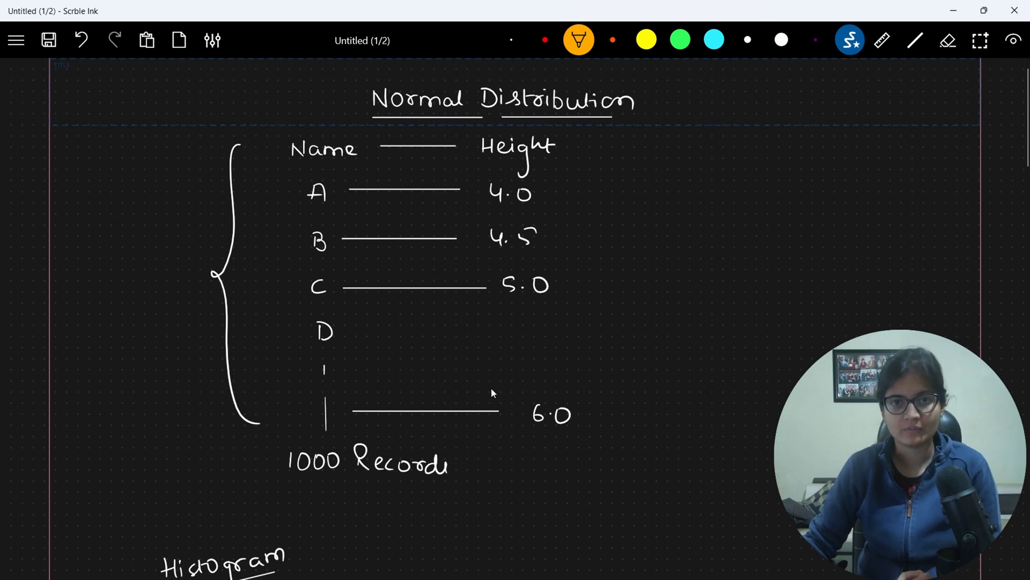
Write σ√2π under the fraction and the exponent -1/2((x-μ)/σ)² in white
left_click(511, 40)
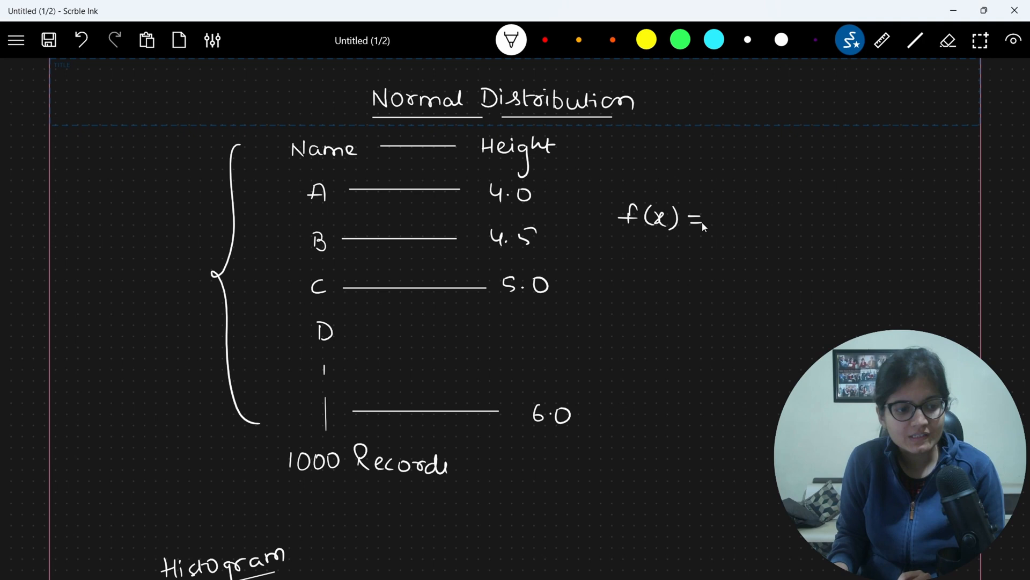
left_click_drag(722, 217, 730, 253)
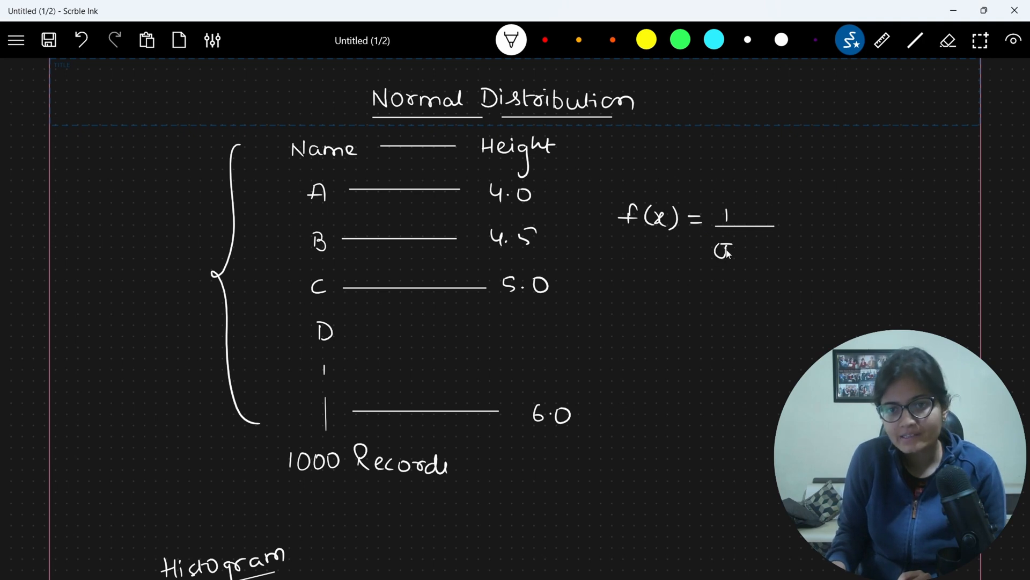
type("√2π")
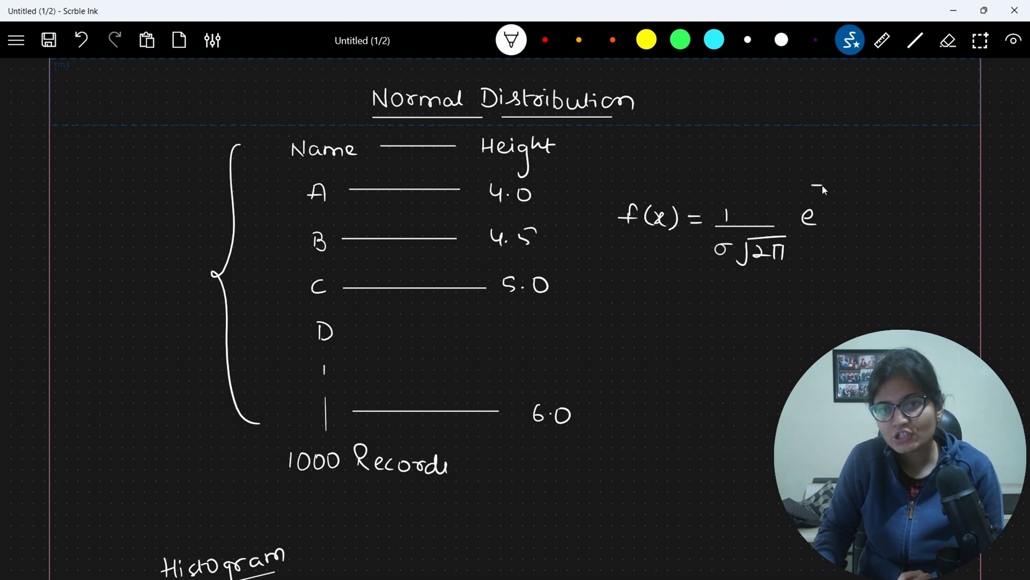
type("-1/2 (x")
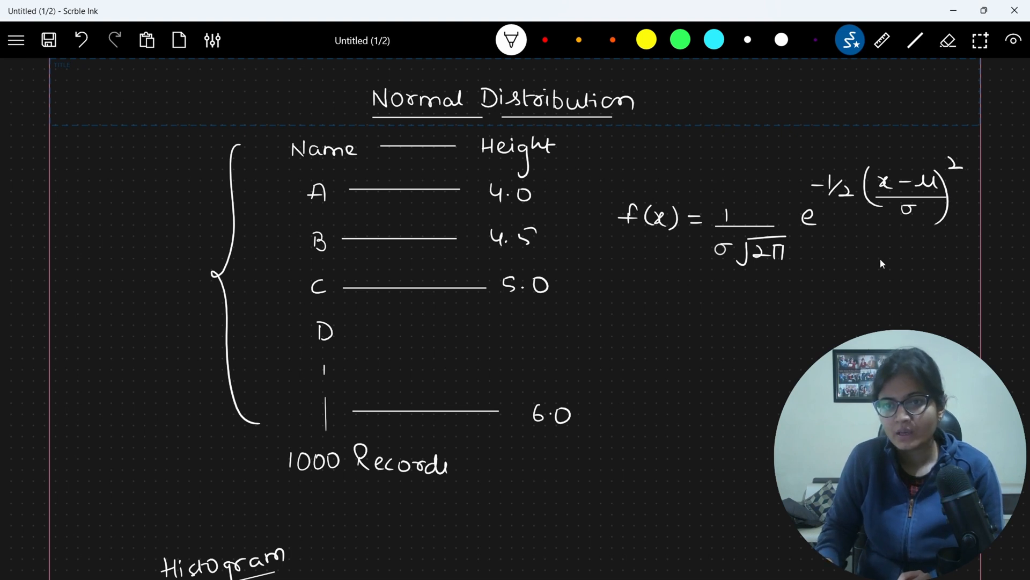
Begin the note 'μ – Population' beside the formula
left_click_drag(684, 322, 730, 326)
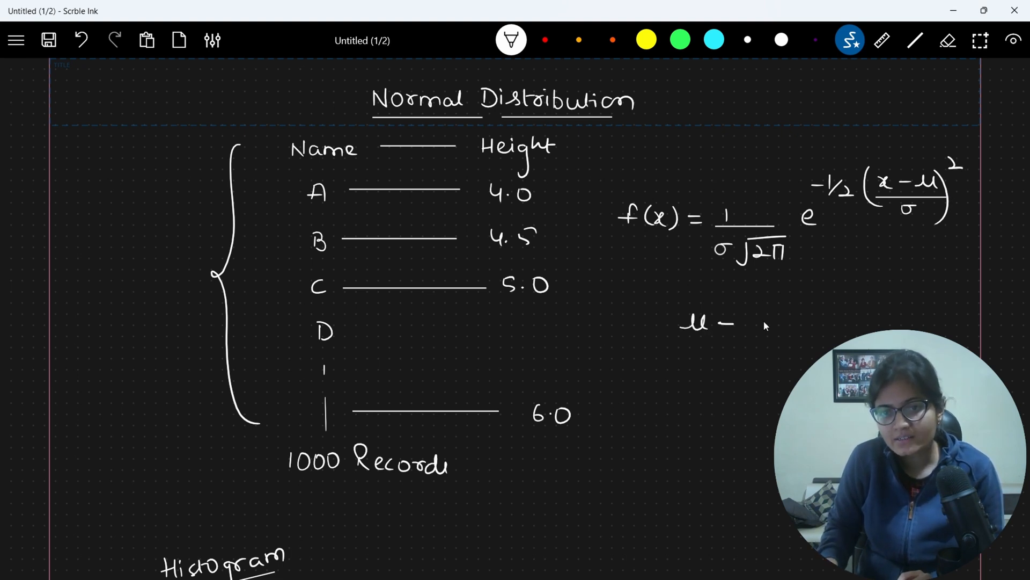
type("Population")
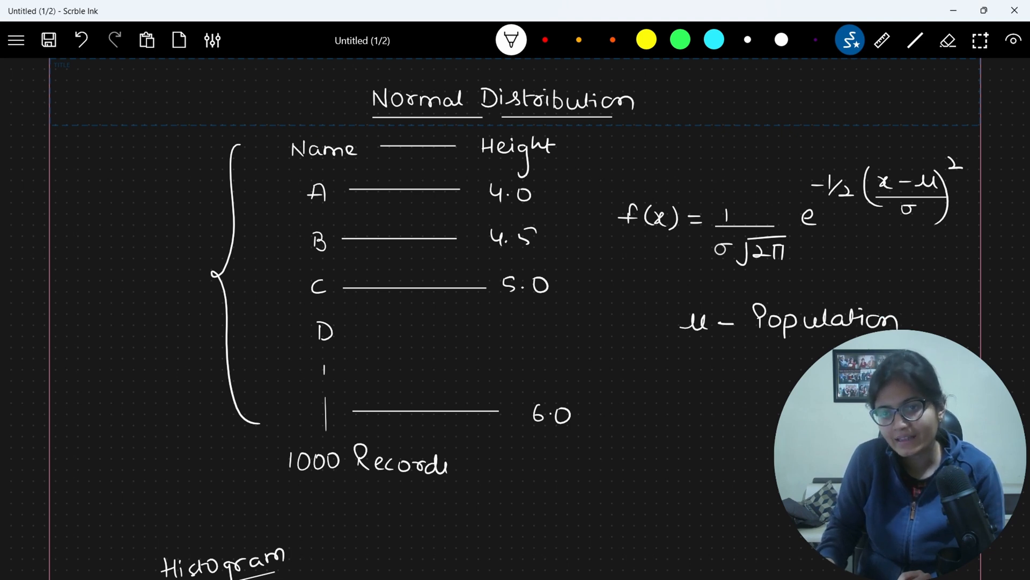
Write 'mean' and 'σ – Population Standard Deviation' under the formula, underlining both
scroll("down", 3)
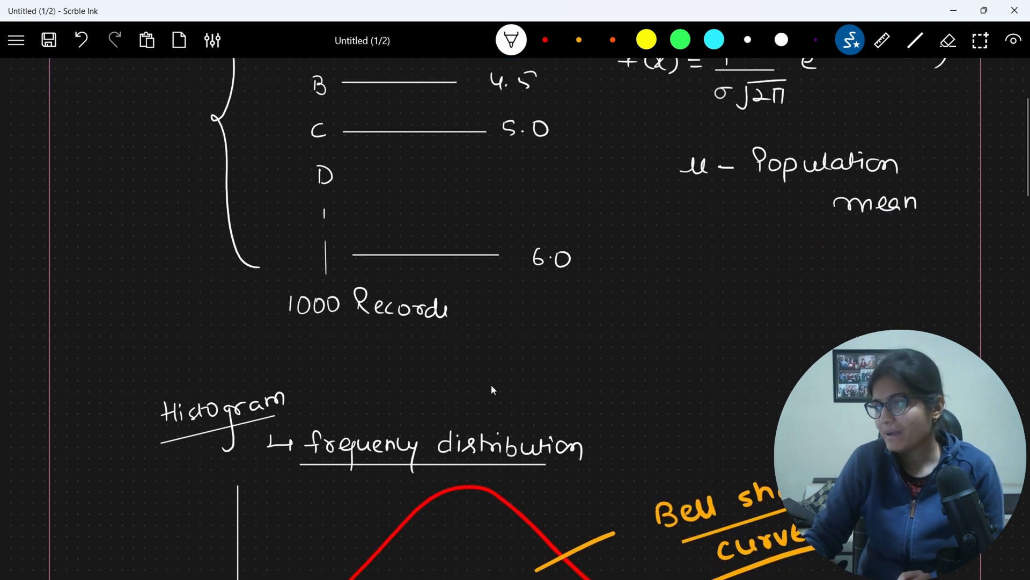
left_click_drag(706, 266, 762, 267)
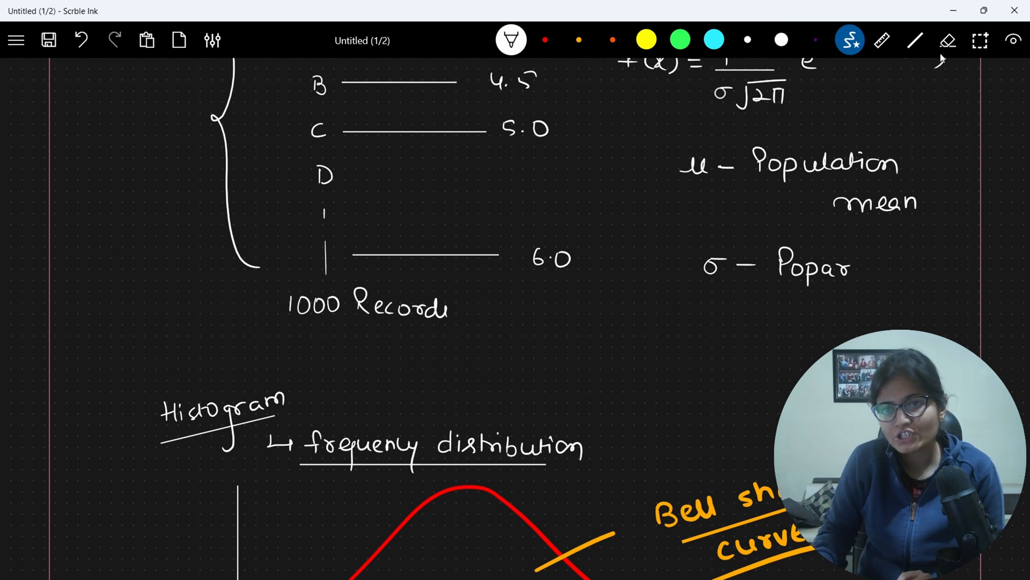
left_click(947, 39)
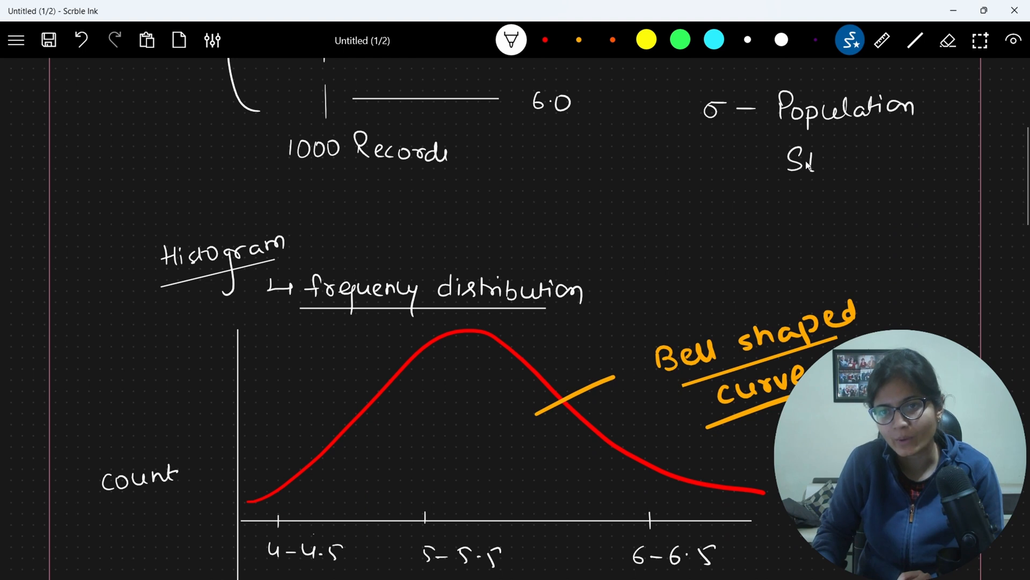
type("Standard")
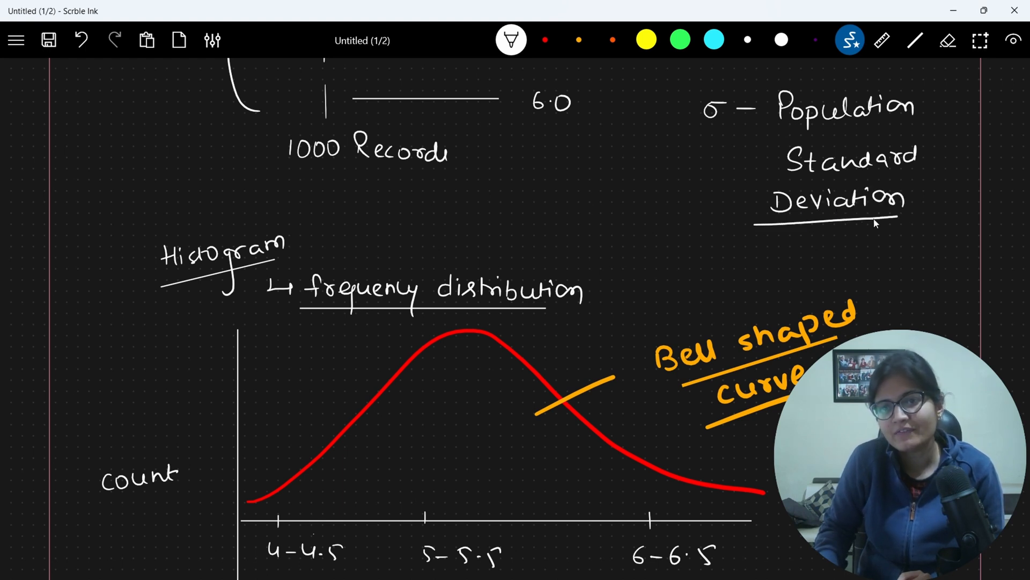
scroll("down", 3)
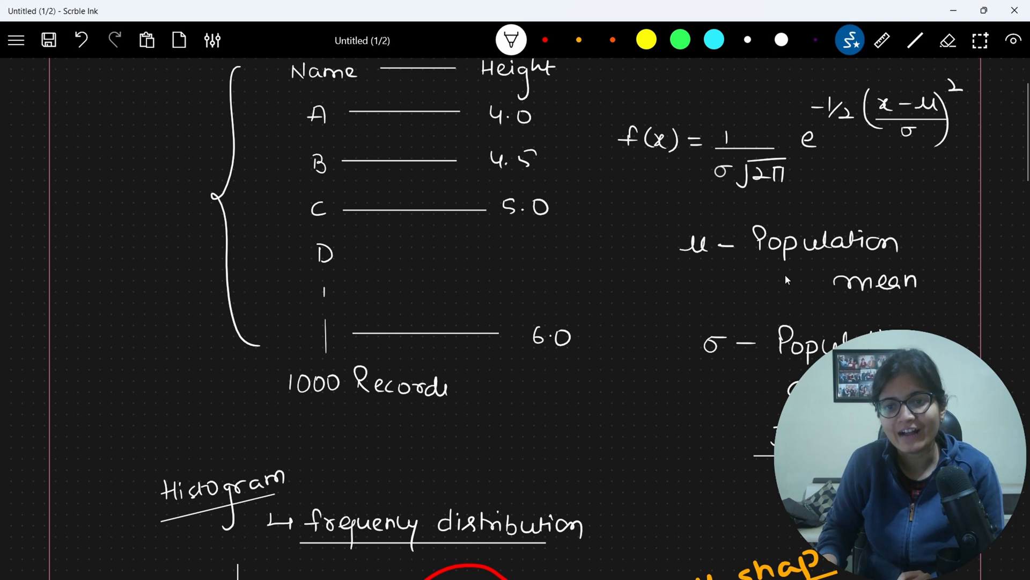
left_click_drag(775, 306, 891, 304)
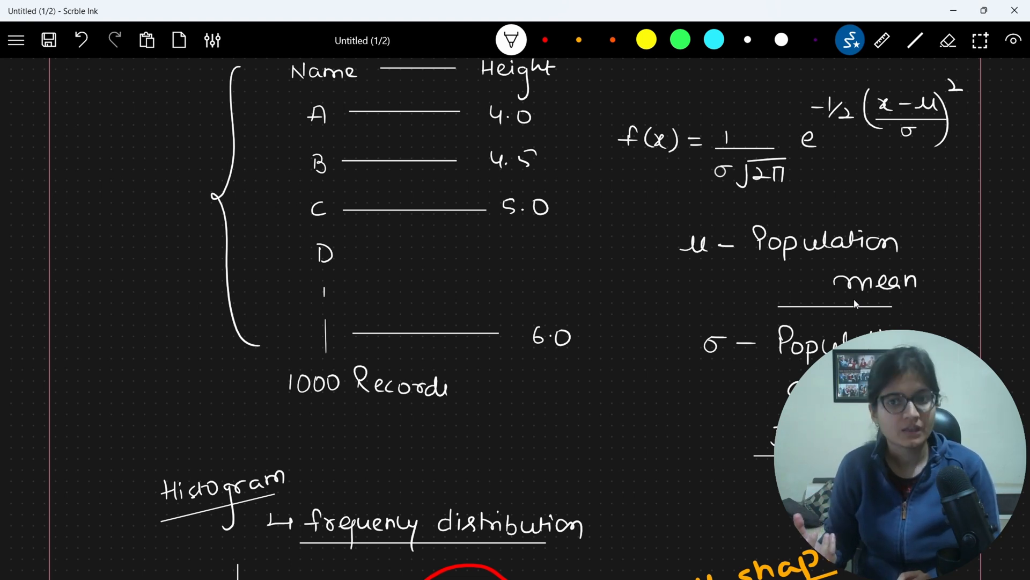
scroll("down", 3)
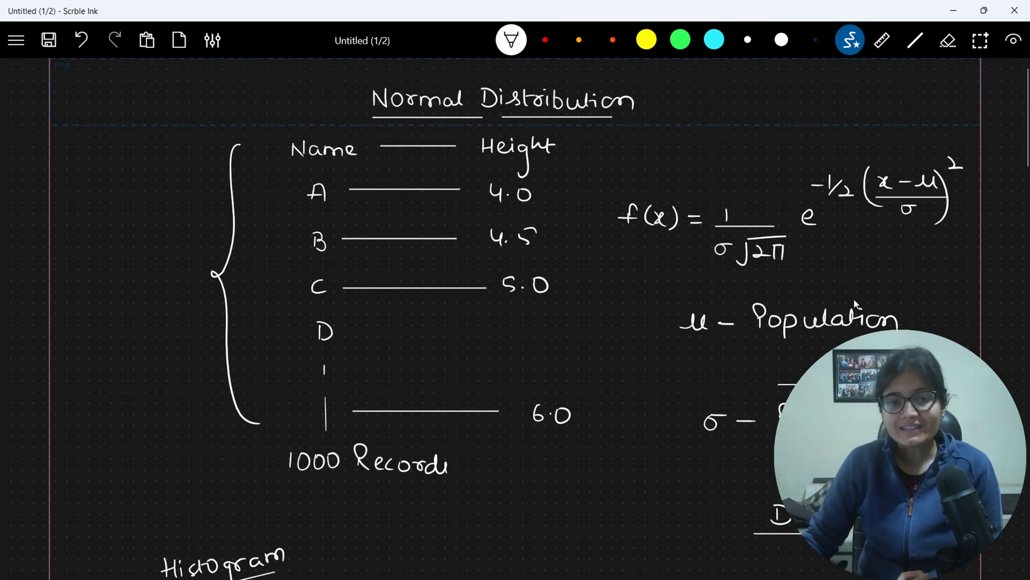
scroll("down", 3)
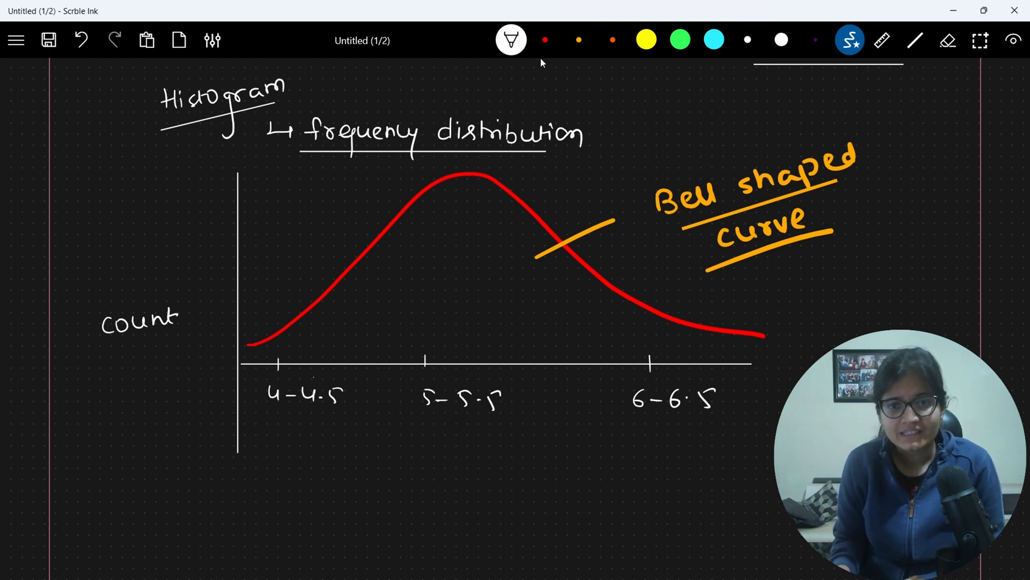
Underline the 4-4.5 and 6-6.5 bins in orange and 5-5.5 in red, then move to page two
left_click(578, 40)
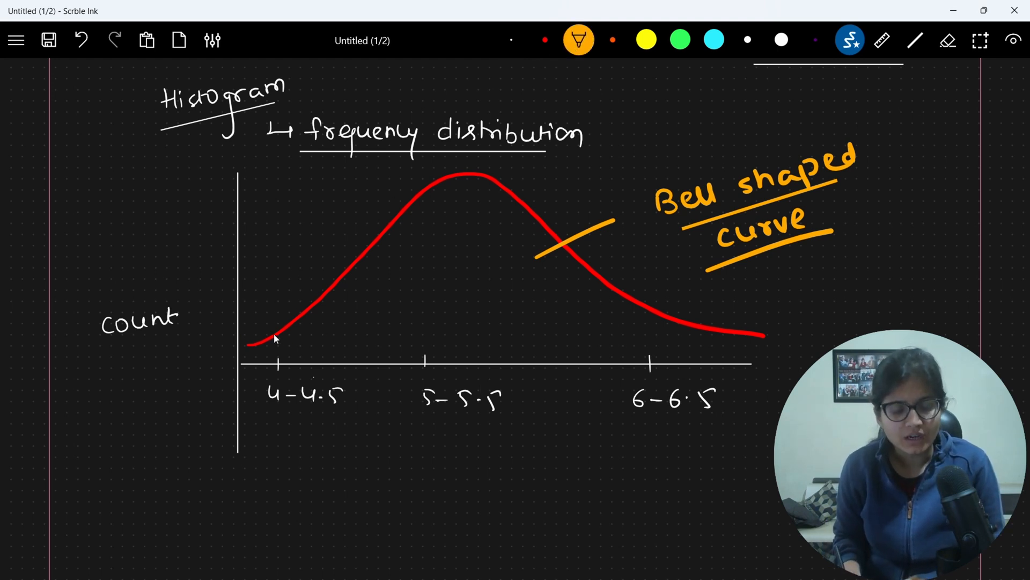
left_click_drag(264, 421, 360, 420)
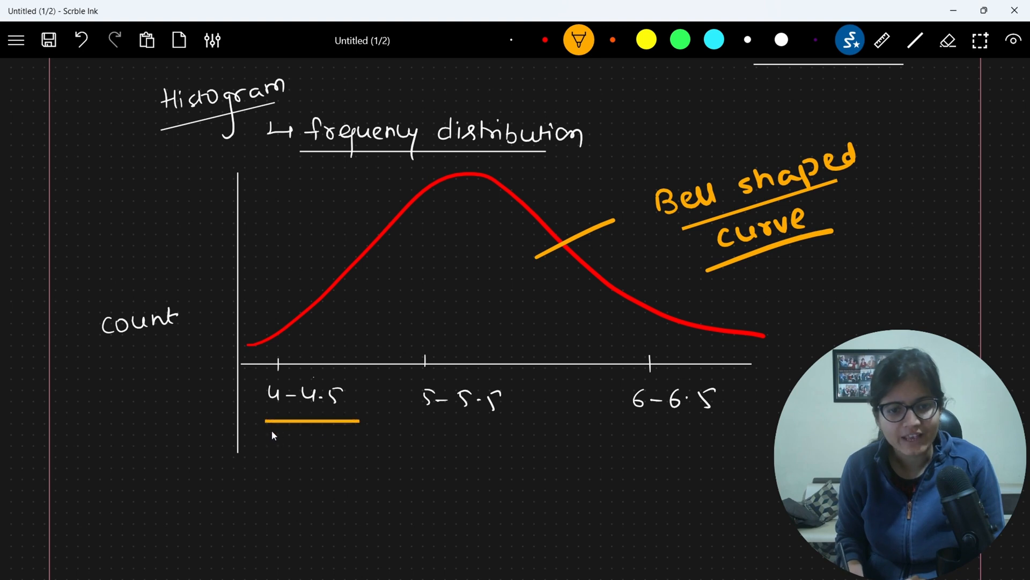
mouse_move(648, 425)
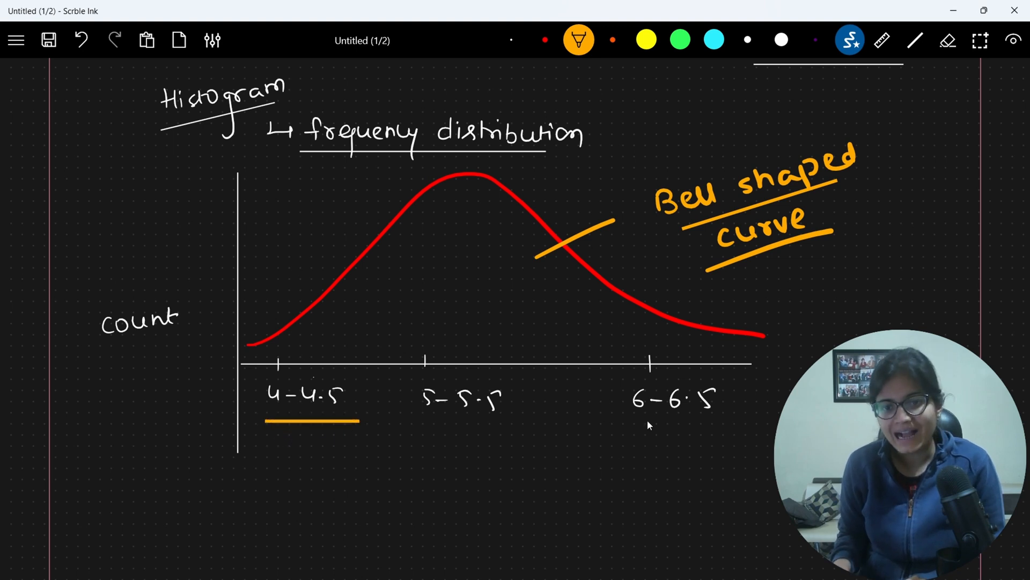
left_click_drag(629, 425, 724, 425)
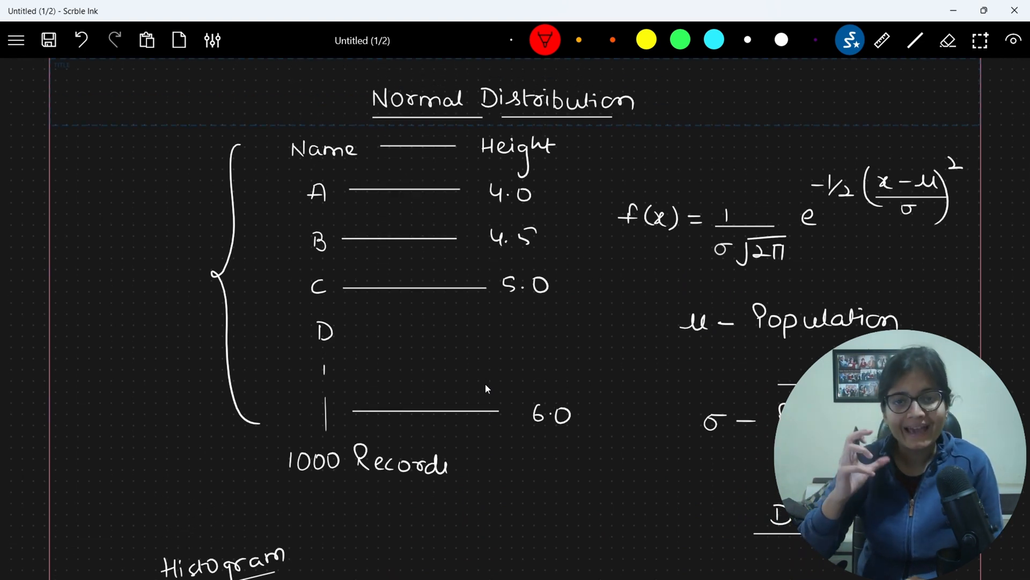
scroll("down", 3)
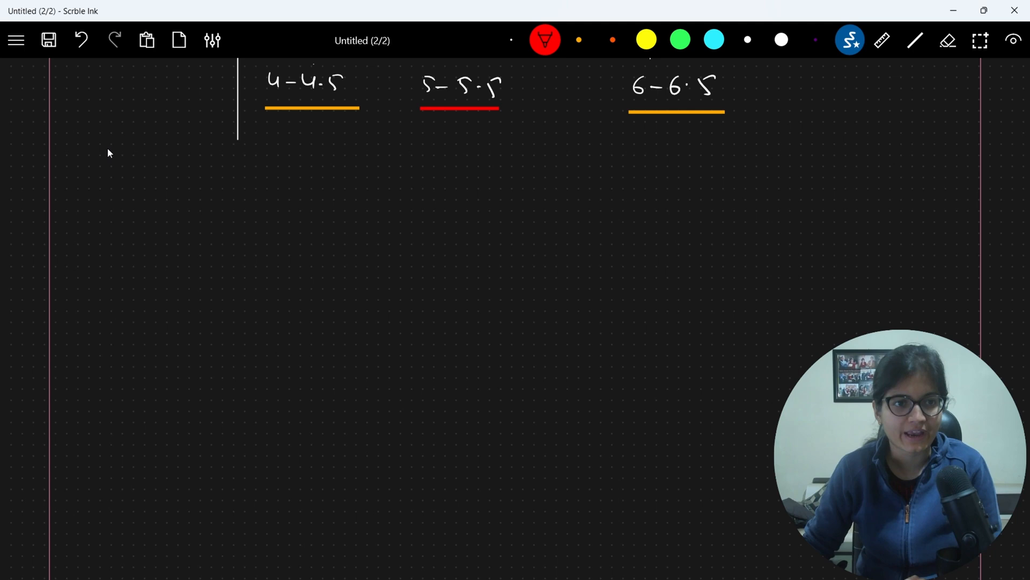
Start Capture Photo from the main menu and cancel the camera window
left_click(15, 40)
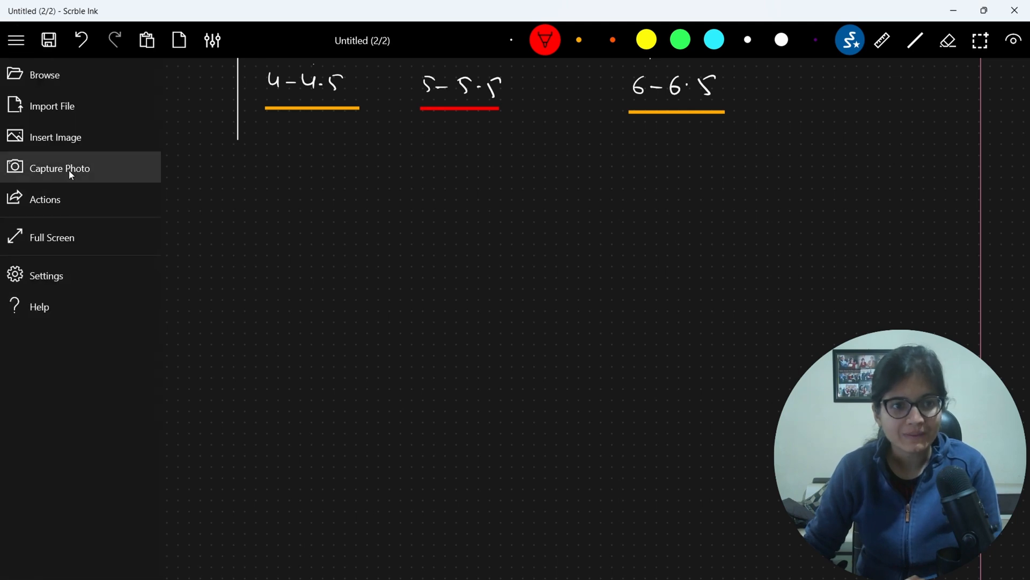
left_click(59, 168)
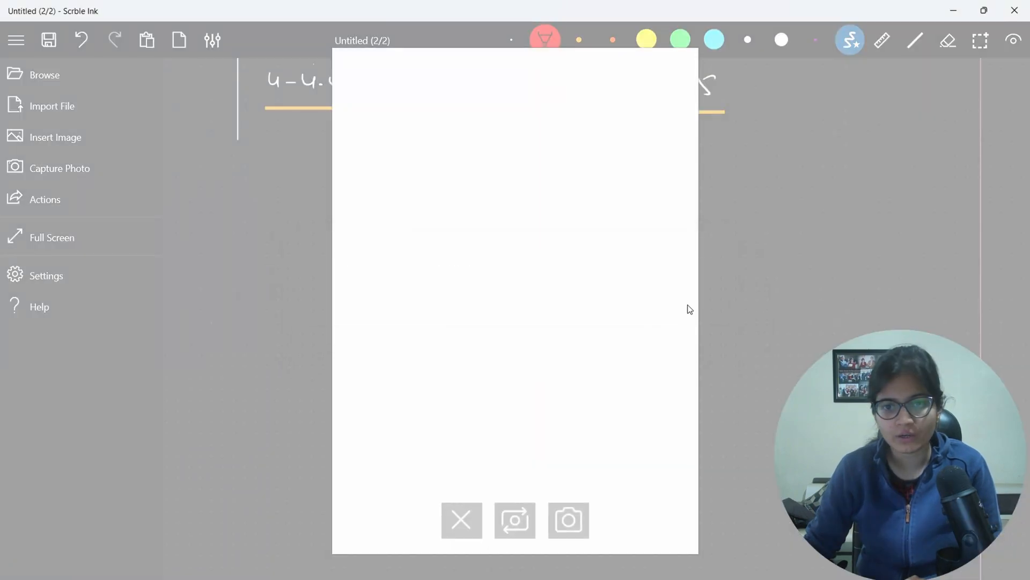
left_click(461, 520)
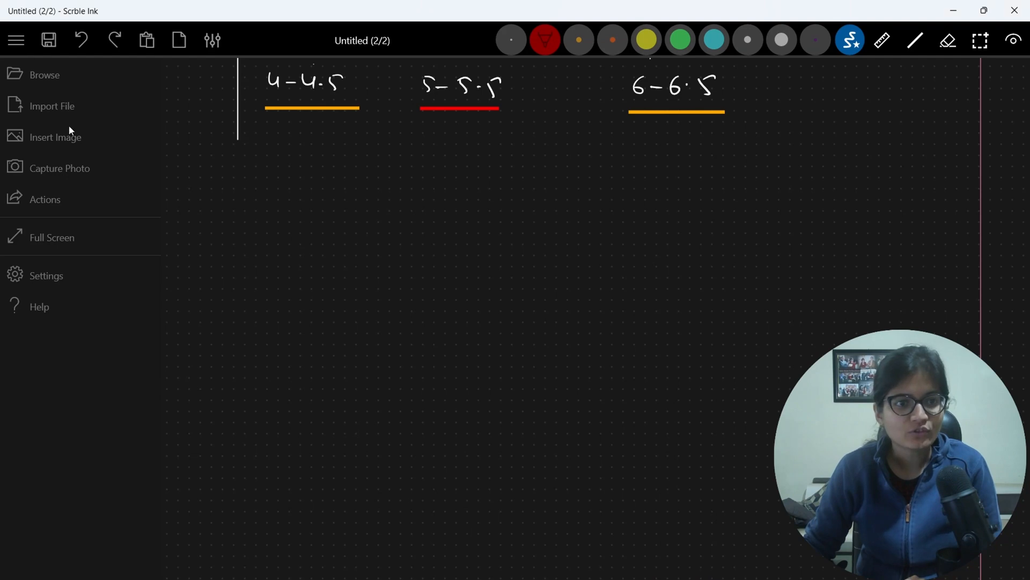
mouse_move(55, 137)
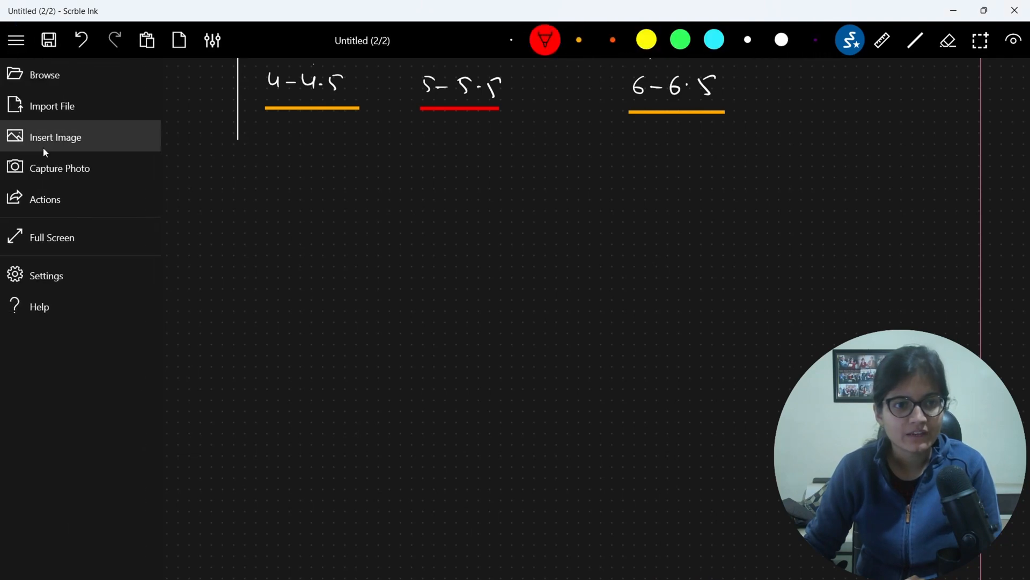
Insert the 'normal distribution' image with its 68.27%, 95.45%, 99.73% bands
left_click(55, 136)
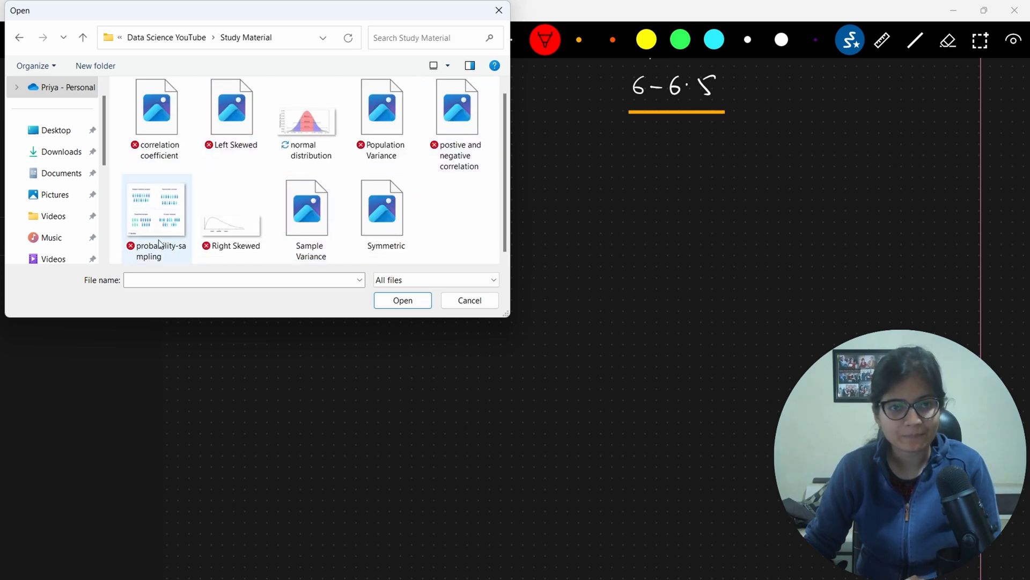
left_click(306, 124)
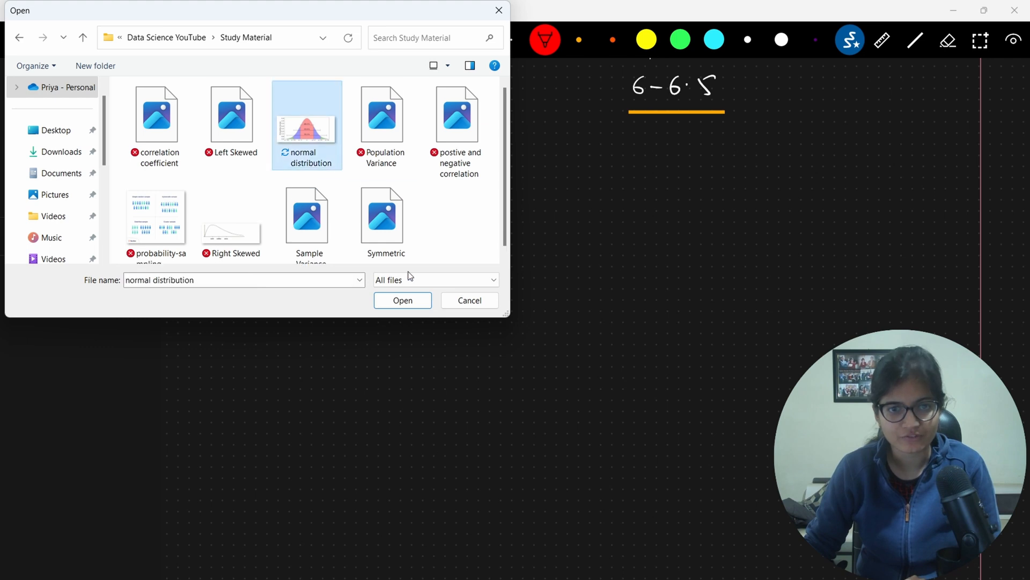
left_click(403, 300)
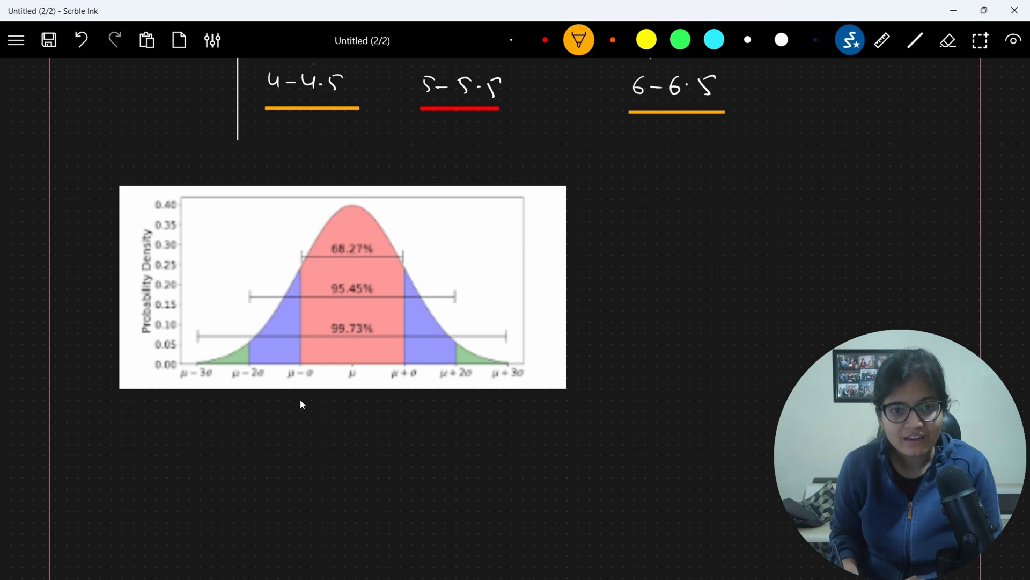
Draw orange arrows under μ−σ and μ+σ and white arrows under ±2σ and ±3σ
left_click_drag(299, 400, 406, 417)
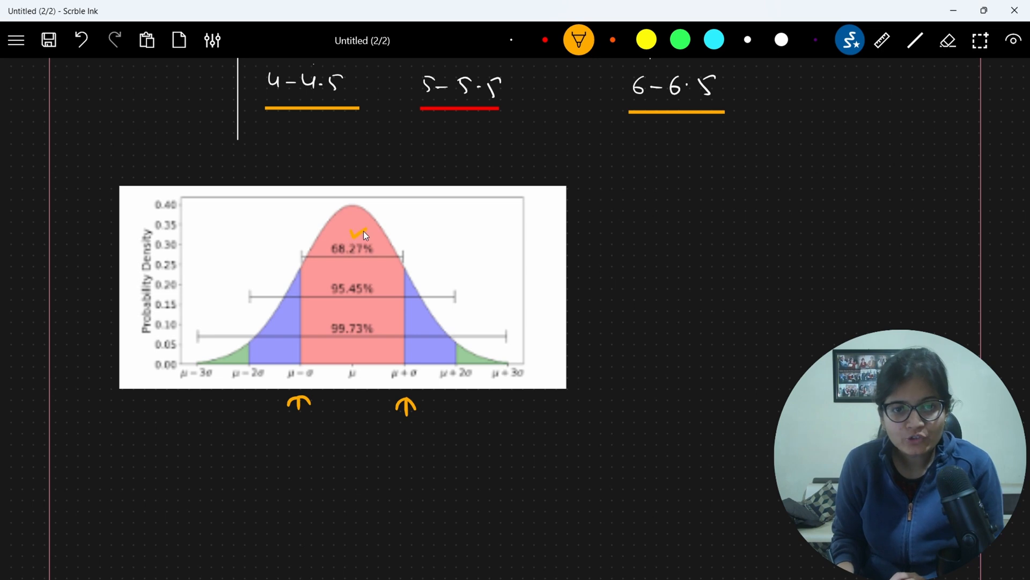
left_click(948, 40)
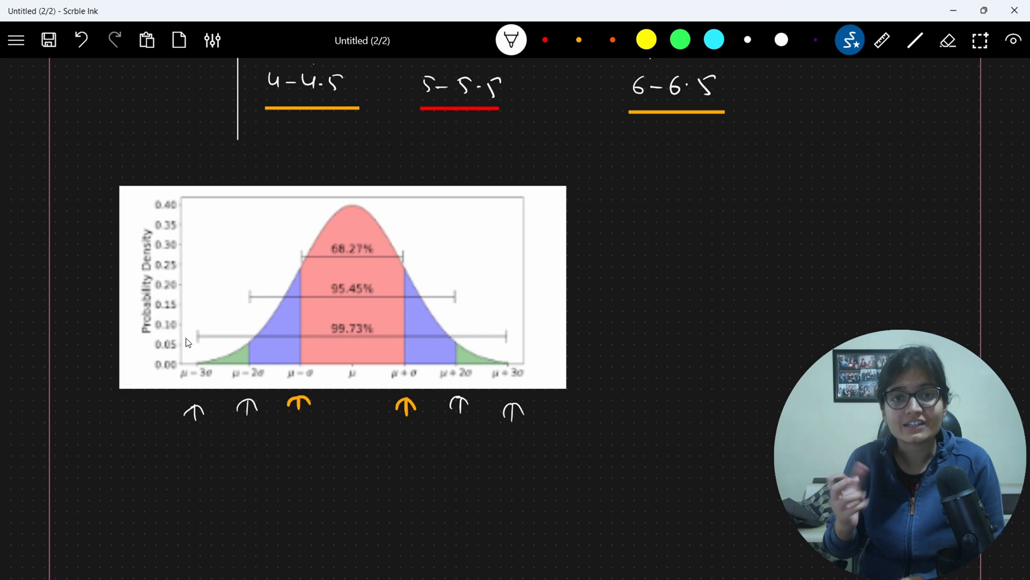
mouse_move(653, 226)
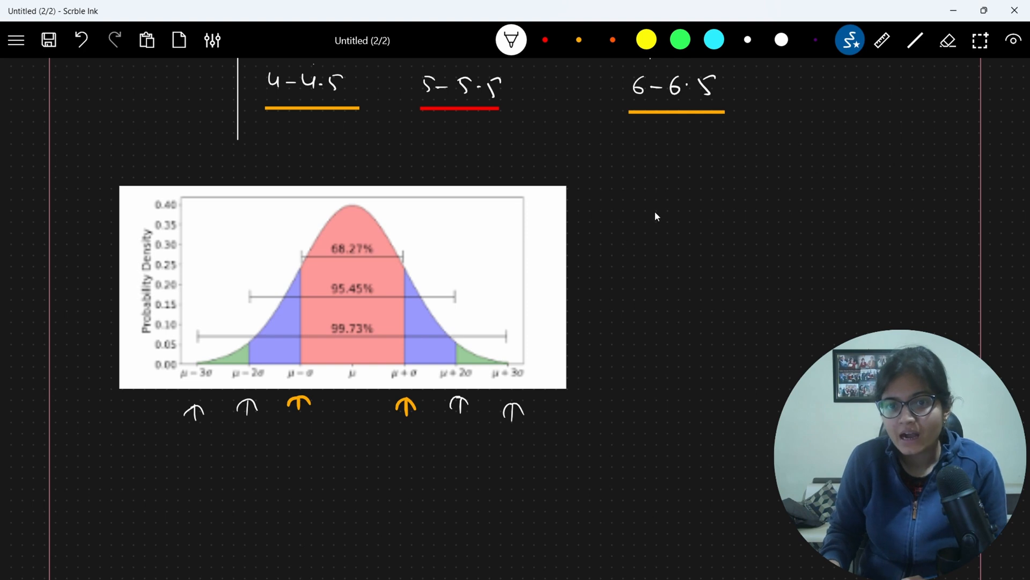
mouse_move(694, 202)
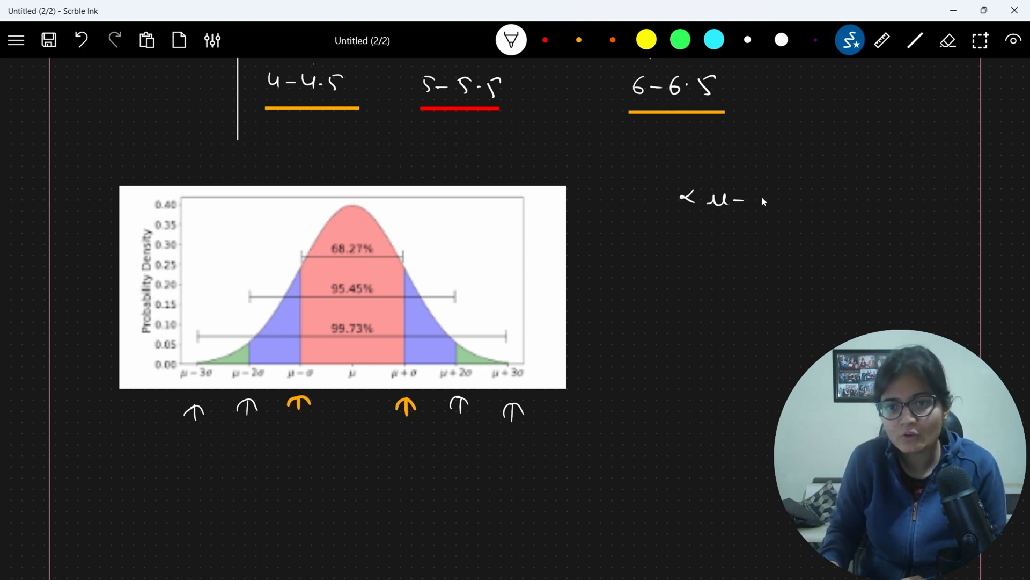
Handwrite the 3σ note with an arrow and a remark about data points under the circled condition
type("3σ OR")
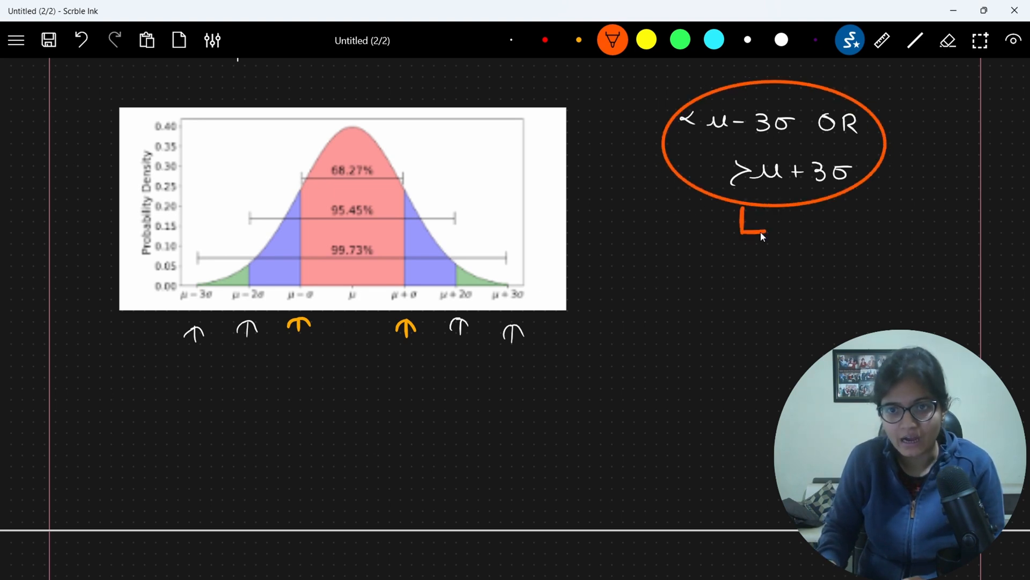
scroll("down", 3)
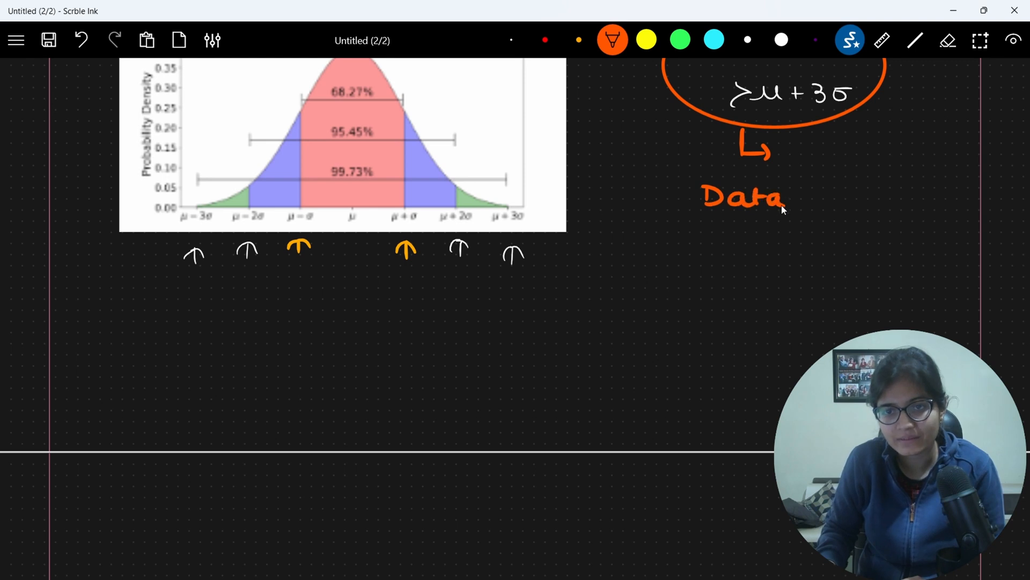
type("poin")
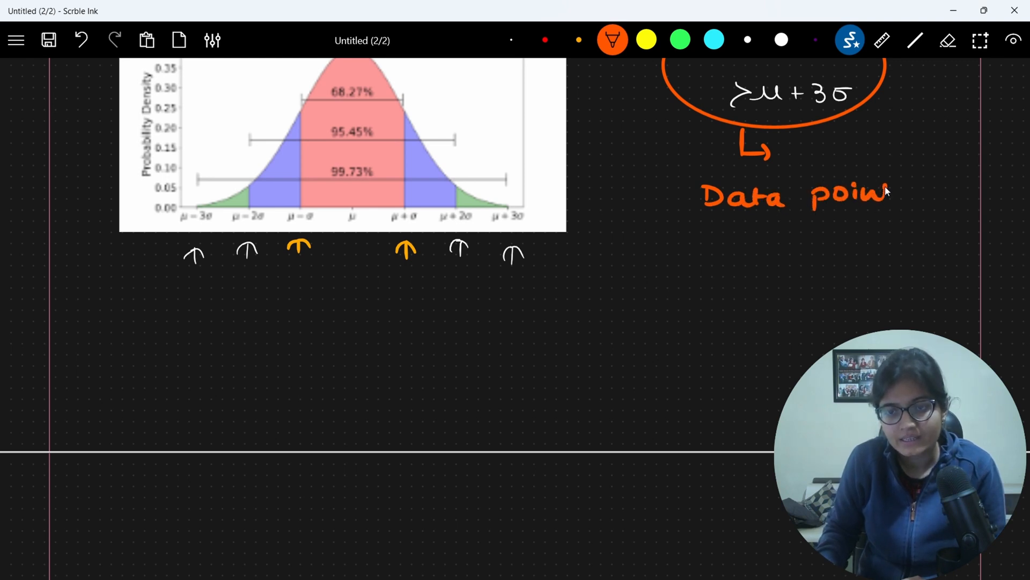
left_click_drag(727, 247, 792, 247)
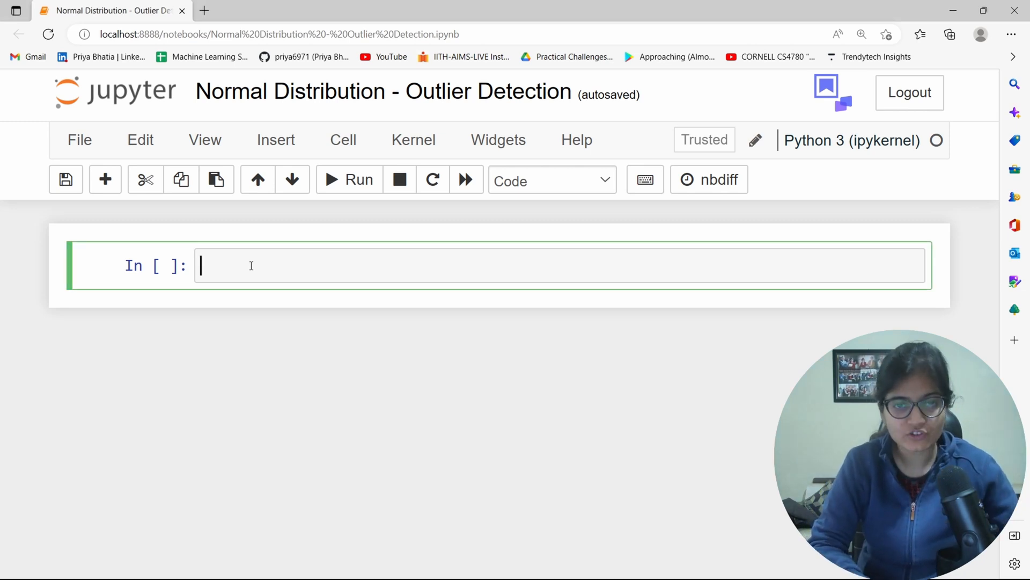
Import pandas as pd, numpy as np and seaborn as sns and run the cell
type("import pandas as")
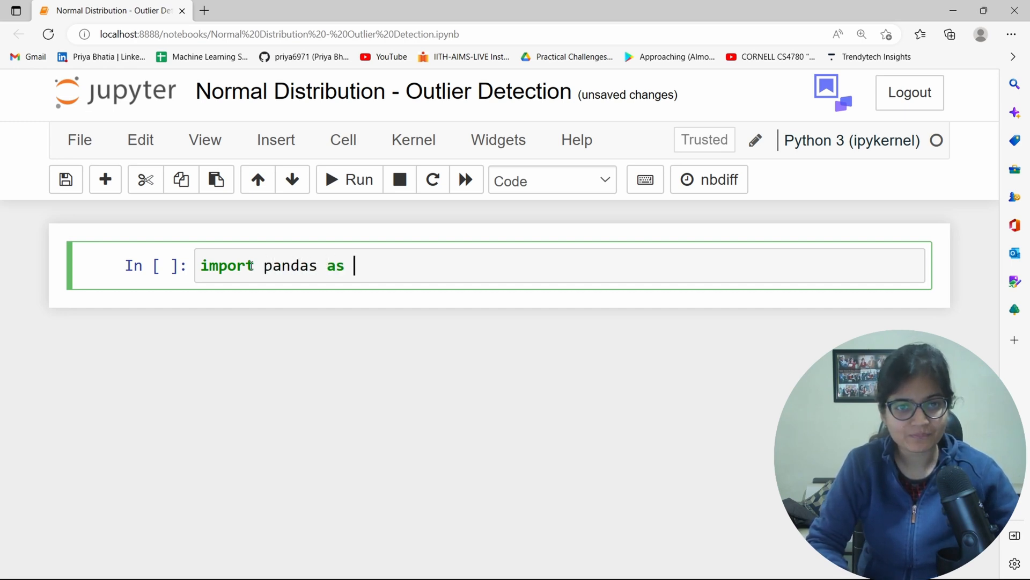
type("pd")
type("import numpy as")
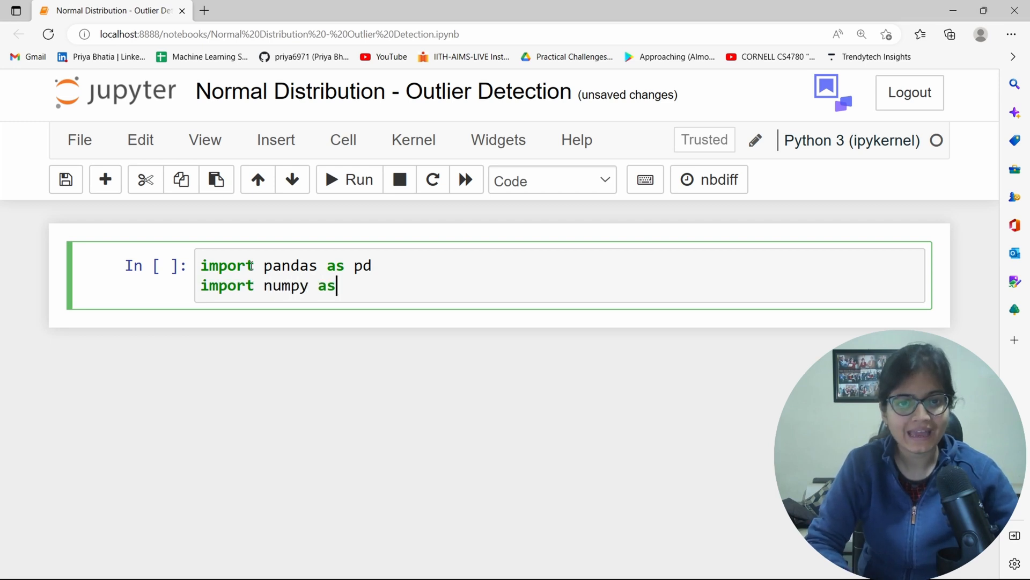
type("np")
type("import seab")
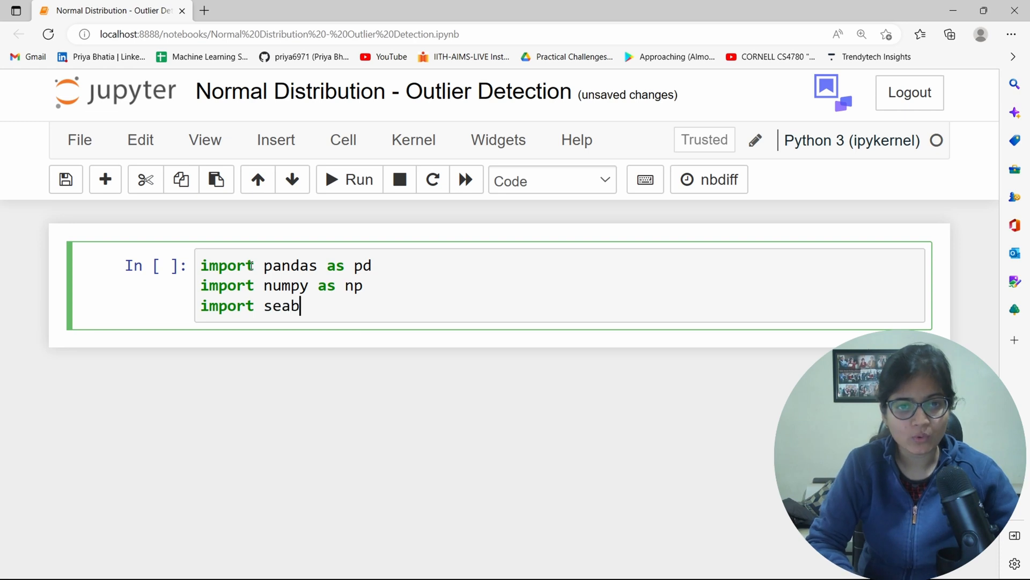
type("orn as sns")
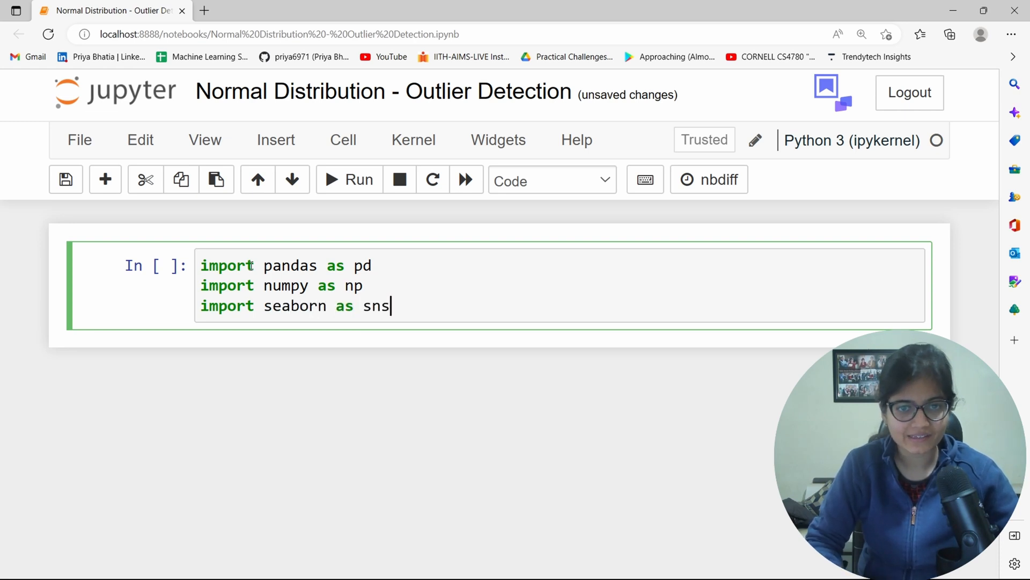
key("shift+enter")
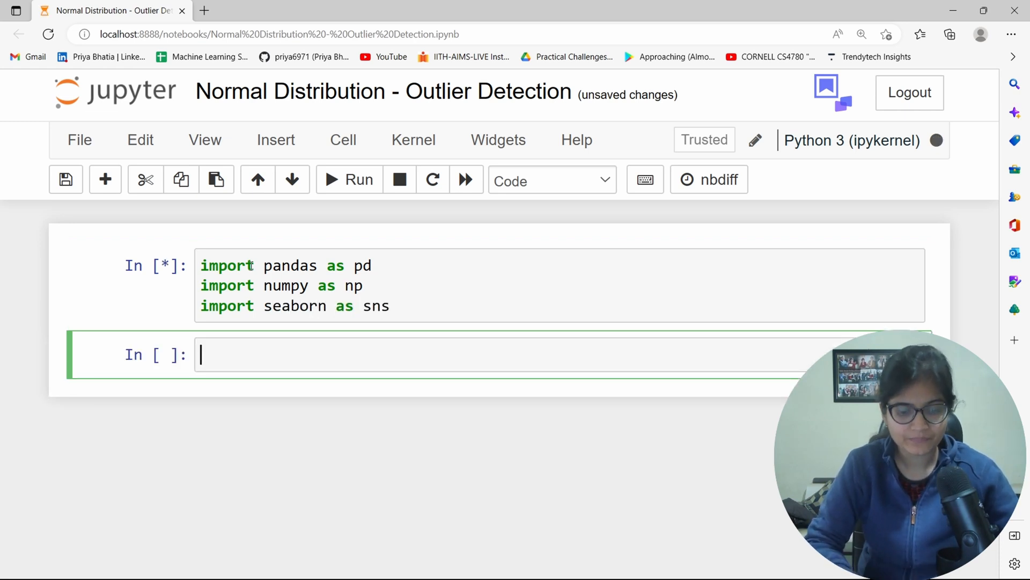
Load weight-height.csv into data with pd.read_csv and display data.head()
type("data = p")
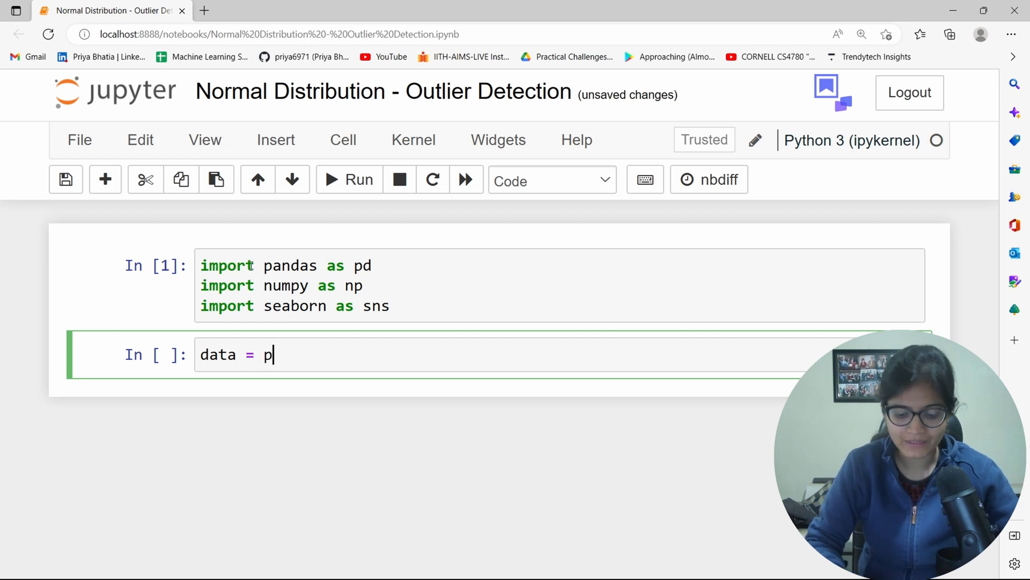
type("d.read_")
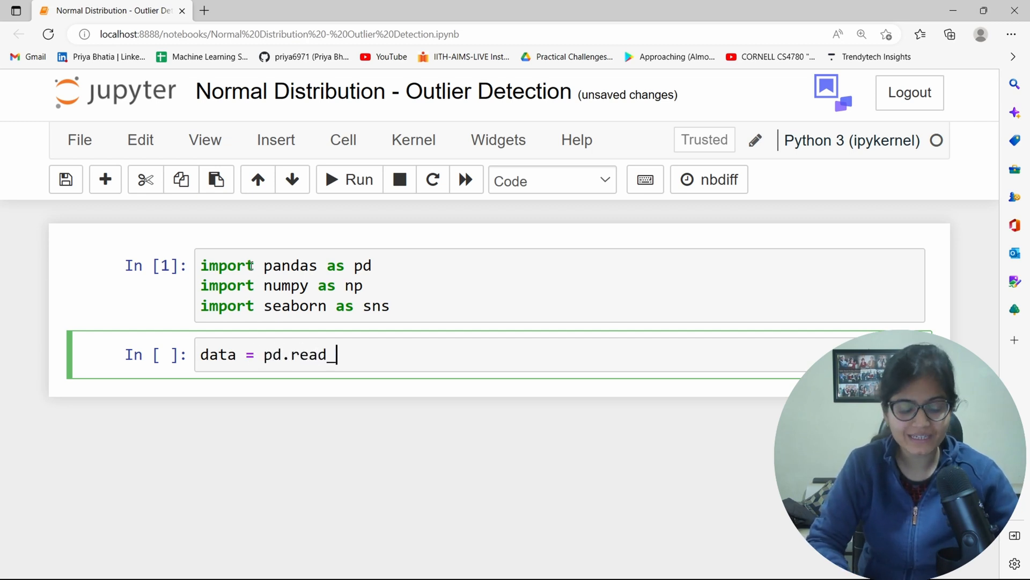
type("csv")
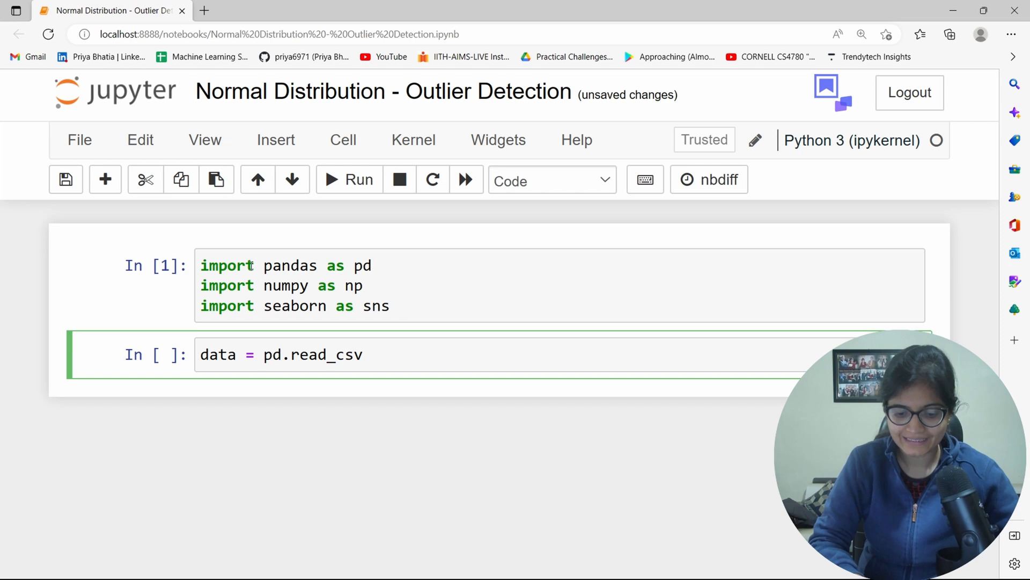
type("('weight-height.csv')")
type("d")
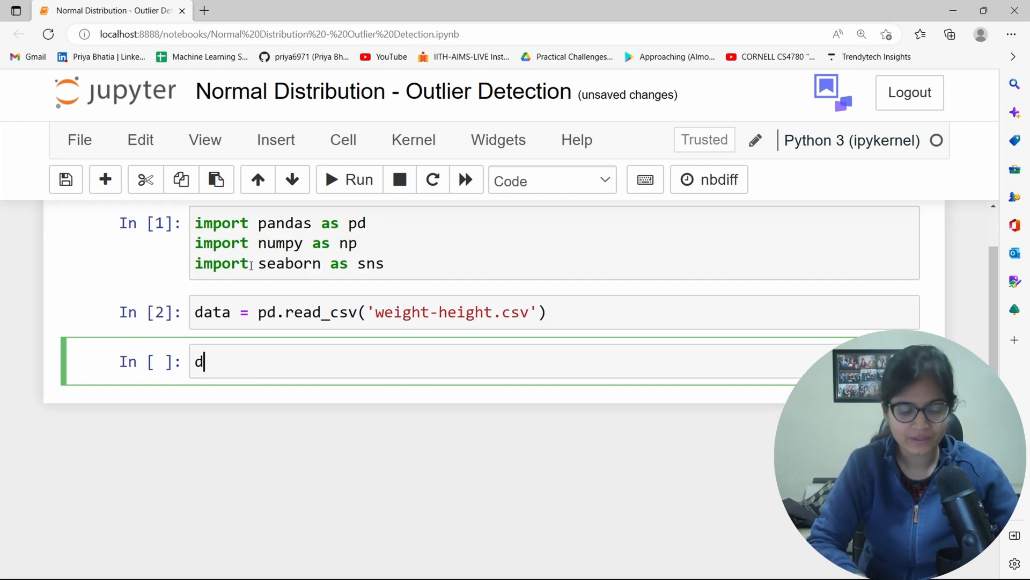
type("ata.head(")
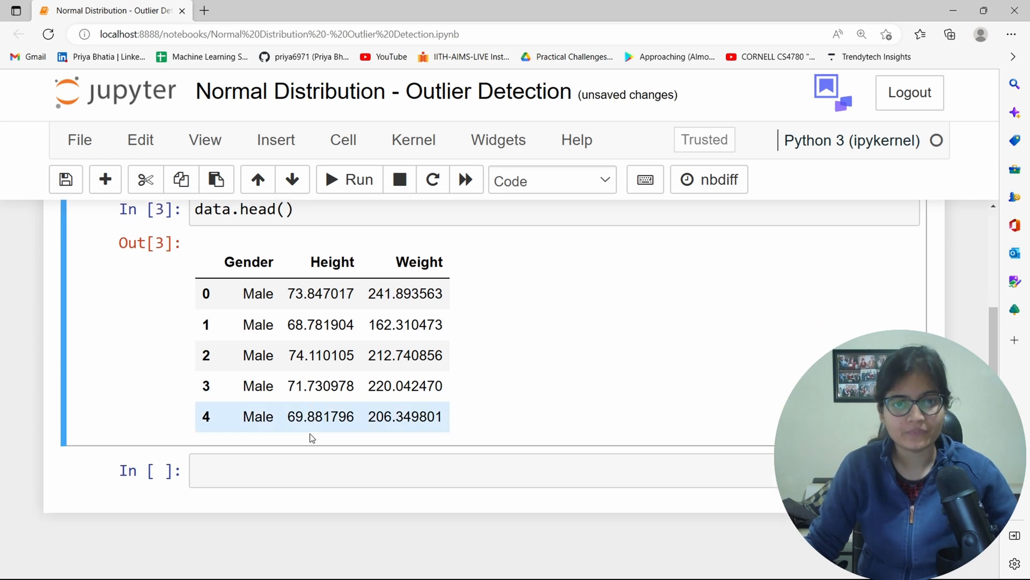
Run data.Height.describe() to get count 10000, mean about 66.37 and std about 3.85
left_click(391, 469)
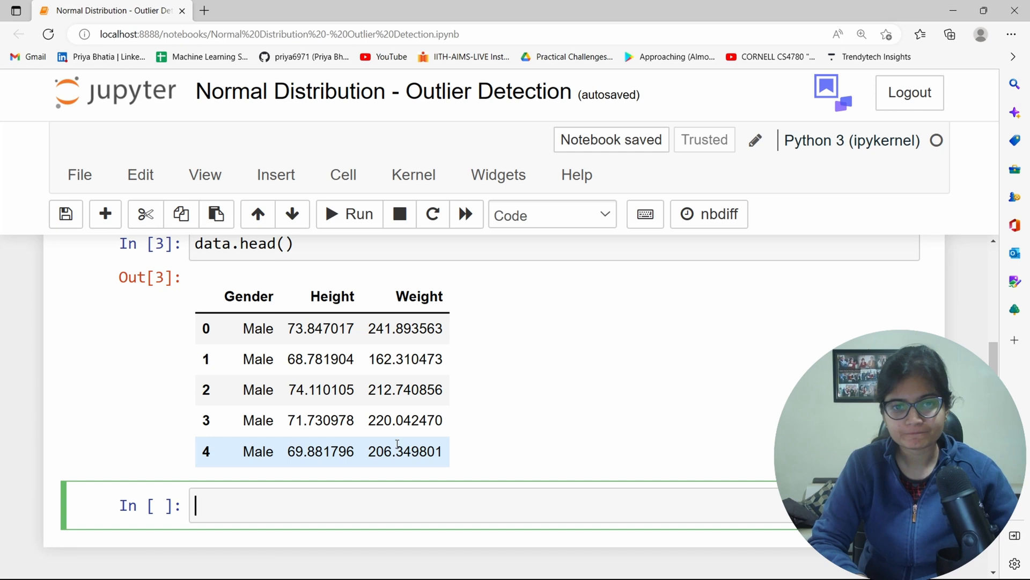
scroll("down", 3)
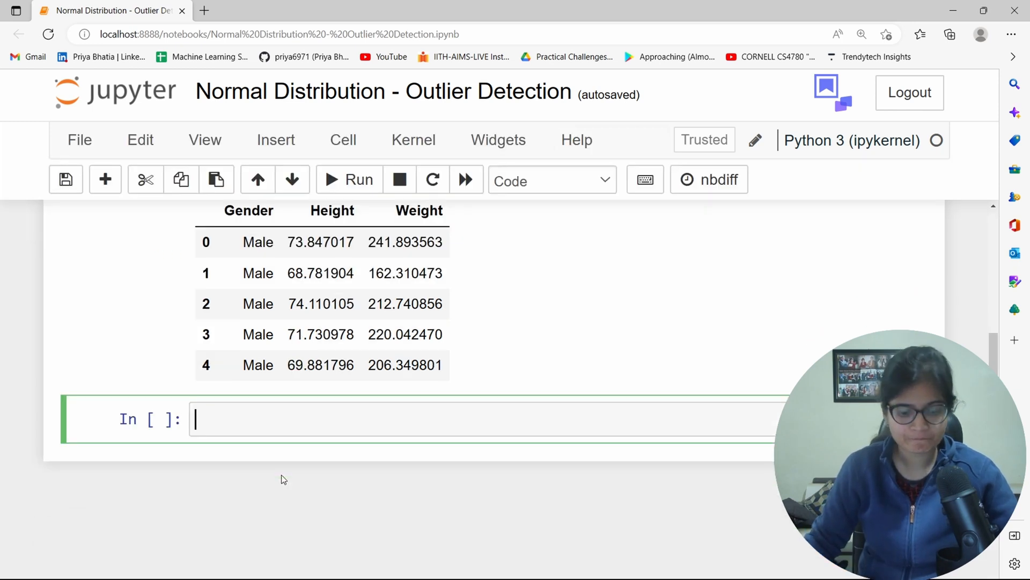
type("data.H")
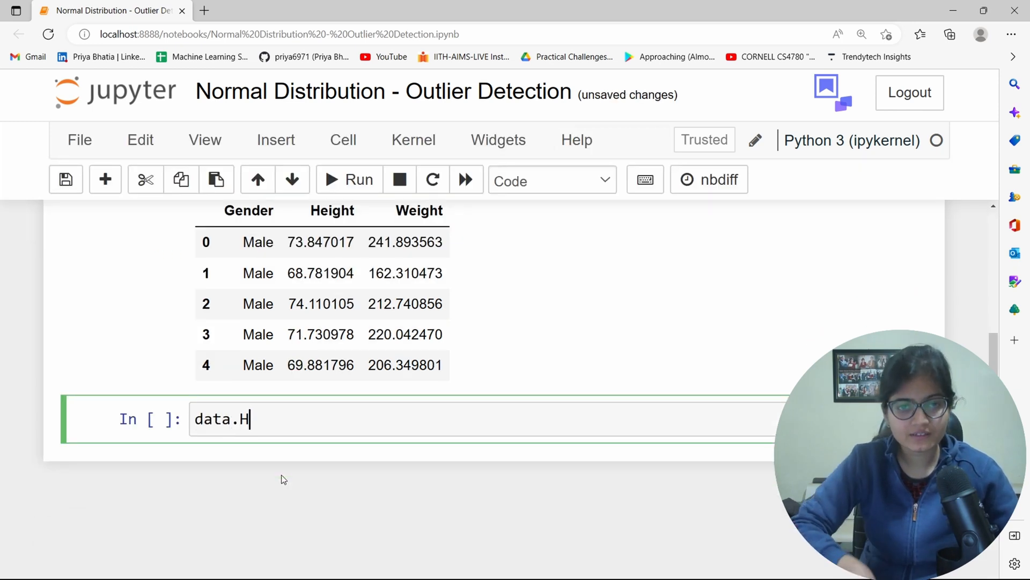
type("eight")
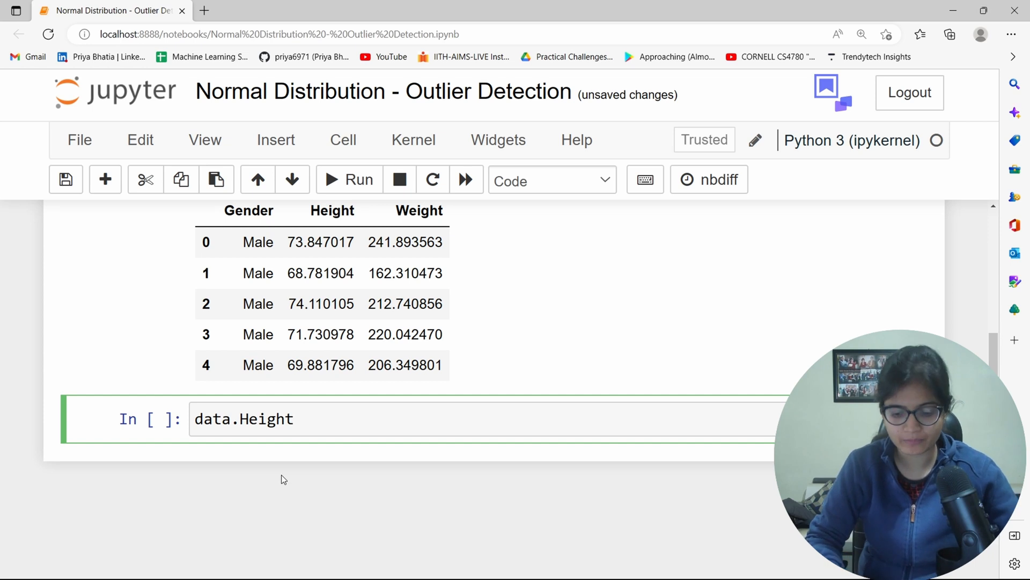
type(".describe(")
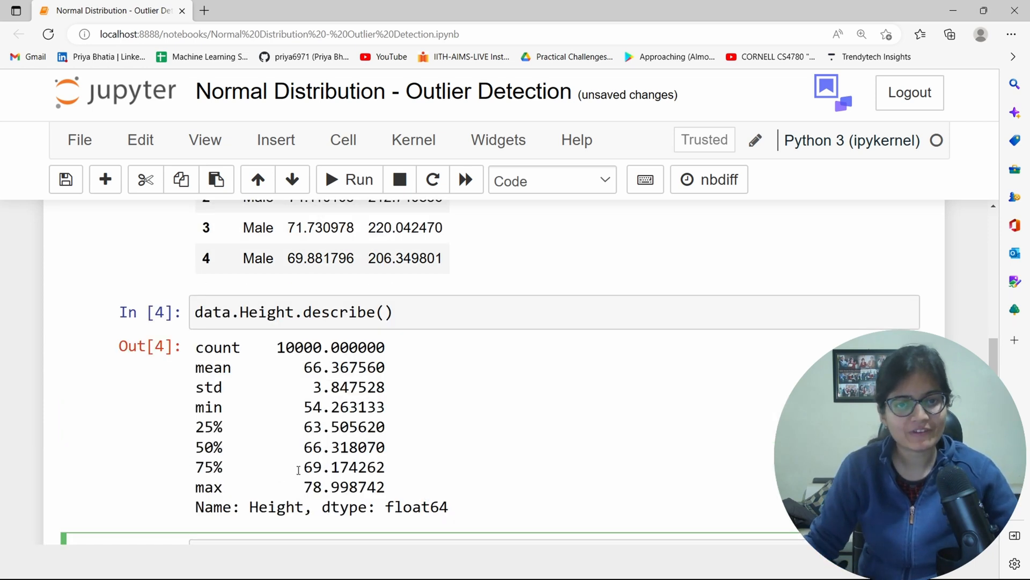
scroll("down", 3)
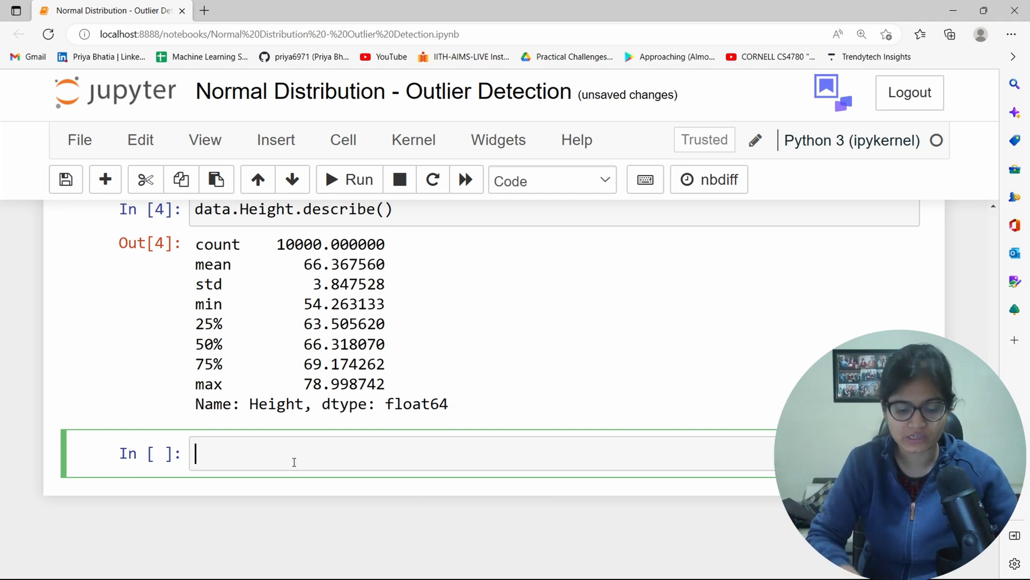
Write sns.histplot(data.Height, knd=True) and run it, hitting an error on the misspelled argument
type("sns")
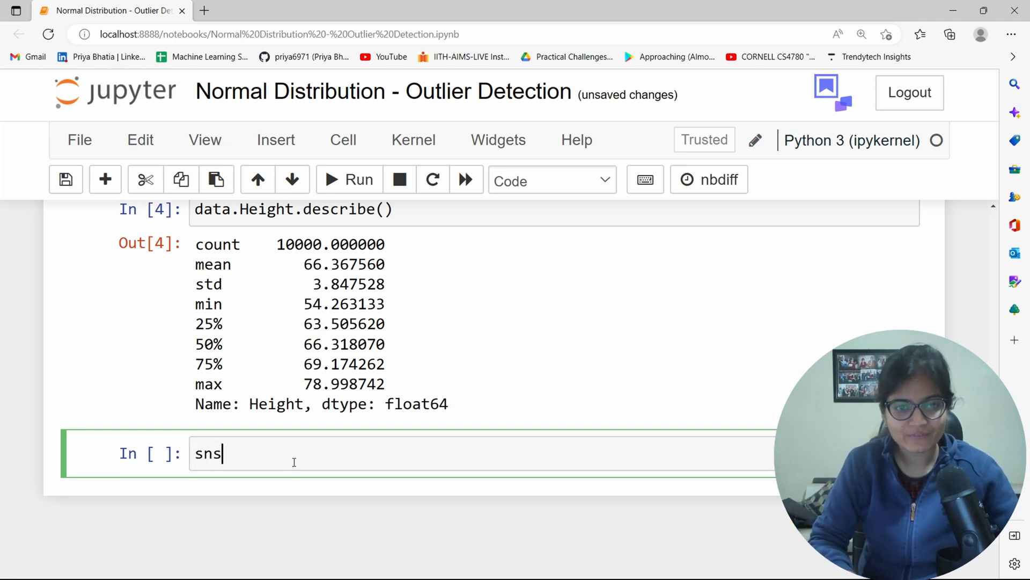
type(".histp")
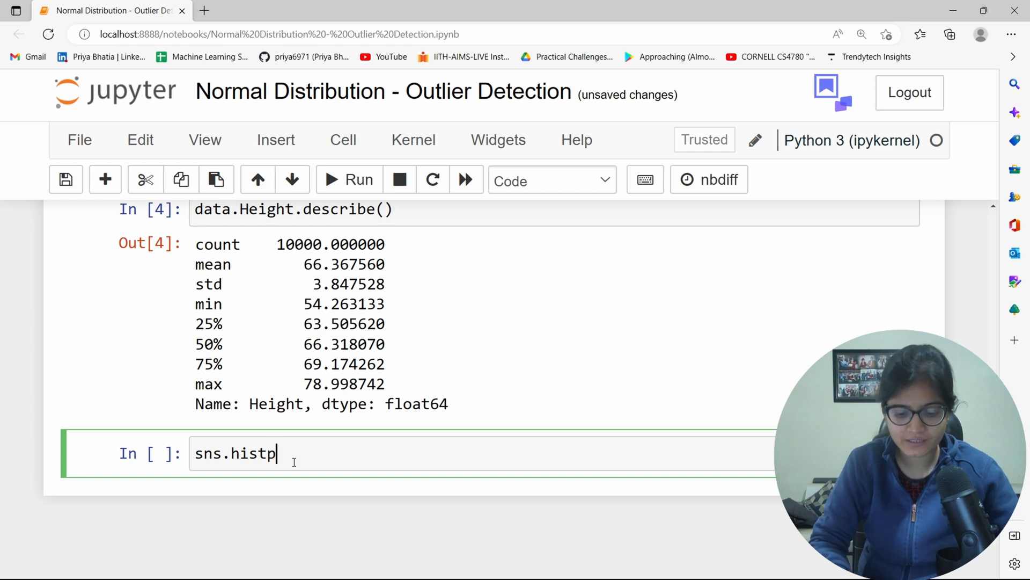
type("lot(data)")
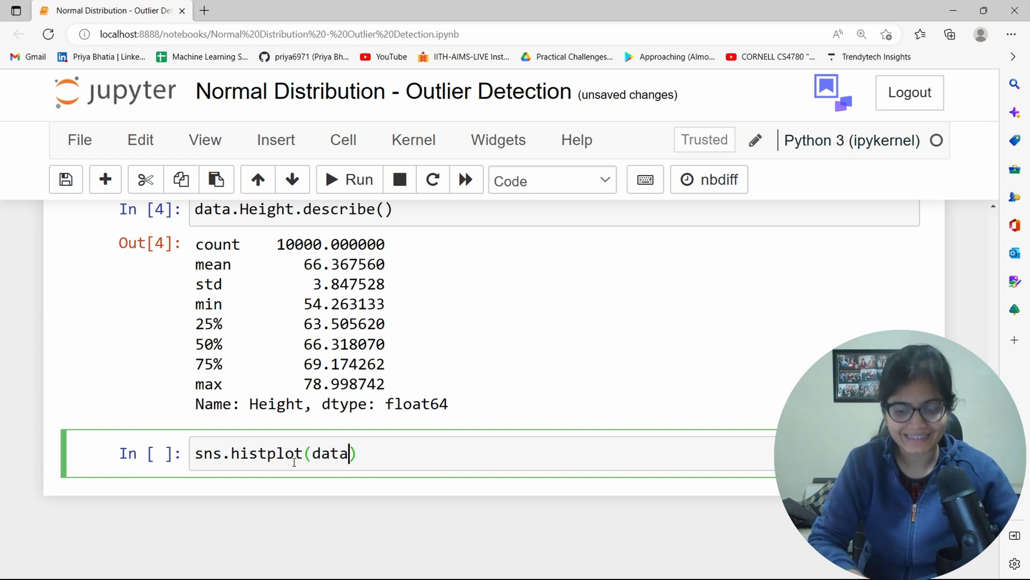
type(".Height")
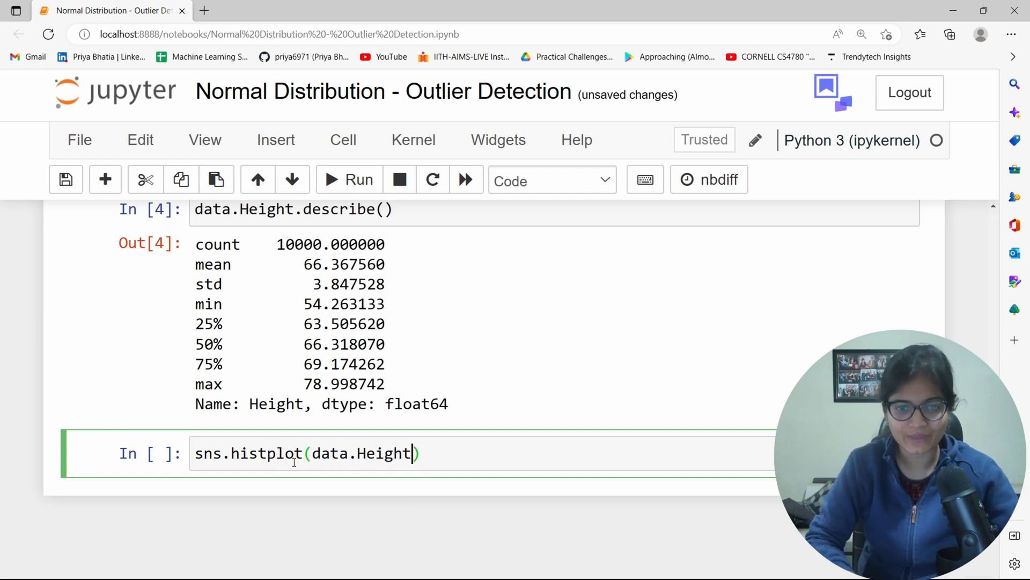
type(", knd")
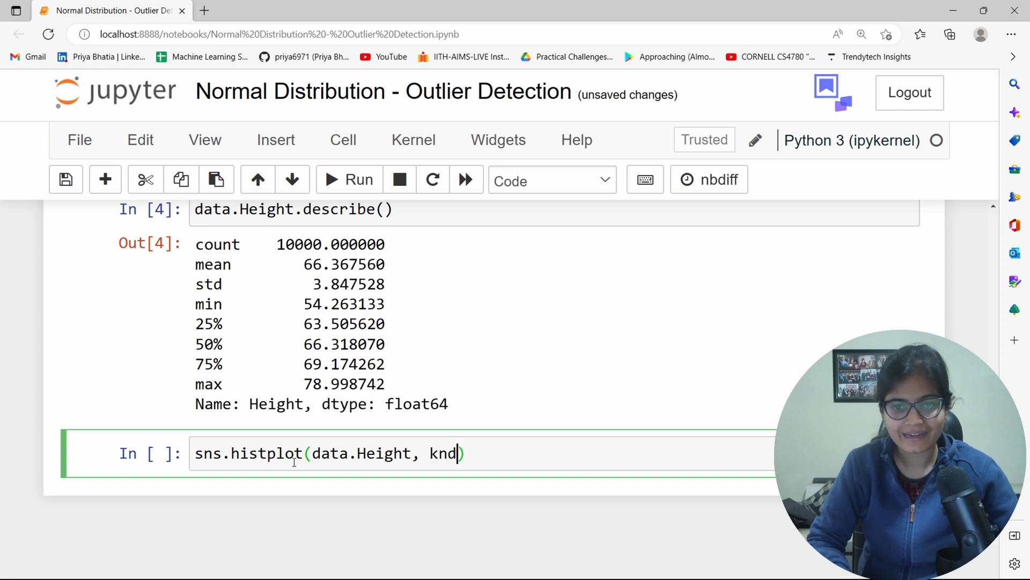
type("=True")
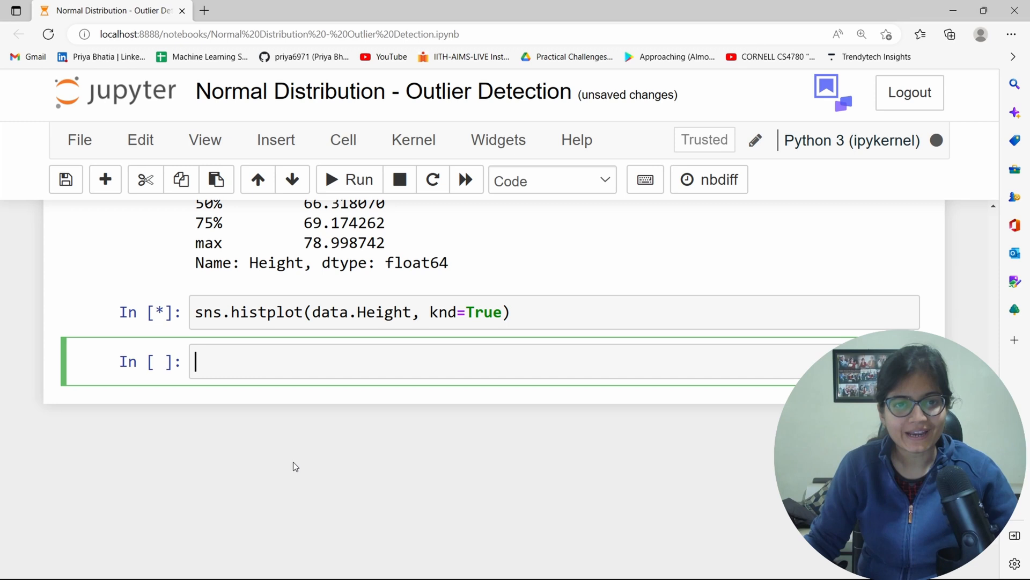
Correct the argument to kde=True and rerun to get the Height histogram with a density curve
left_click(347, 179)
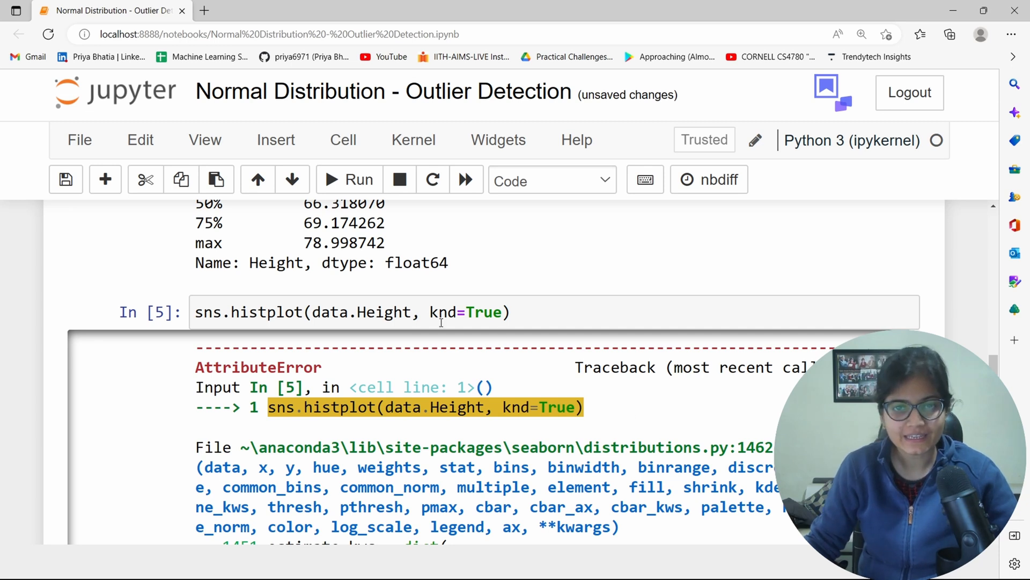
left_click(447, 312)
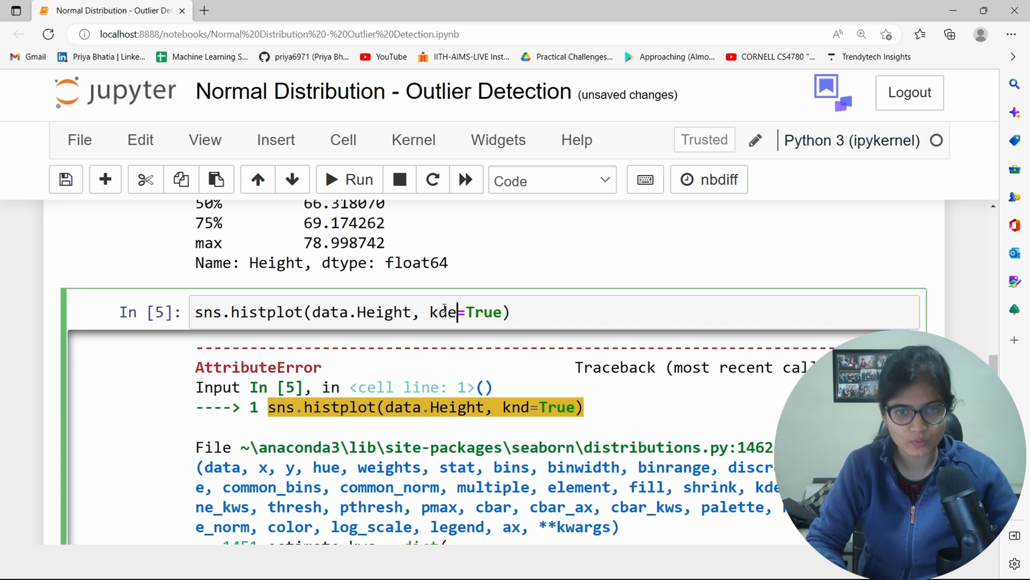
type("z")
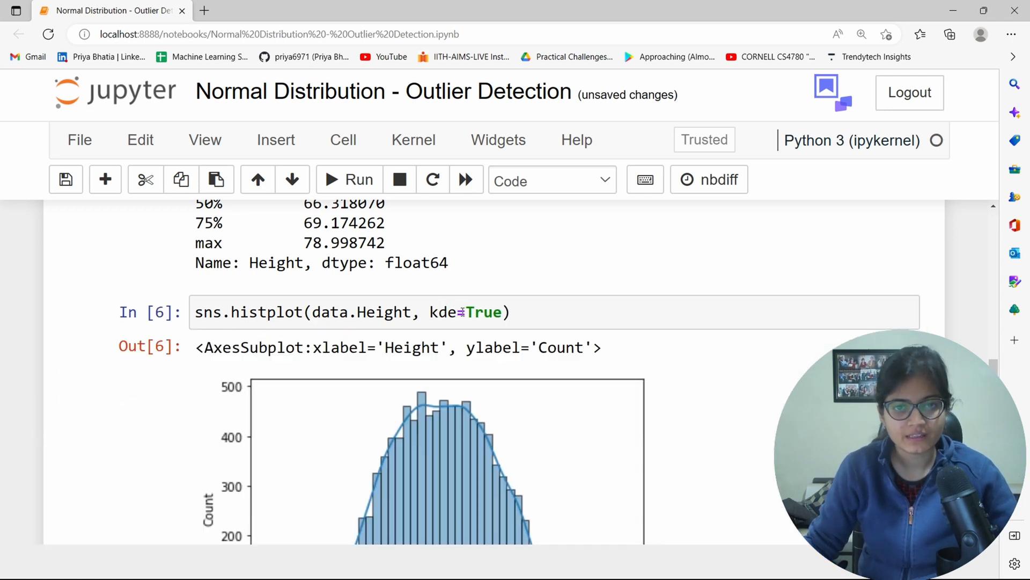
Rerun the histogram with kde=False, then restore kde=True and move to the new cell
scroll("down", 3)
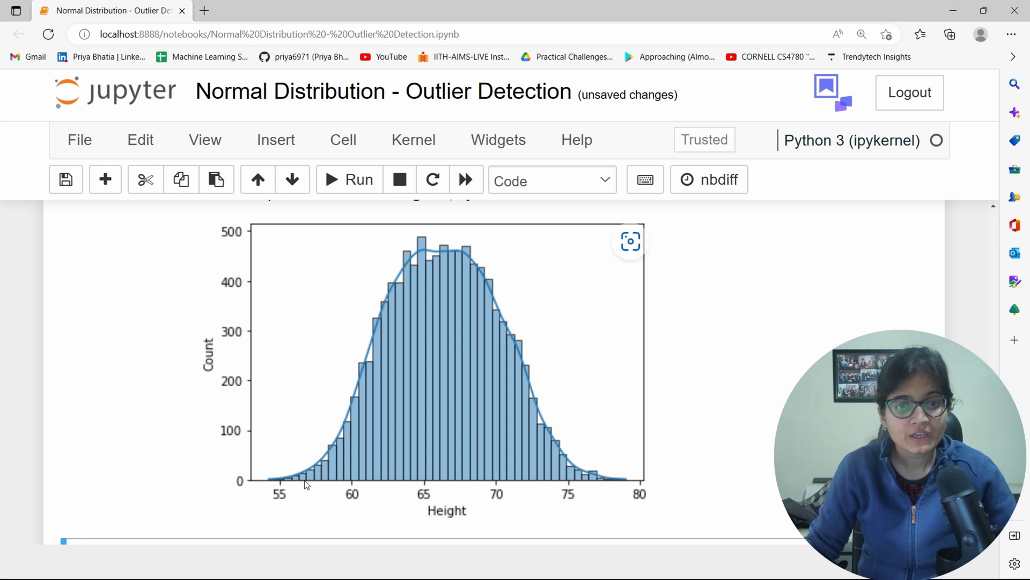
mouse_move(419, 266)
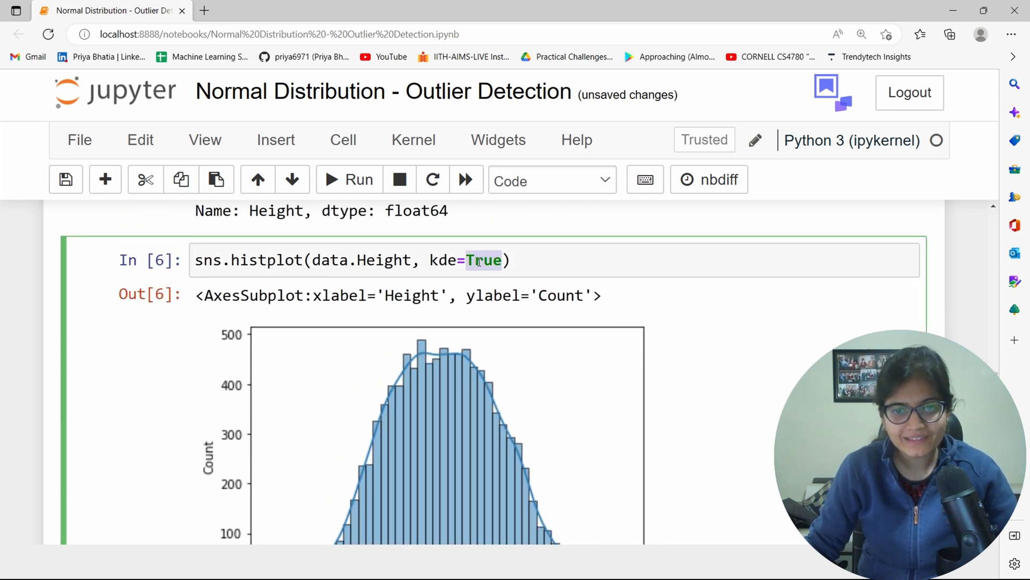
type("Fals")
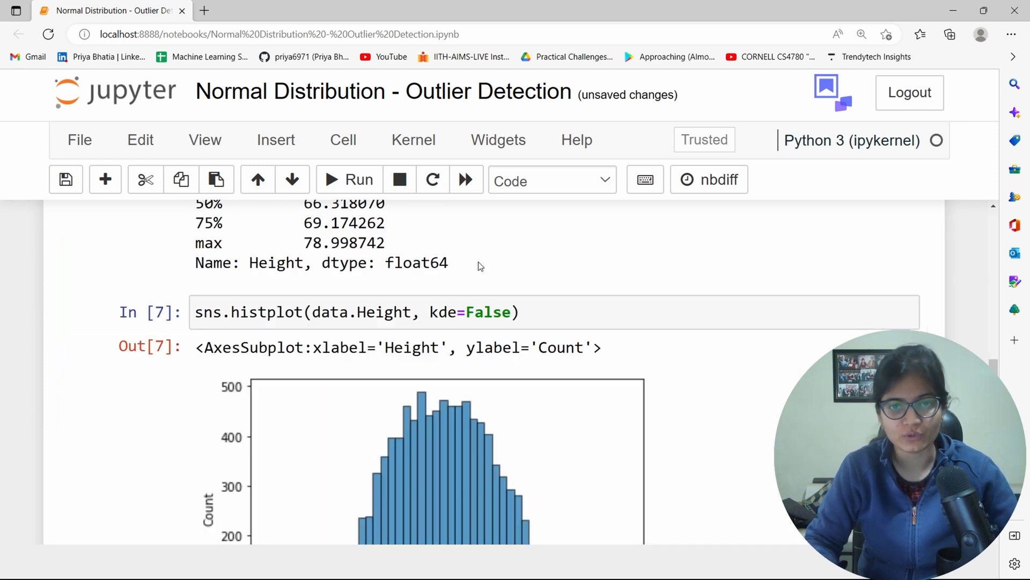
scroll("down", 3)
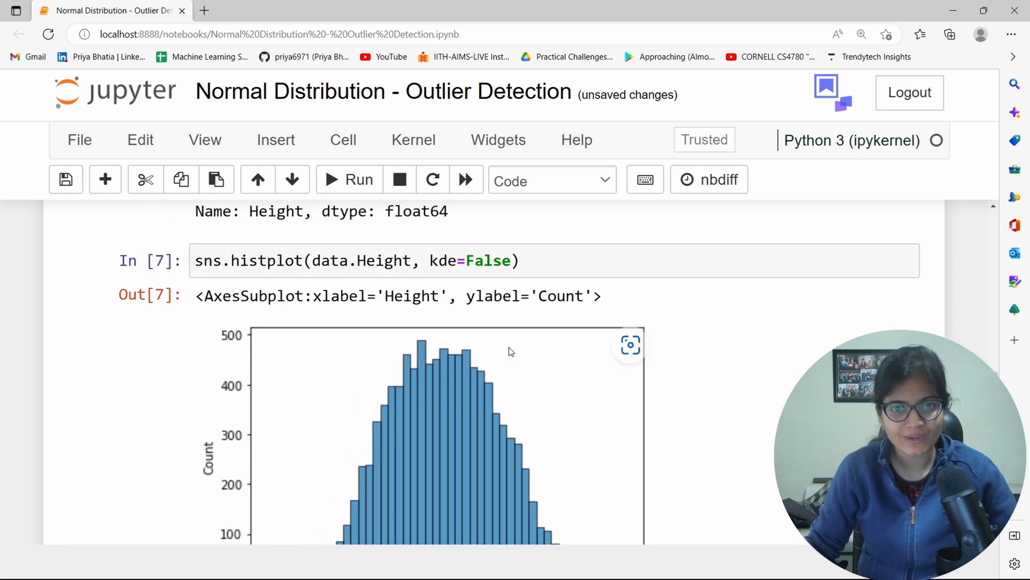
type("Tru")
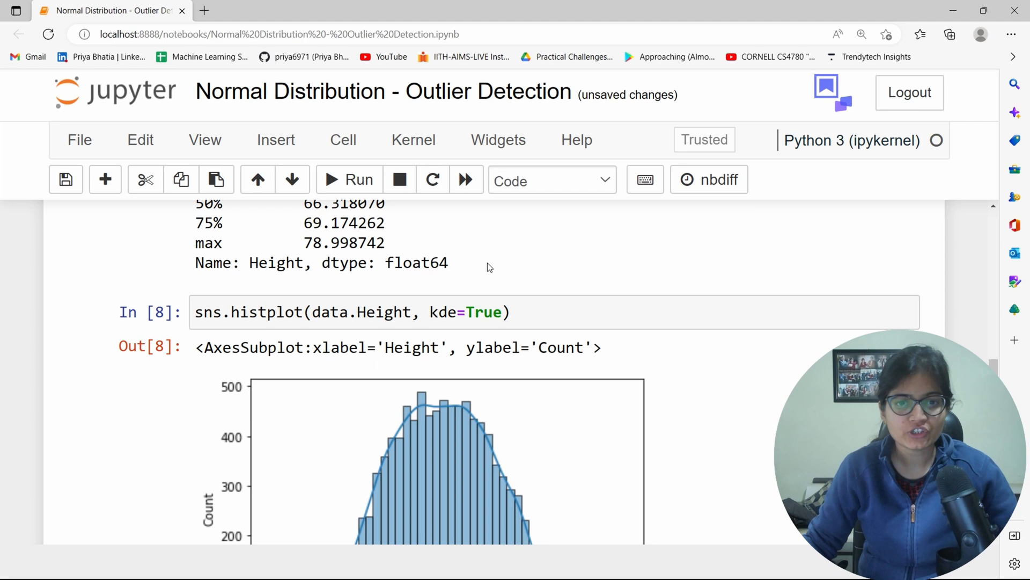
scroll("down", 3)
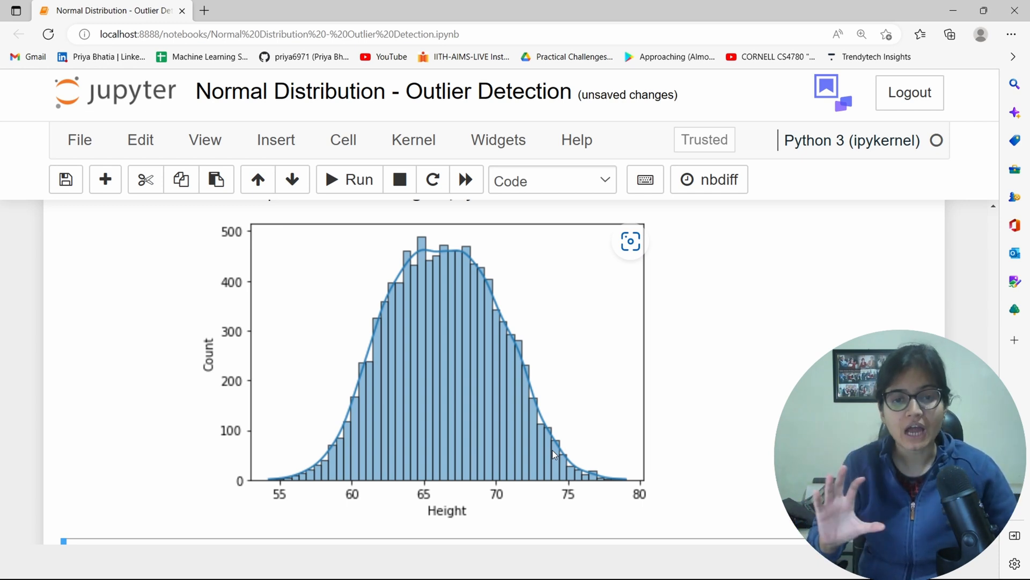
scroll("down", 3)
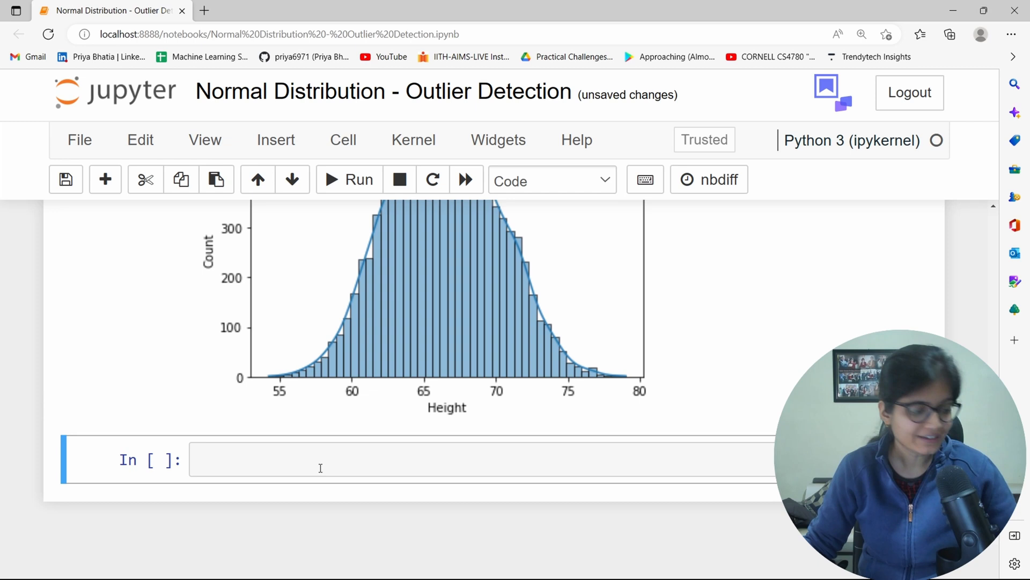
Compute mean_height = data.Height.mean() and display it, about 66.37
scroll("down", 3)
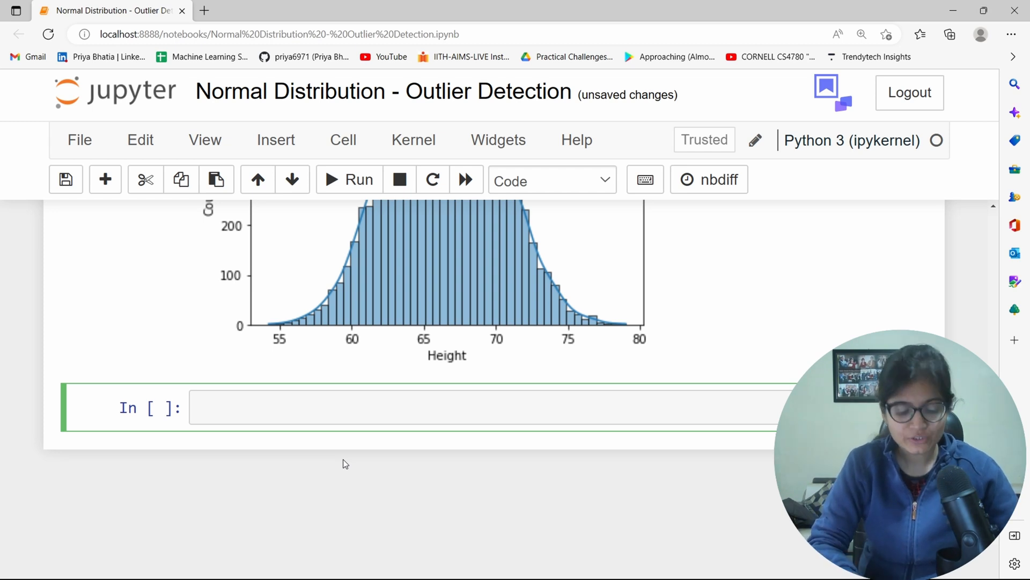
type("data")
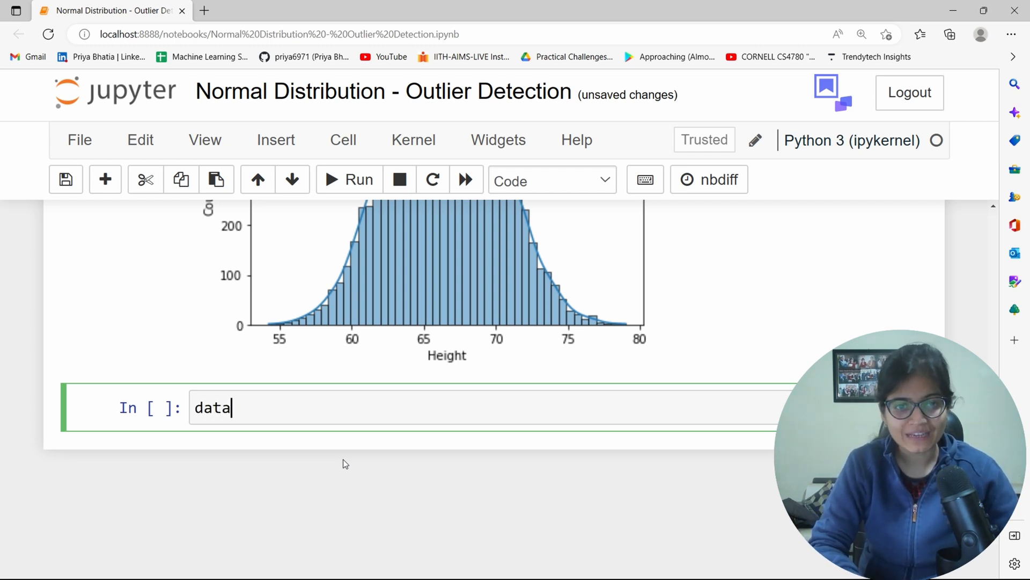
type(".Height.mean")
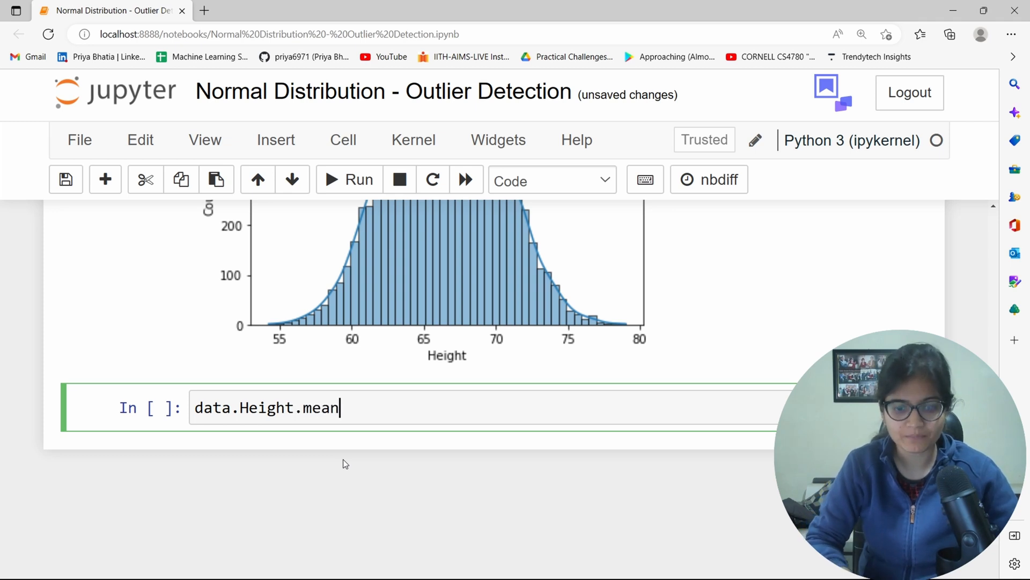
type("()")
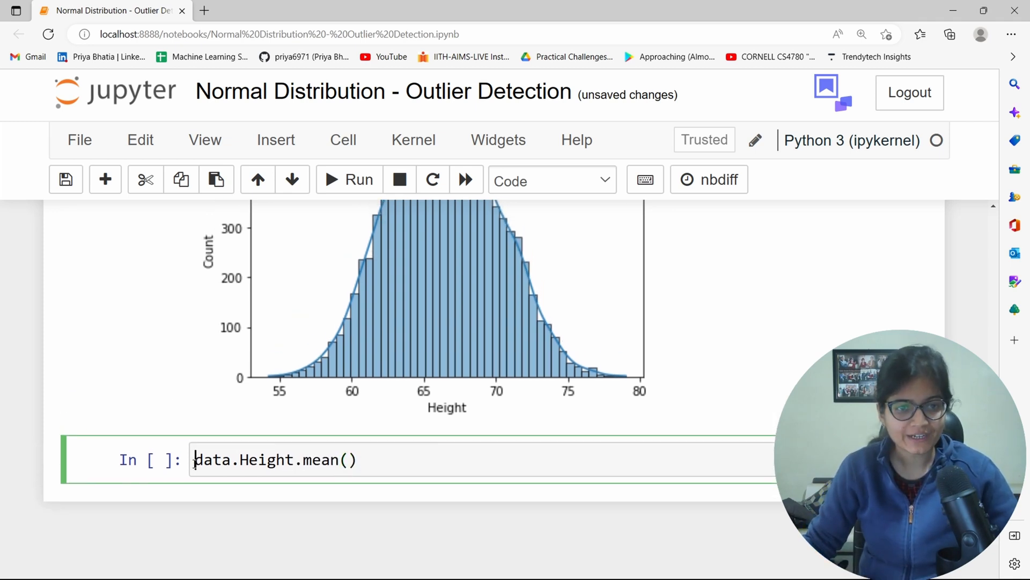
type("mean_")
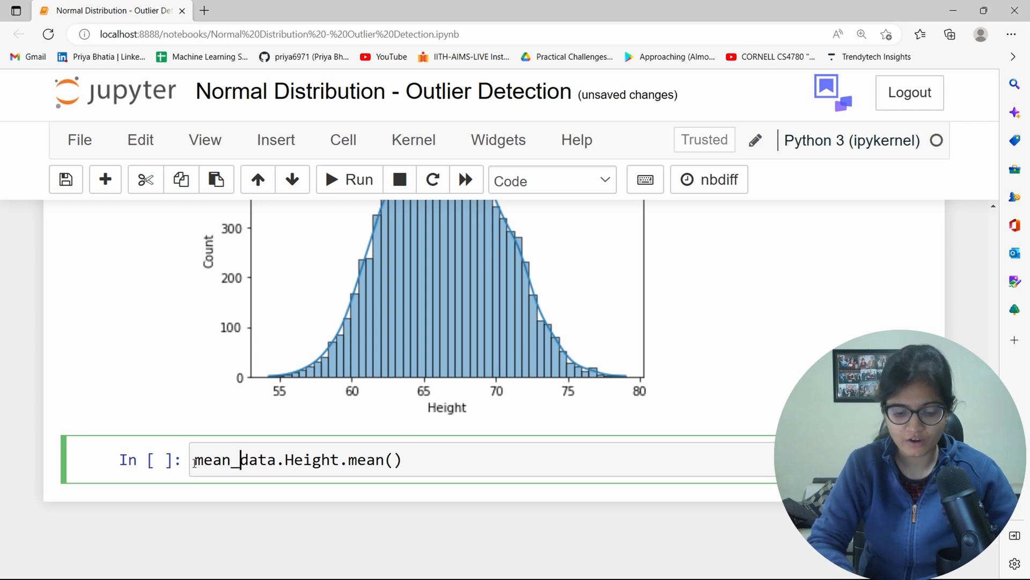
type("height =")
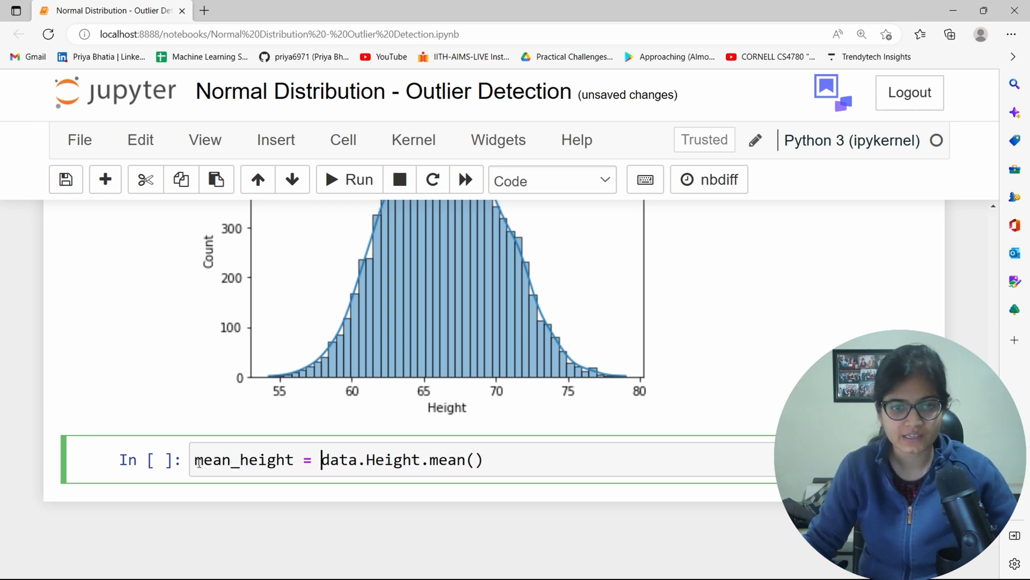
double_click(244, 460)
type("mean_height")
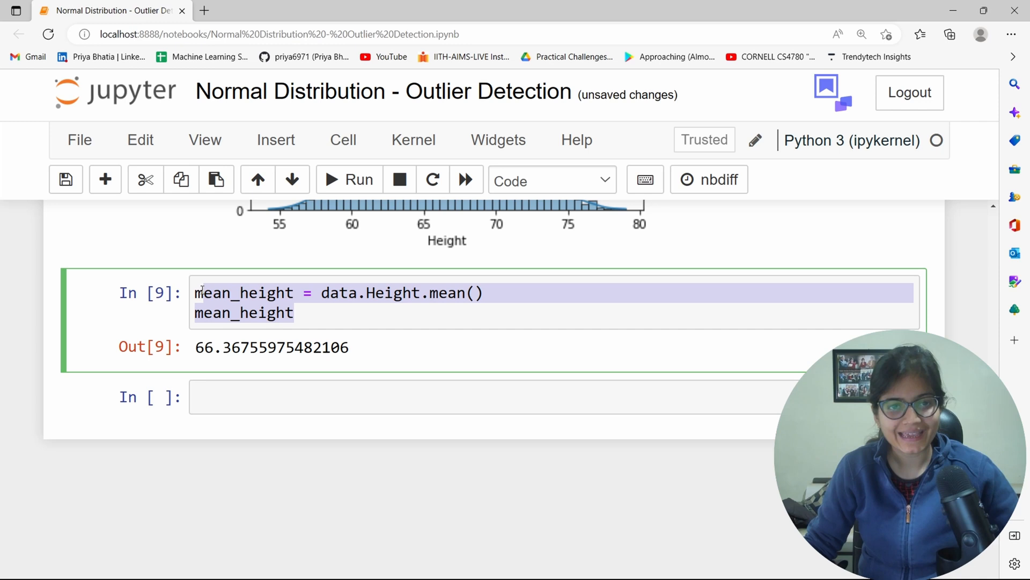
Compute std_height = data.Height.std() and display it, about 3.85
type("std")
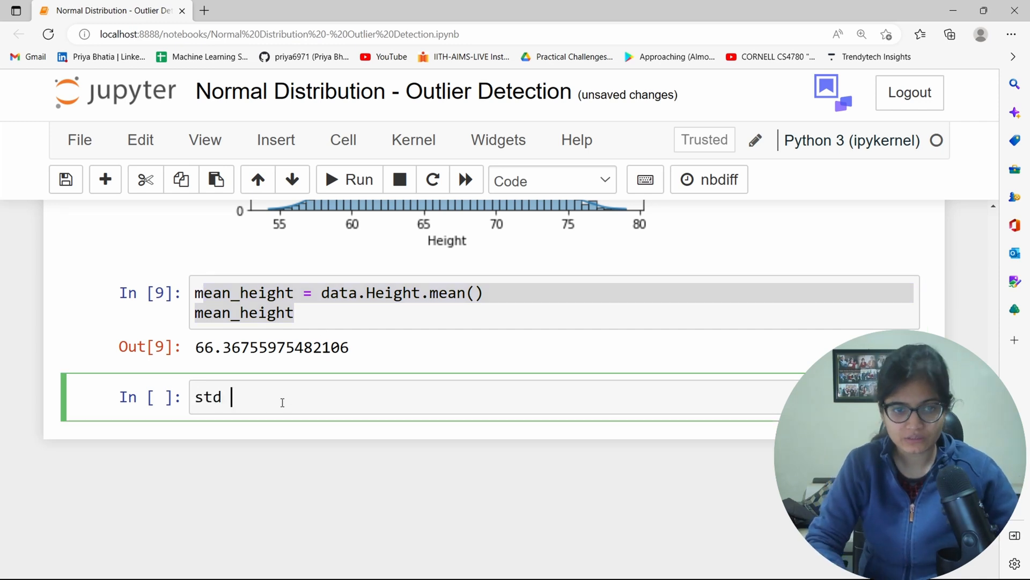
type("_")
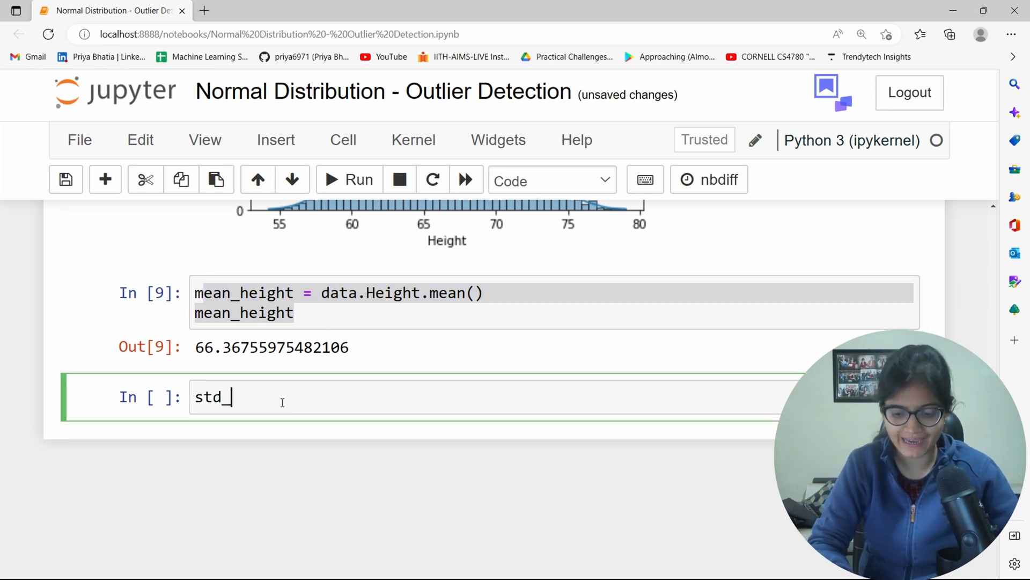
type("height =")
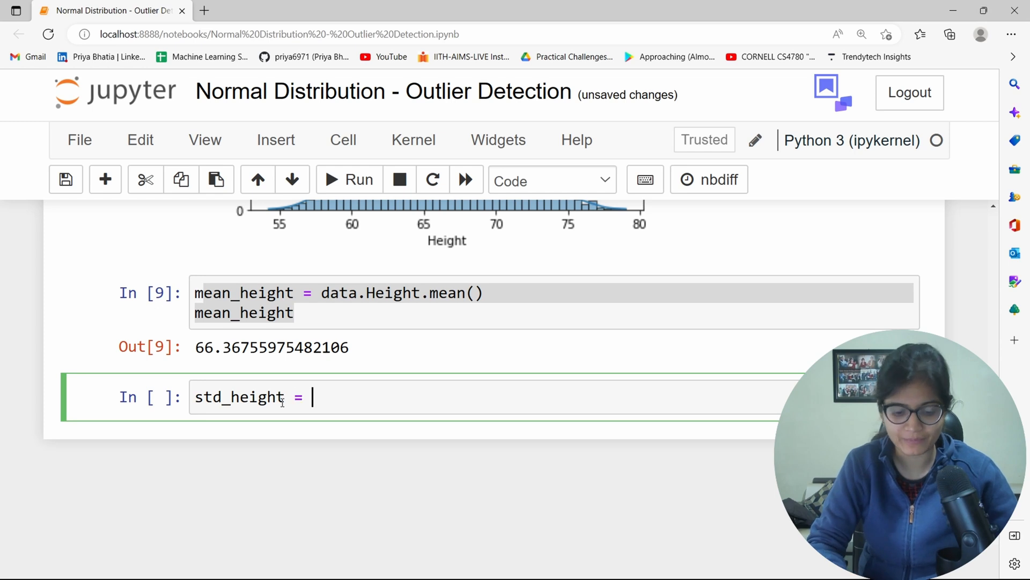
type("data.Heught")
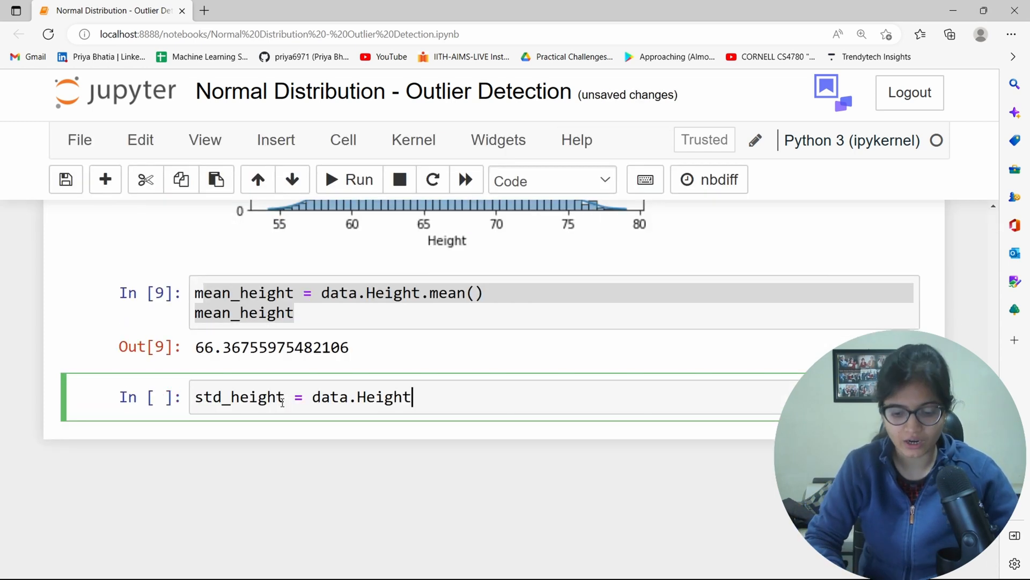
type(".m")
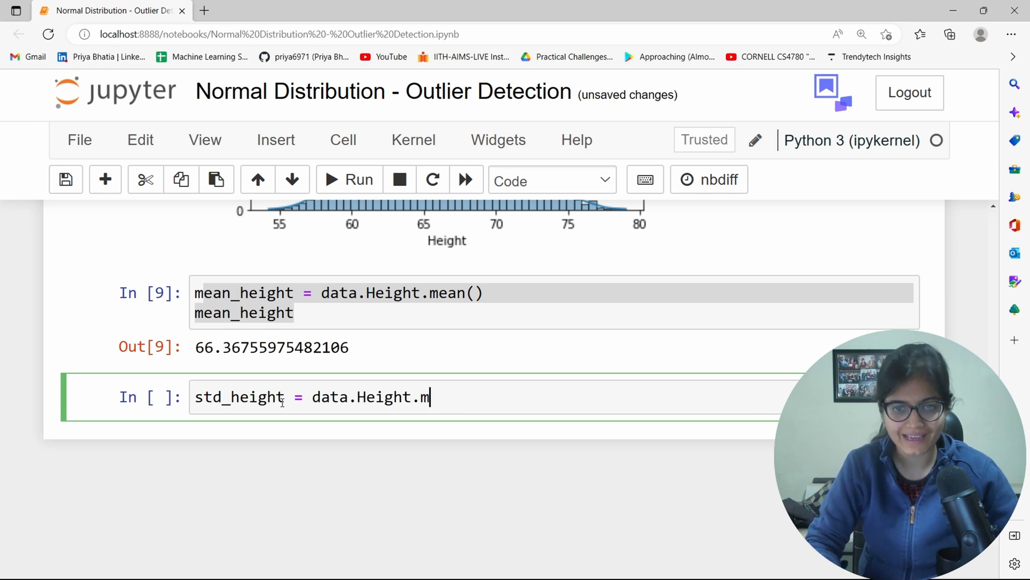
type("td()")
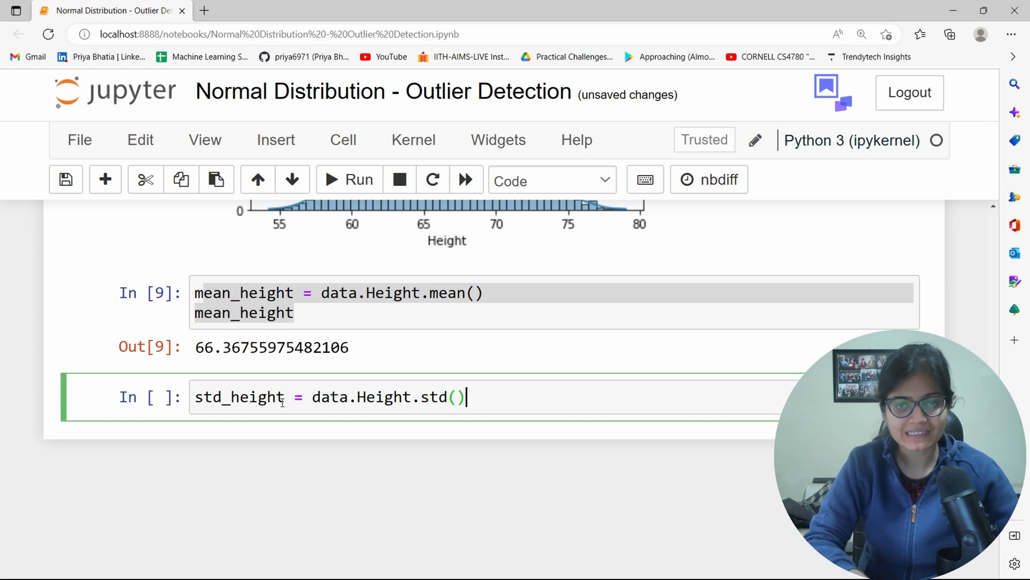
type("std_height")
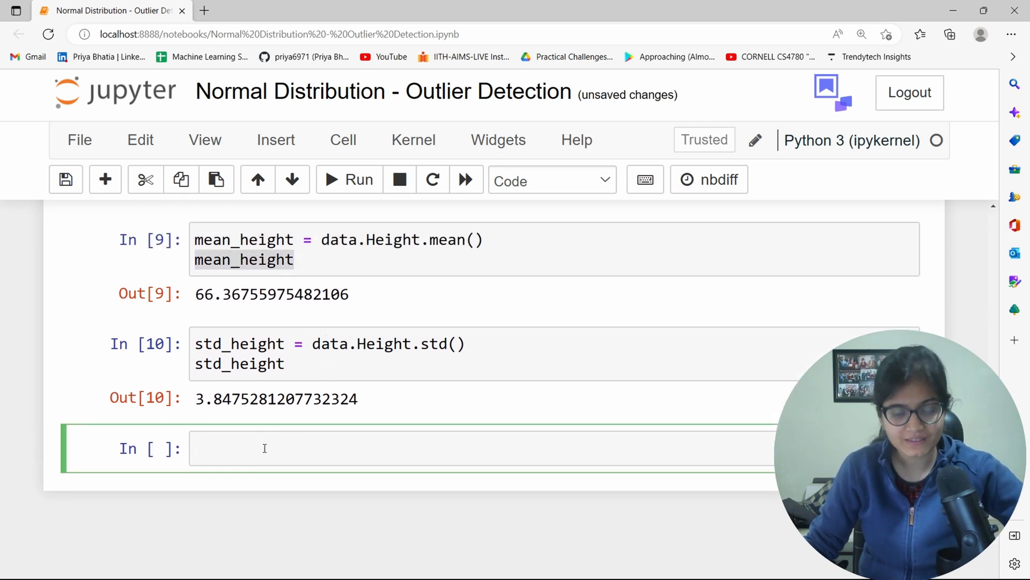
Evaluate mean_height - 3 * std_height and + 3 * std_height, giving 54.82 and 77.91, and highlight the results
type("mean_height - 3 * std_height")
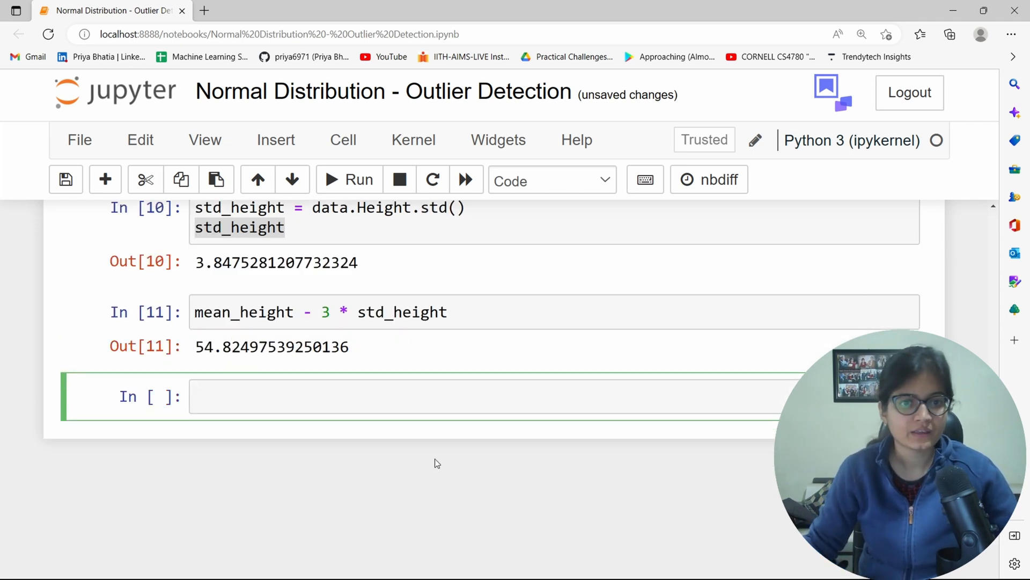
left_click(319, 311)
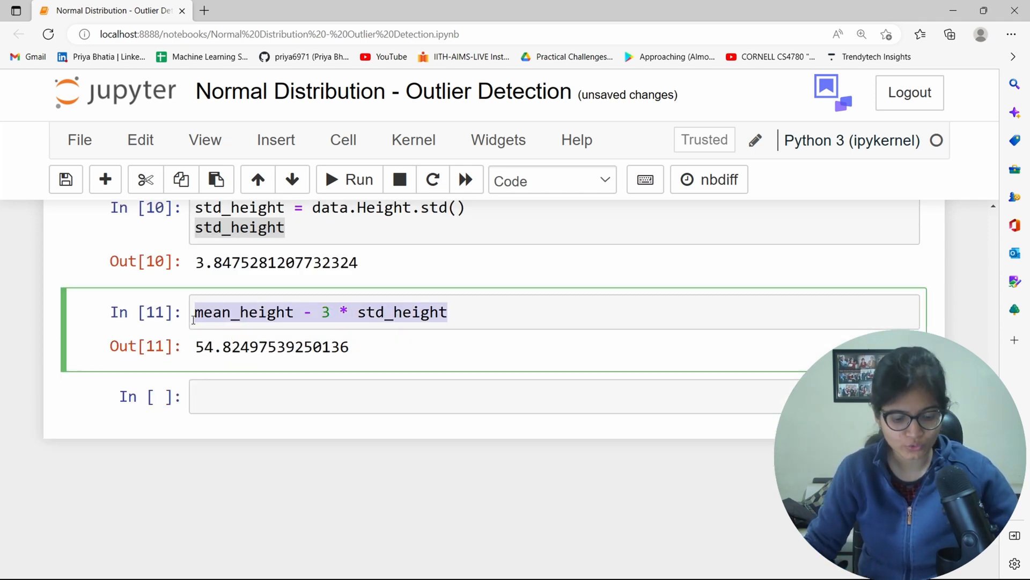
type("mean_height - 3 * std_height")
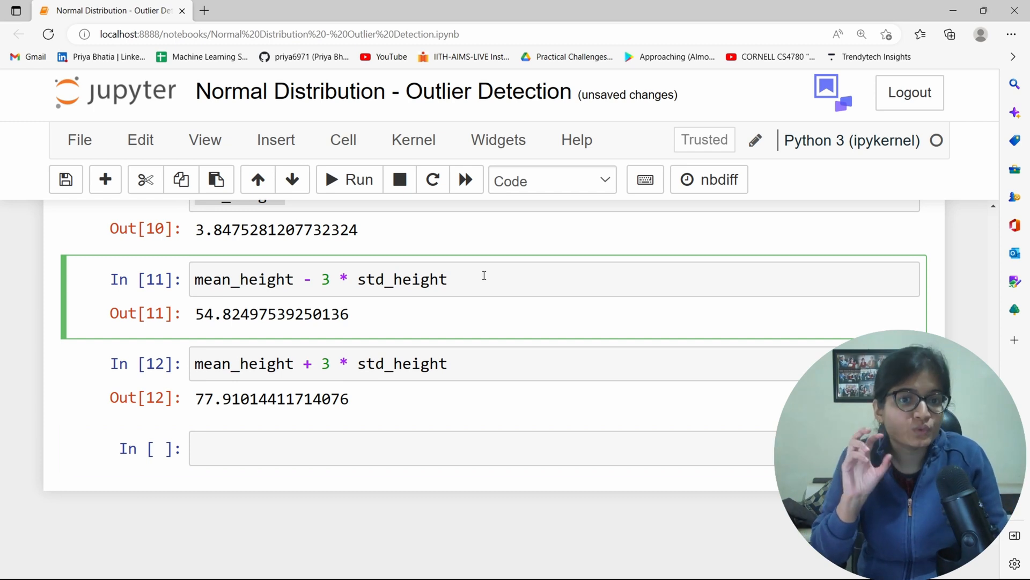
double_click(334, 314)
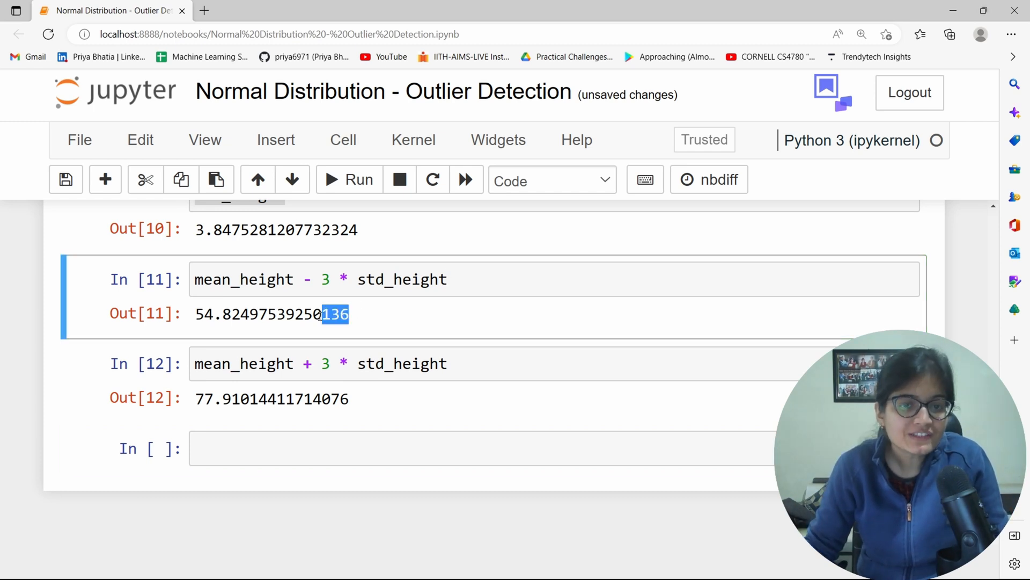
triple_click(271, 314)
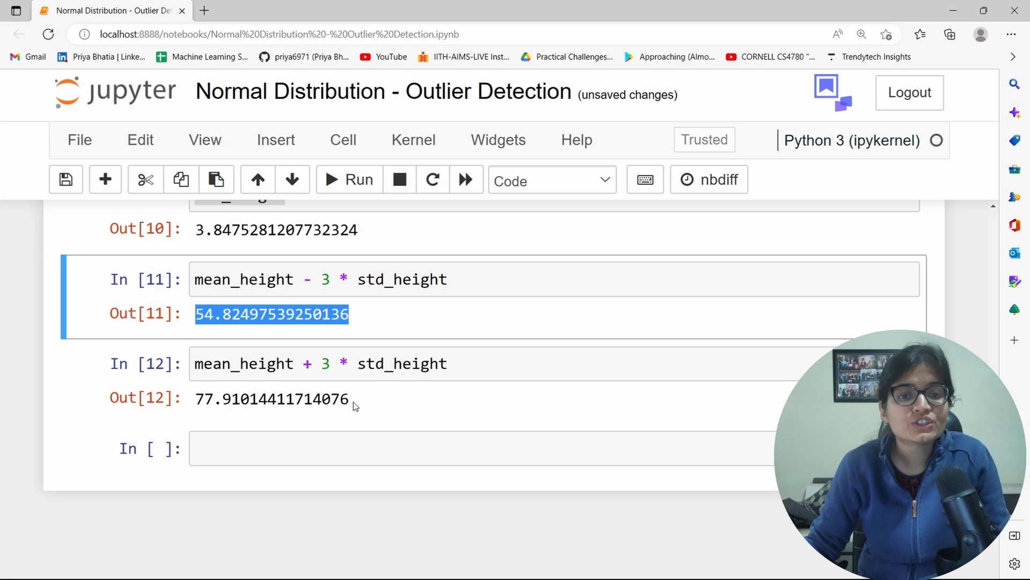
double_click(270, 398)
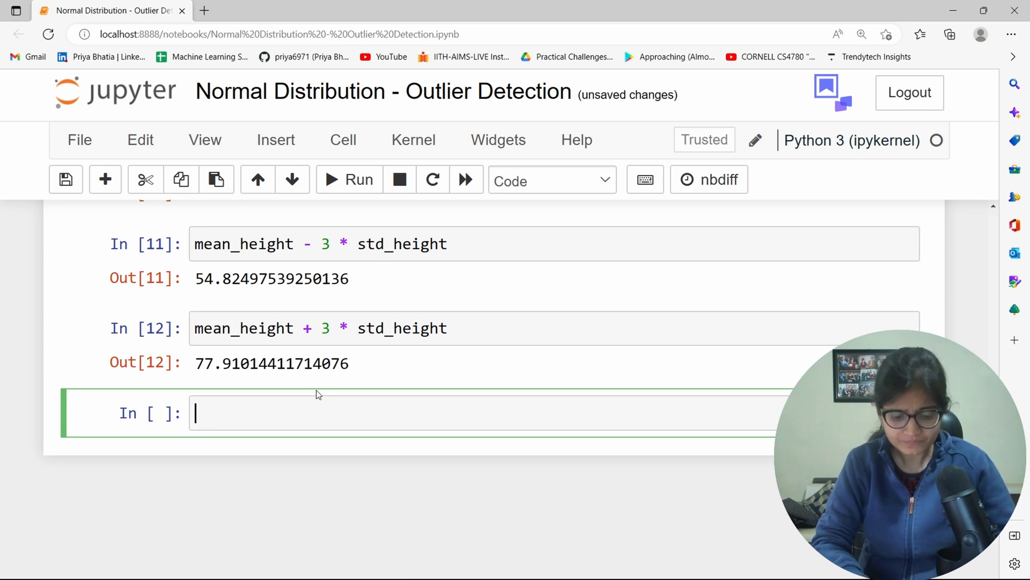
Write the lower-bound filter data[(data.Height < (mean_height - 3 * std_height))]
type("data[]")
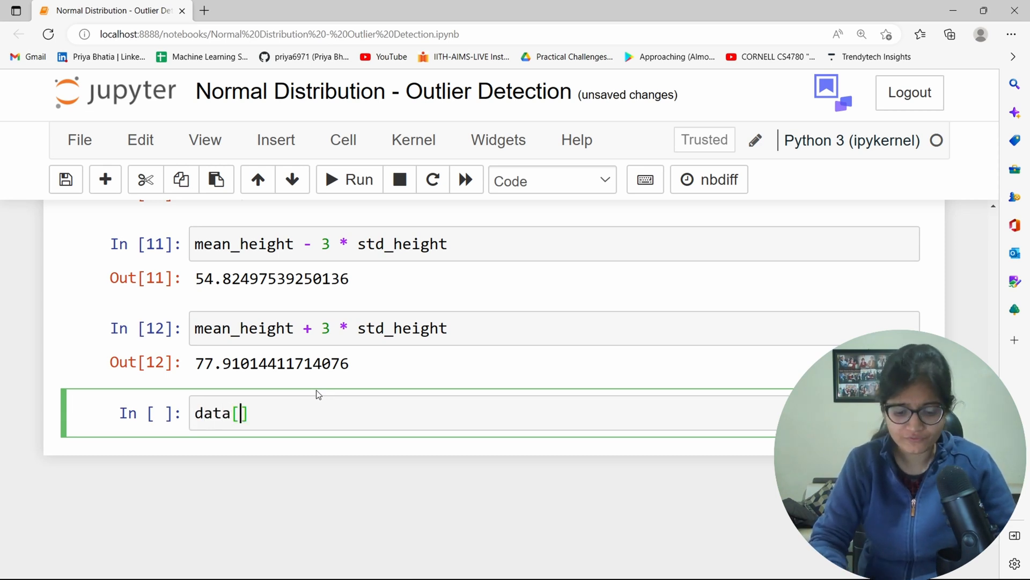
type("dat")
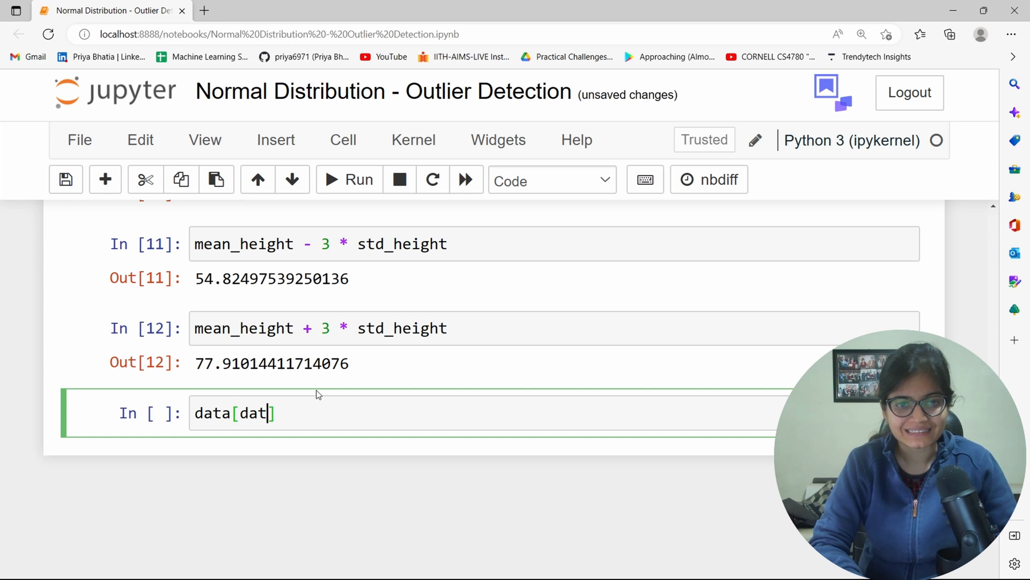
type("a.Hei")
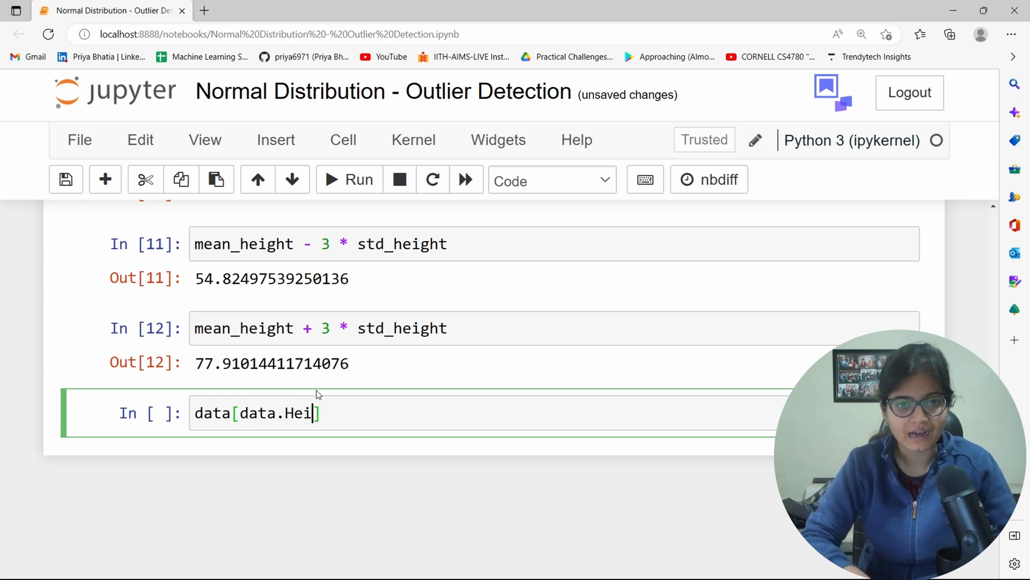
type("ght <")
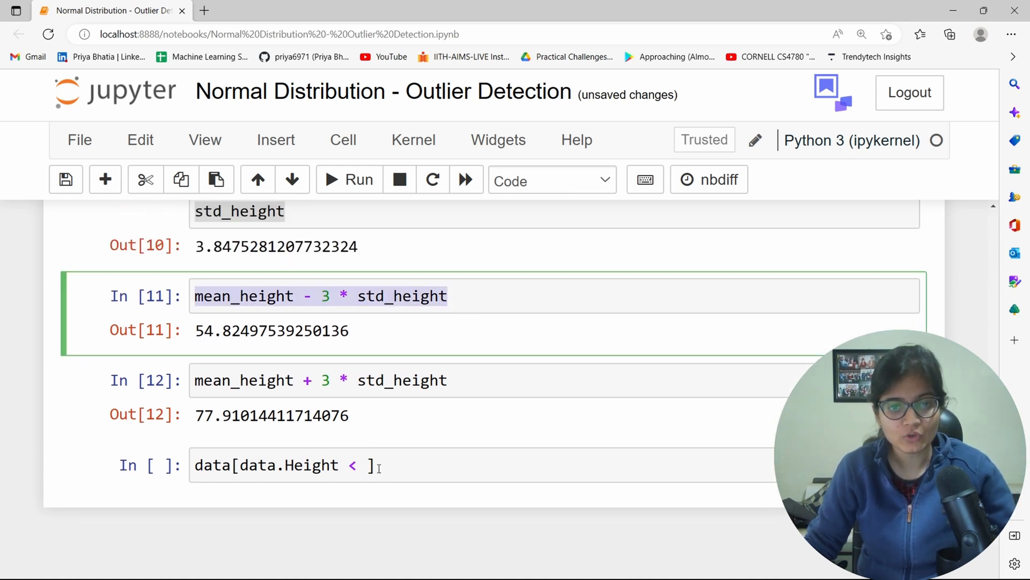
type("mean_height - 3 * std_height")
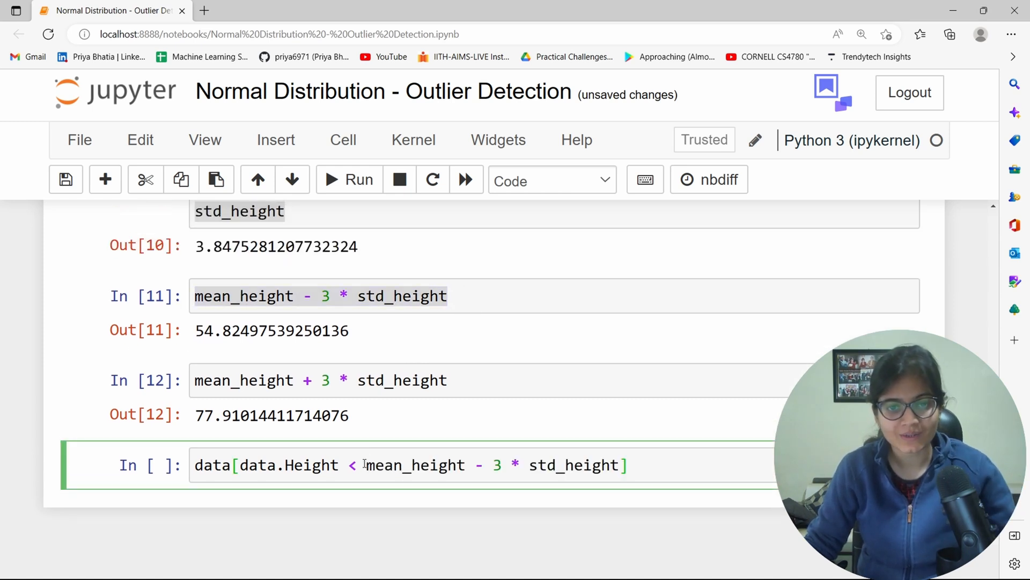
type("(")
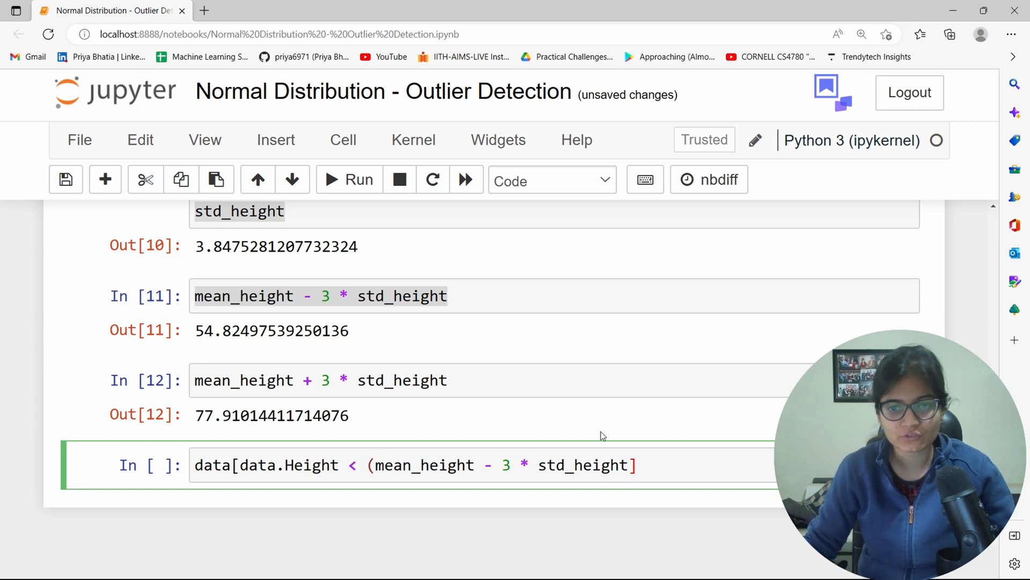
type(")")
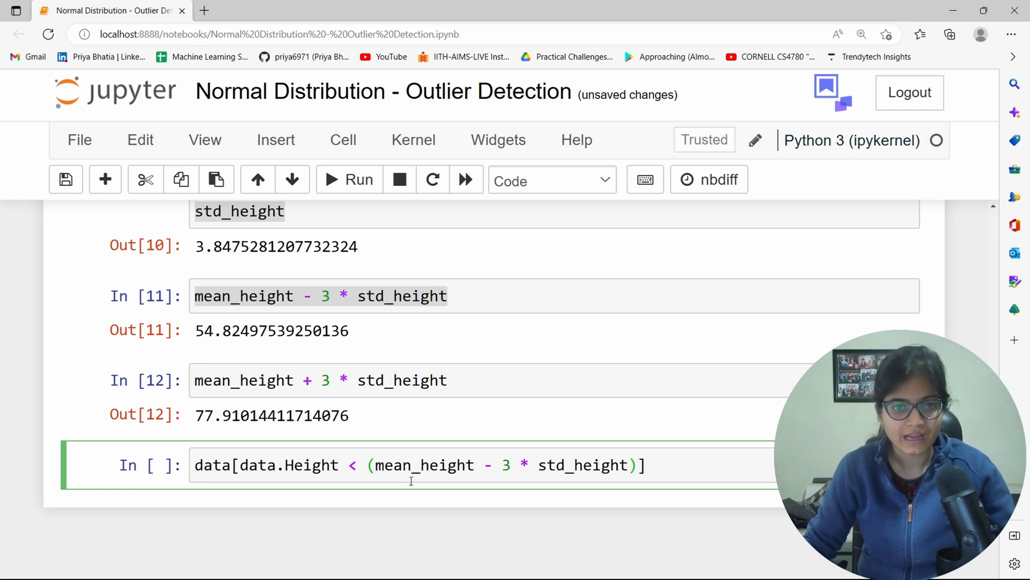
Add the OR condition data.Height > (mean_height + 3 * std_height) and run to list the seven outlier rows
type("(")
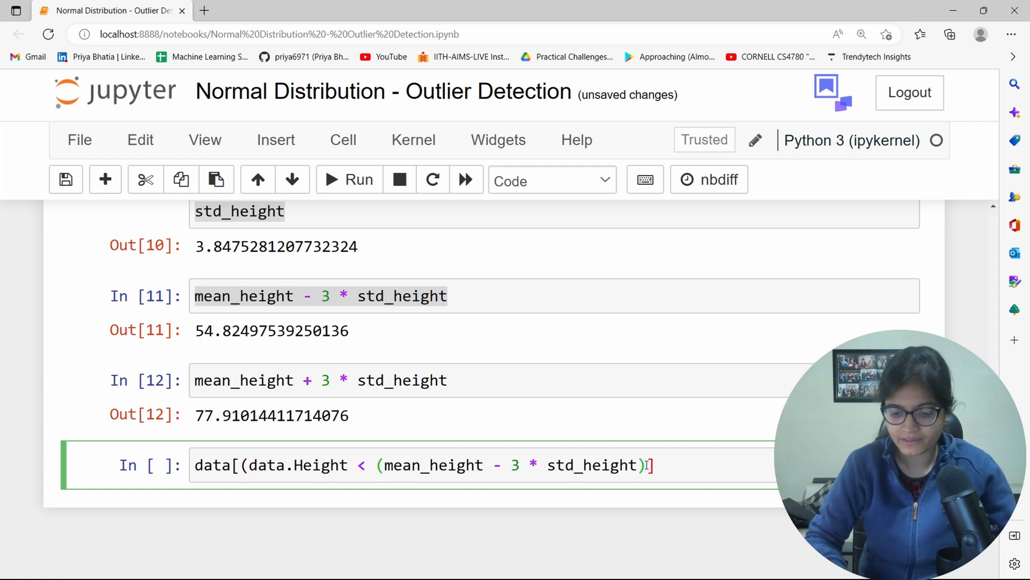
type(") |")
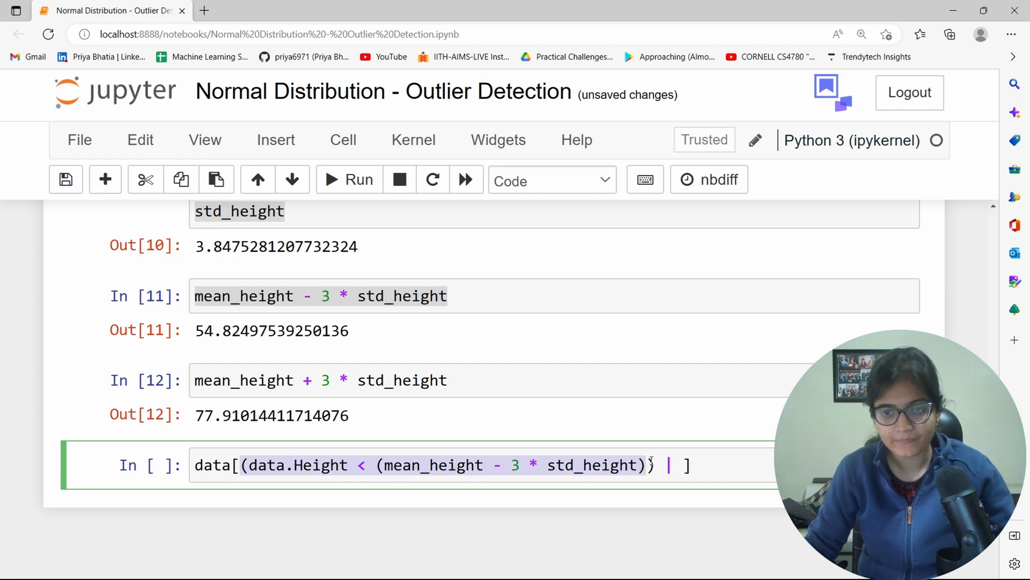
type(")")
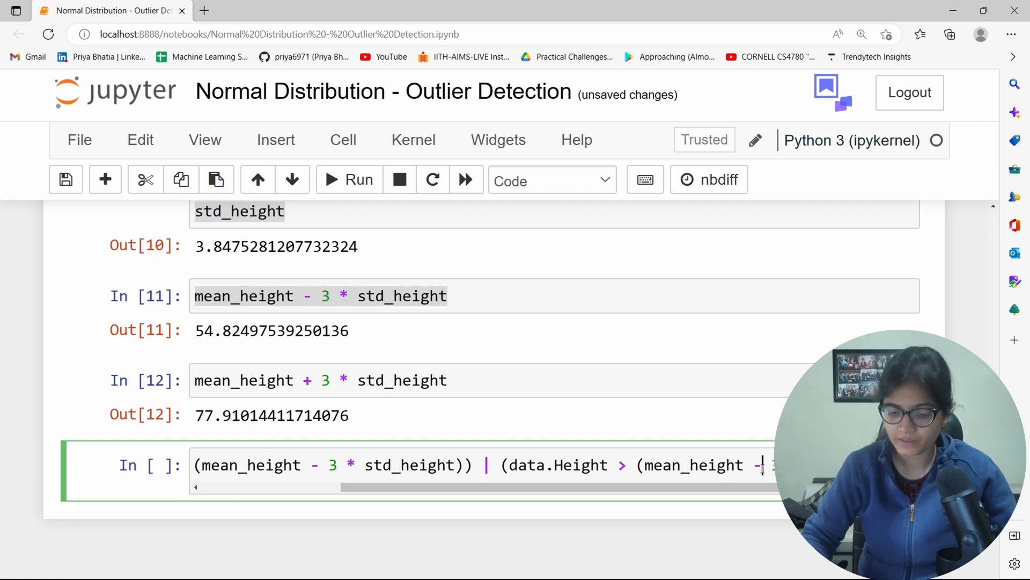
type("+")
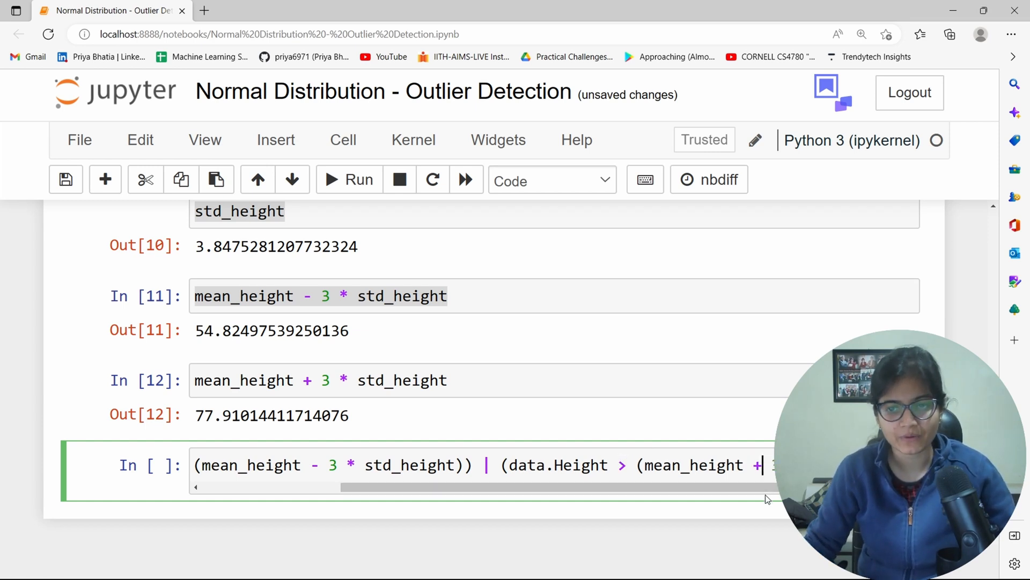
type("3")
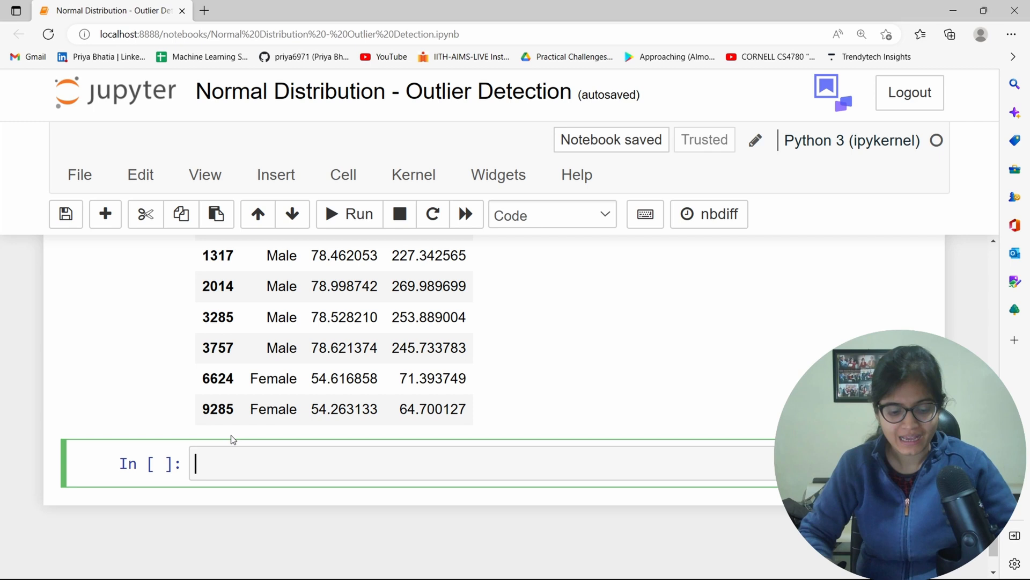
Assign data_NO_outliers to the rows with Height between the bounds using an & condition and run it
type("data.")
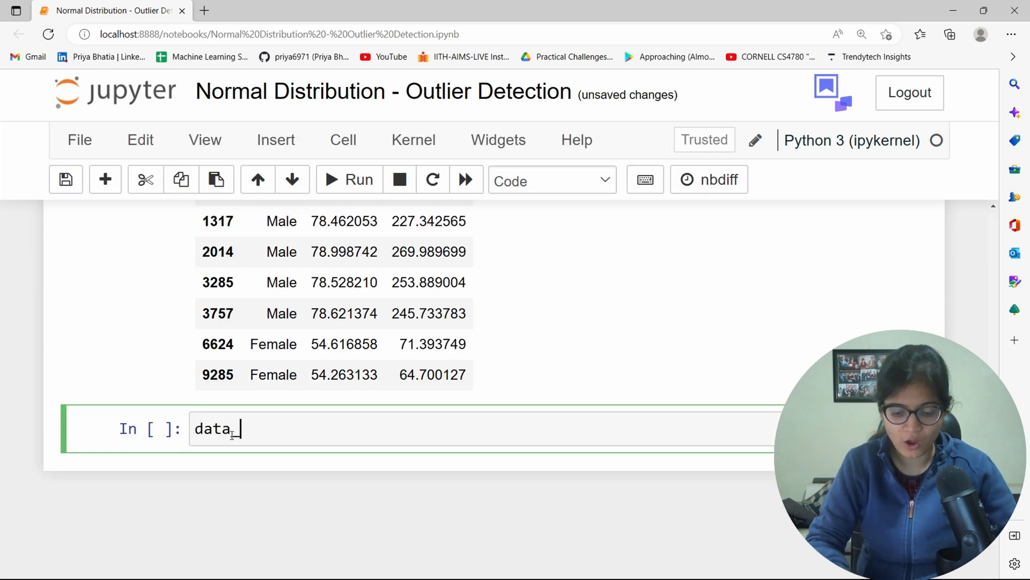
type("_NO")
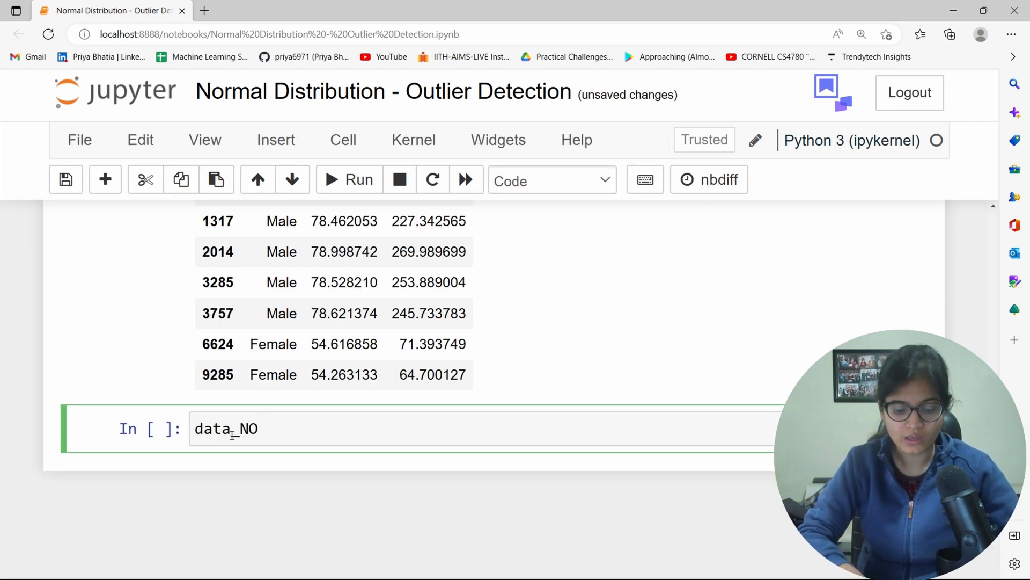
type("OUT:I")
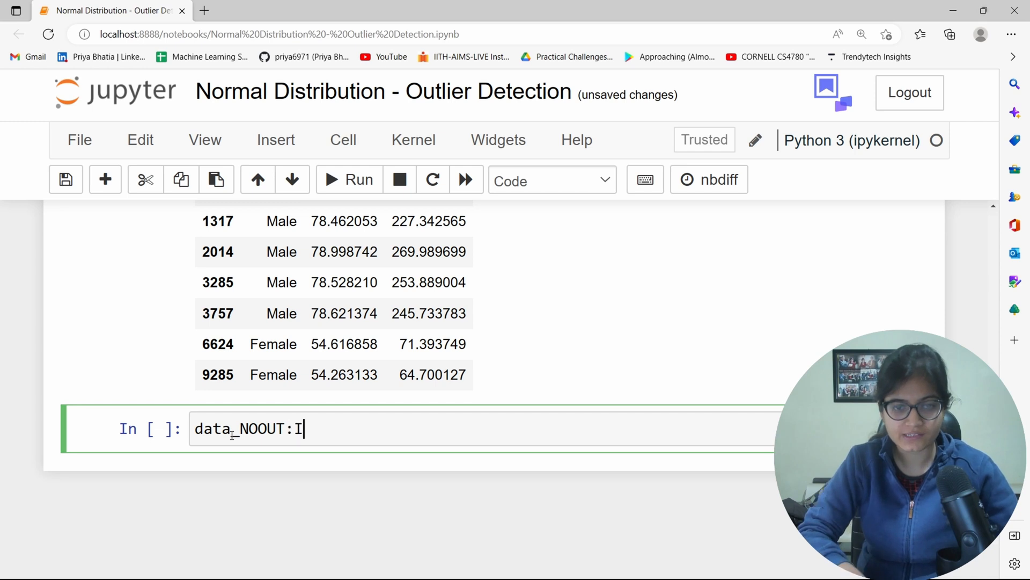
key("BackSpace")
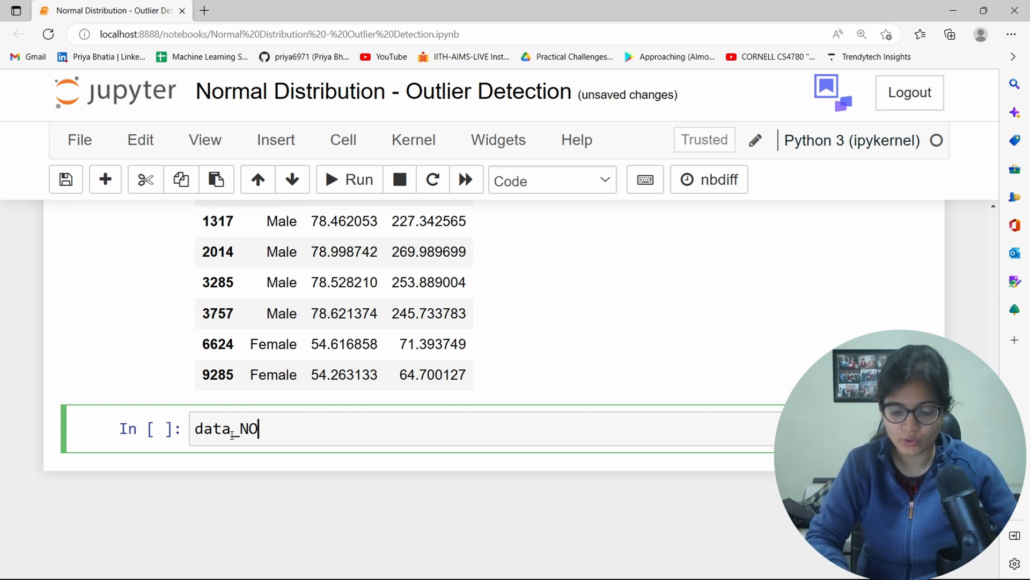
type("_outliers =")
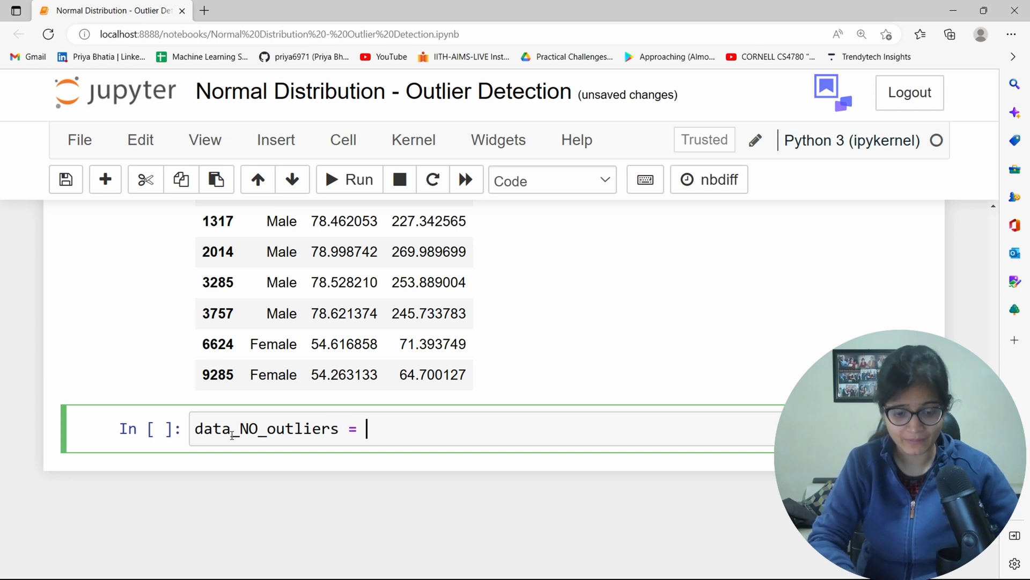
type("data")
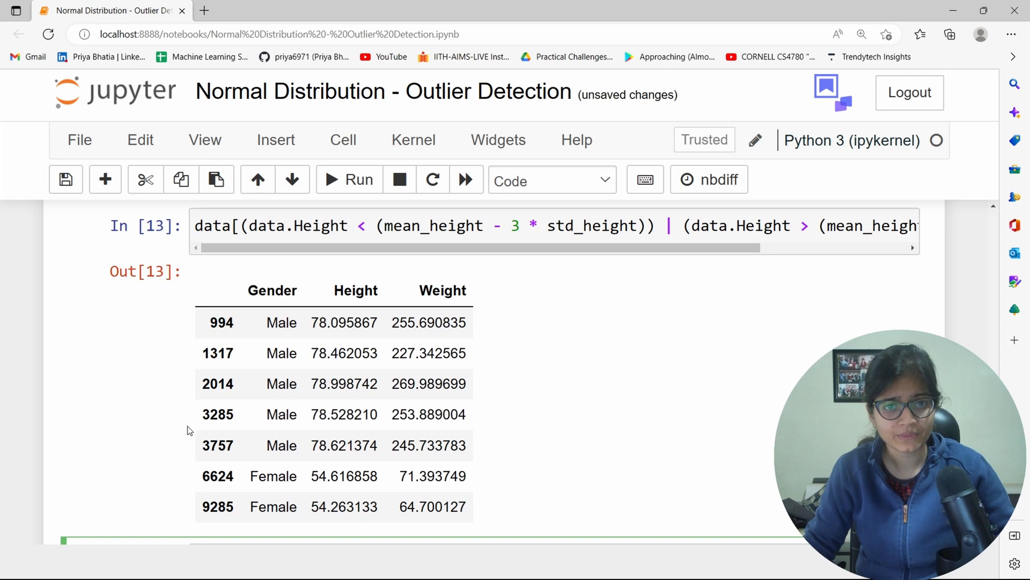
scroll("down", 3)
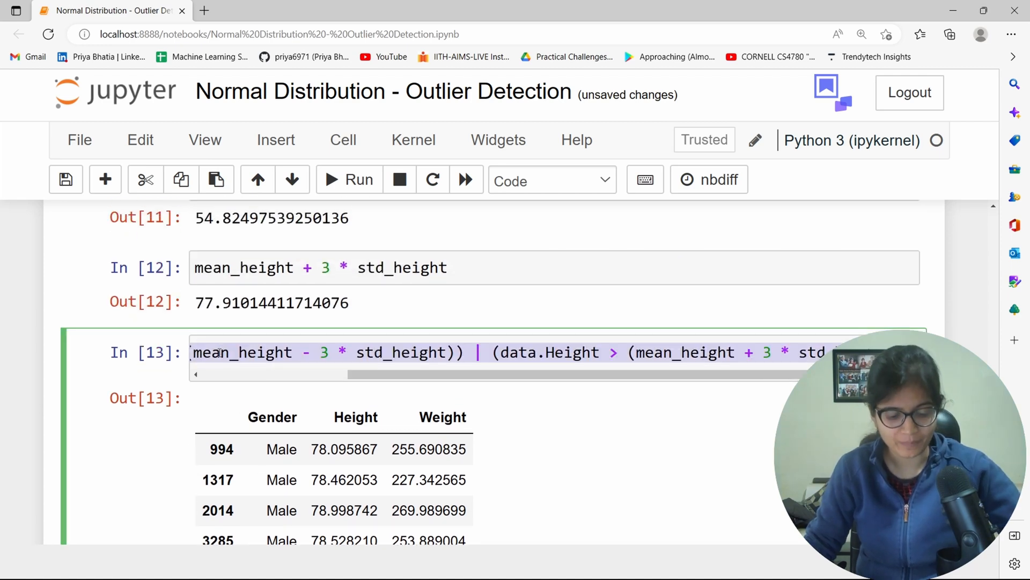
scroll("down", 3)
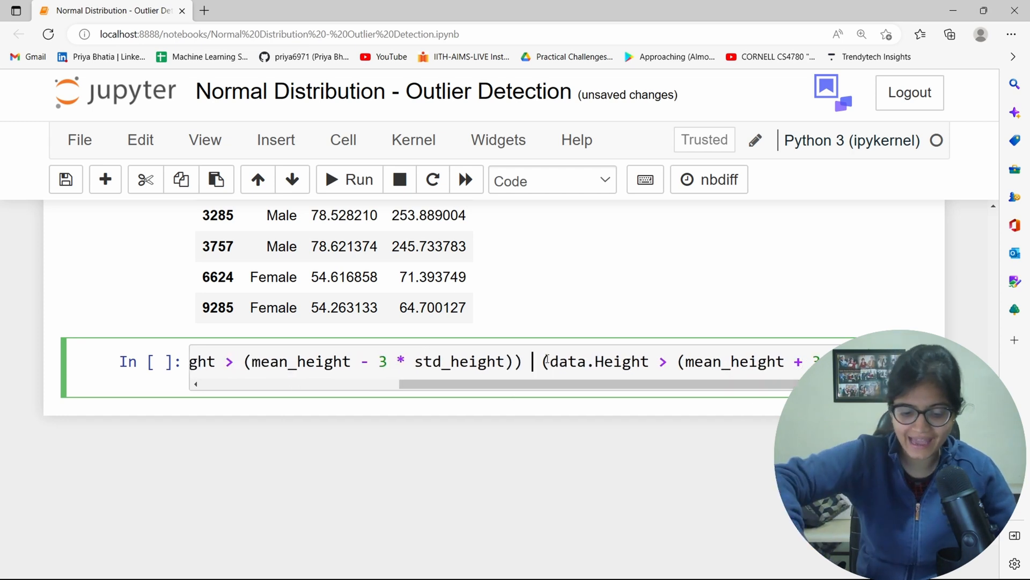
type("&")
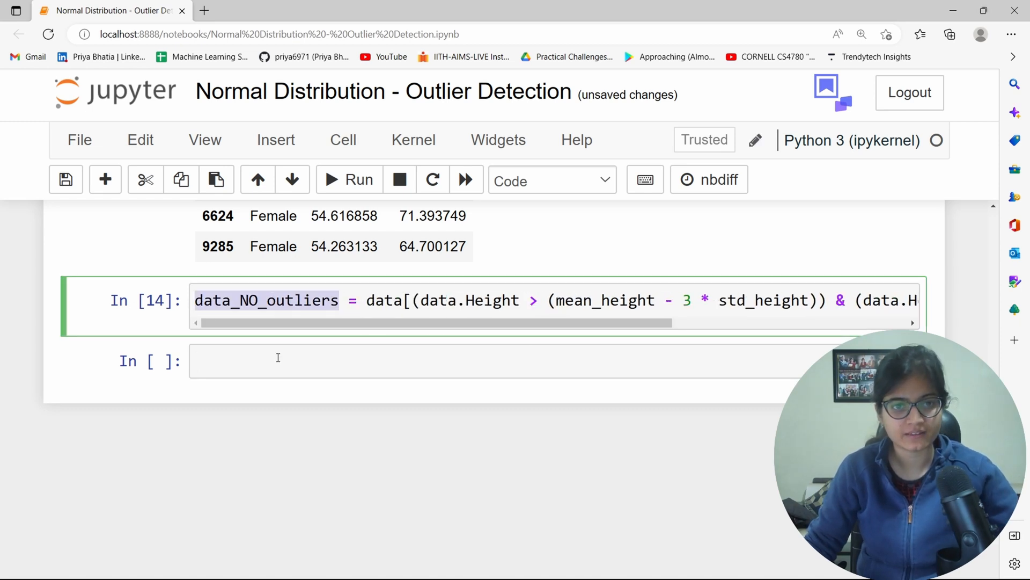
Run data_NO_outliers.shape to confirm (9993, 3)
type("data_NO_outliers.shape")
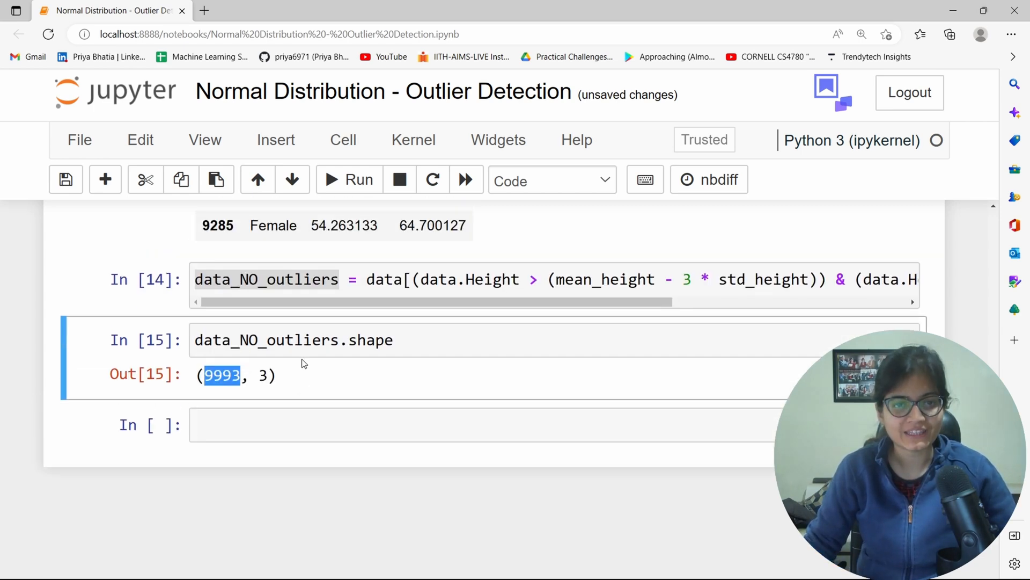
Run data.shape to show (10000, 3) and mark outlier row 994 in the listing above
type("d")
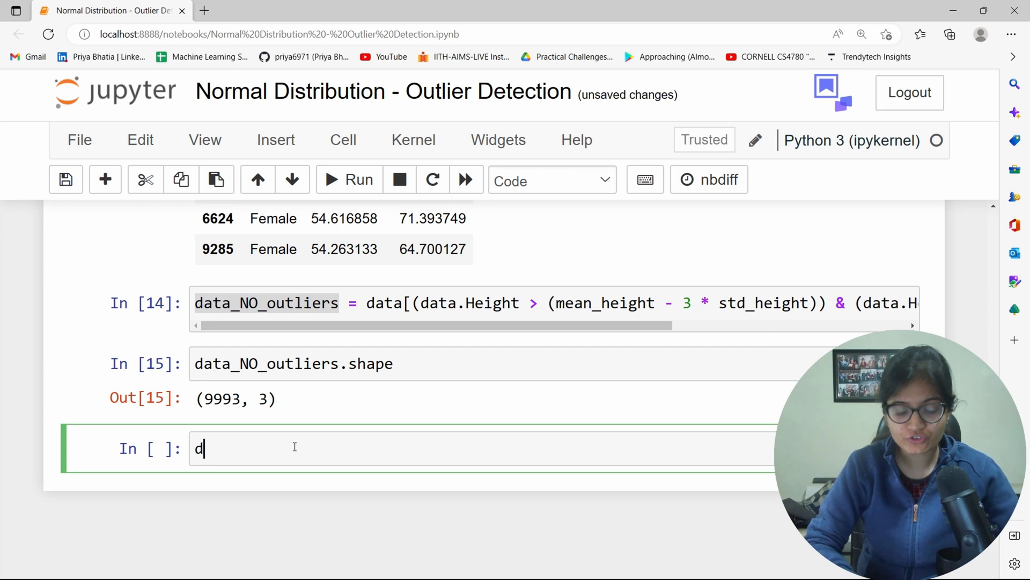
type("ata.shape")
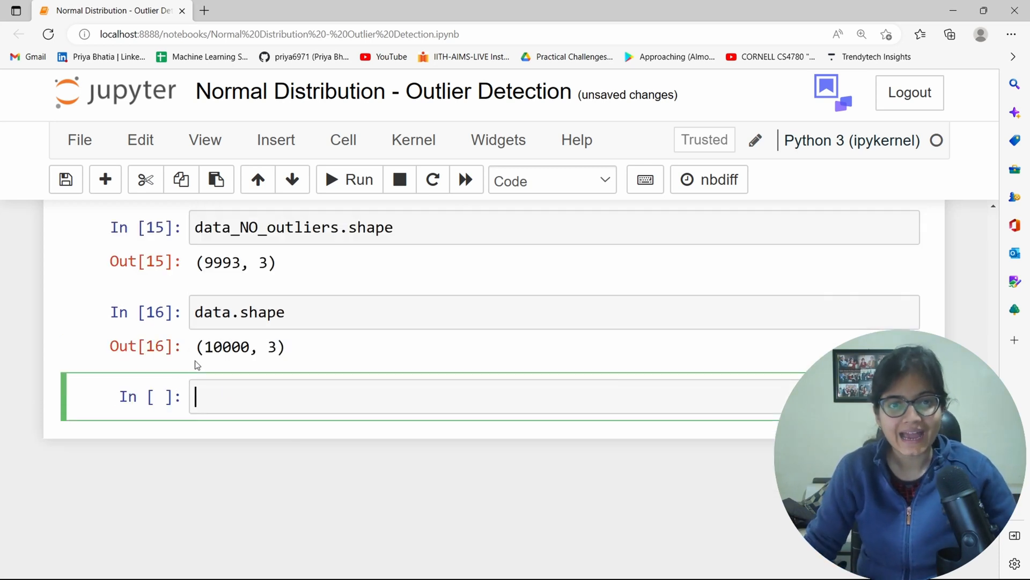
double_click(225, 347)
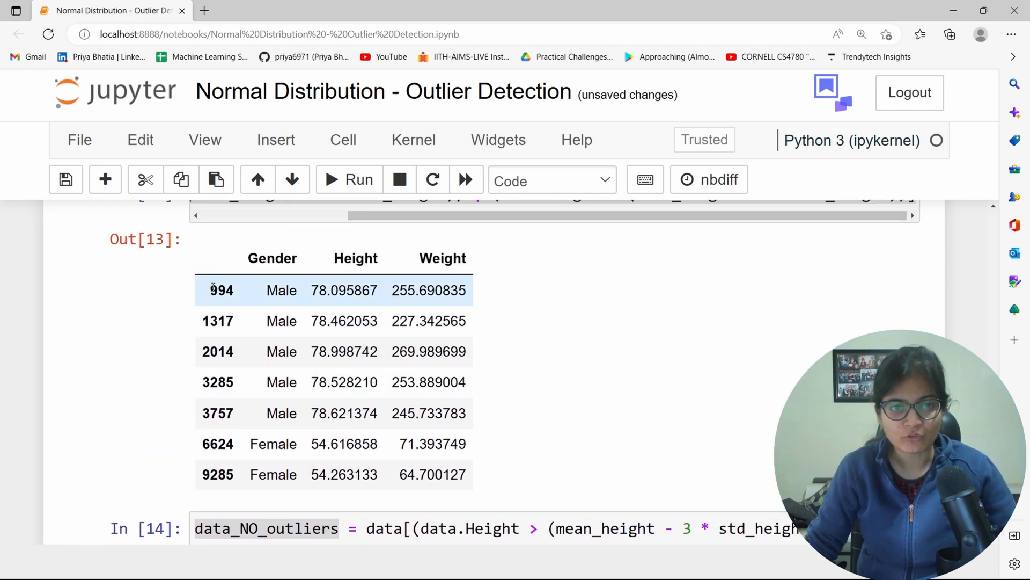
double_click(218, 412)
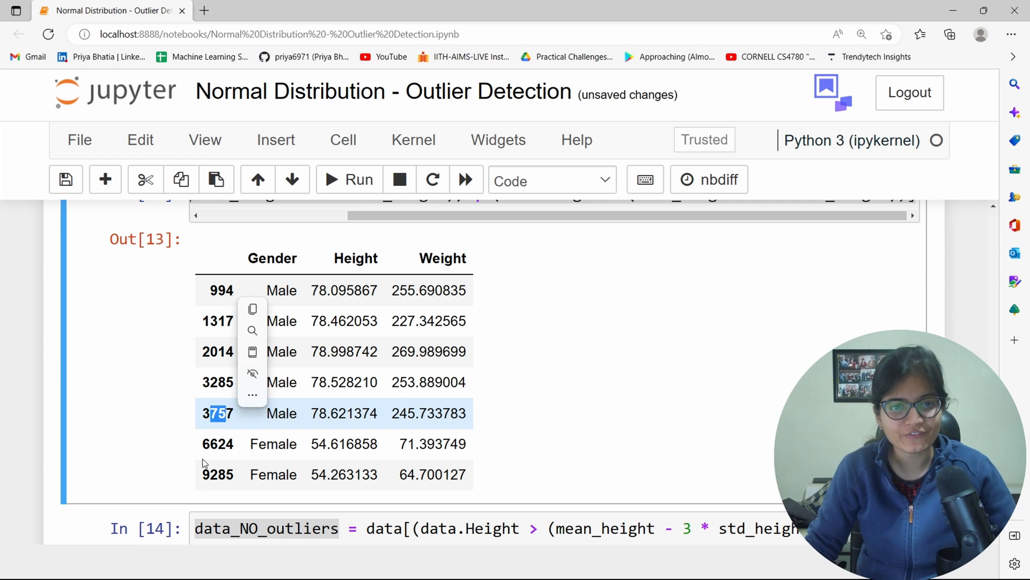
scroll("down", 3)
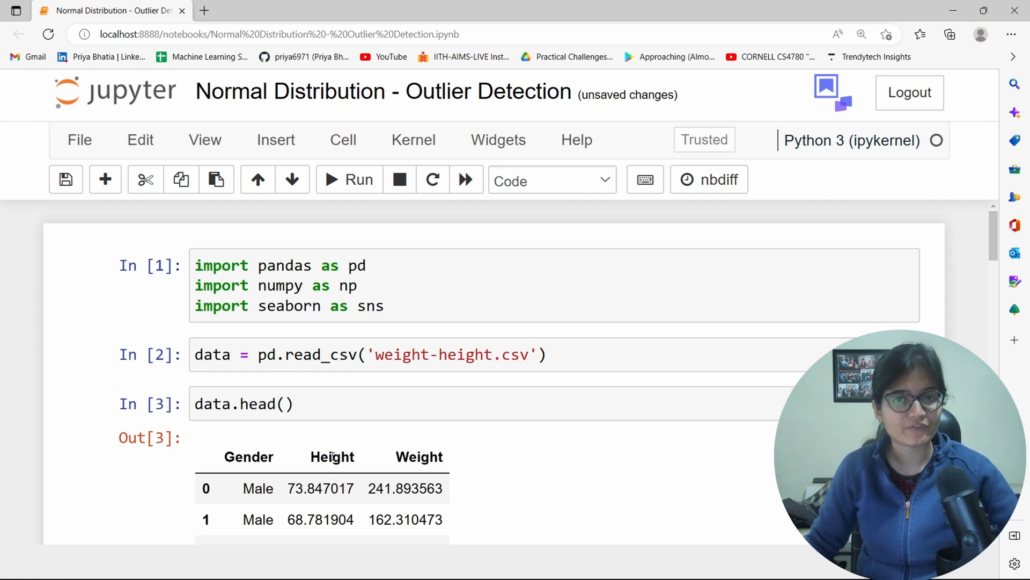
scroll("down", 3)
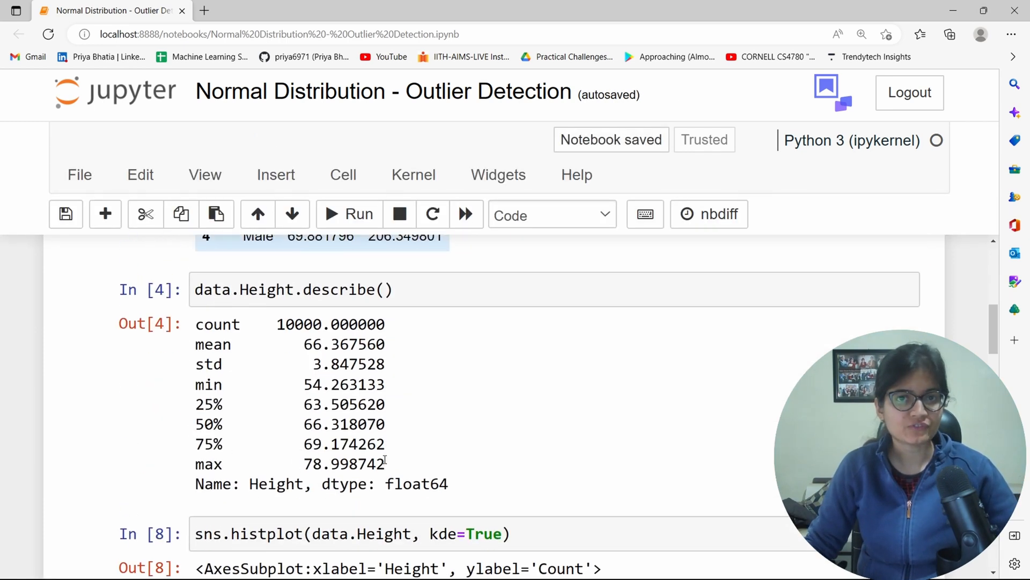
scroll("down", 3)
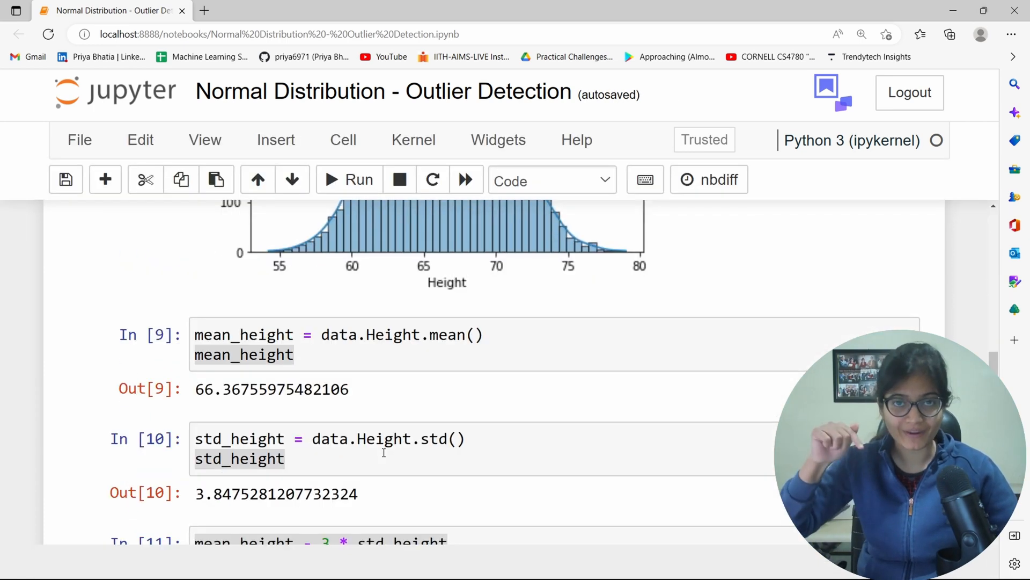
scroll("down", 3)
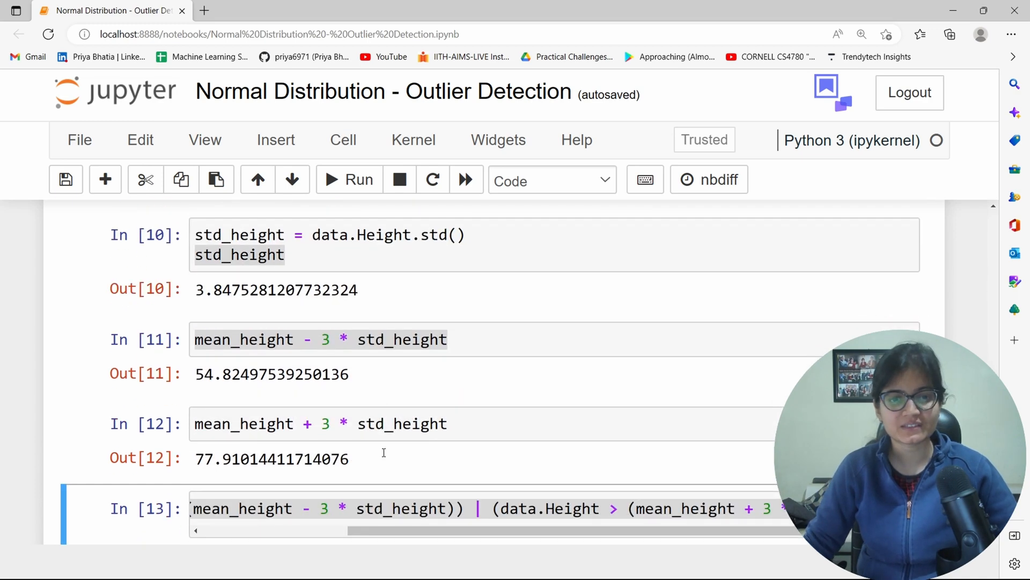